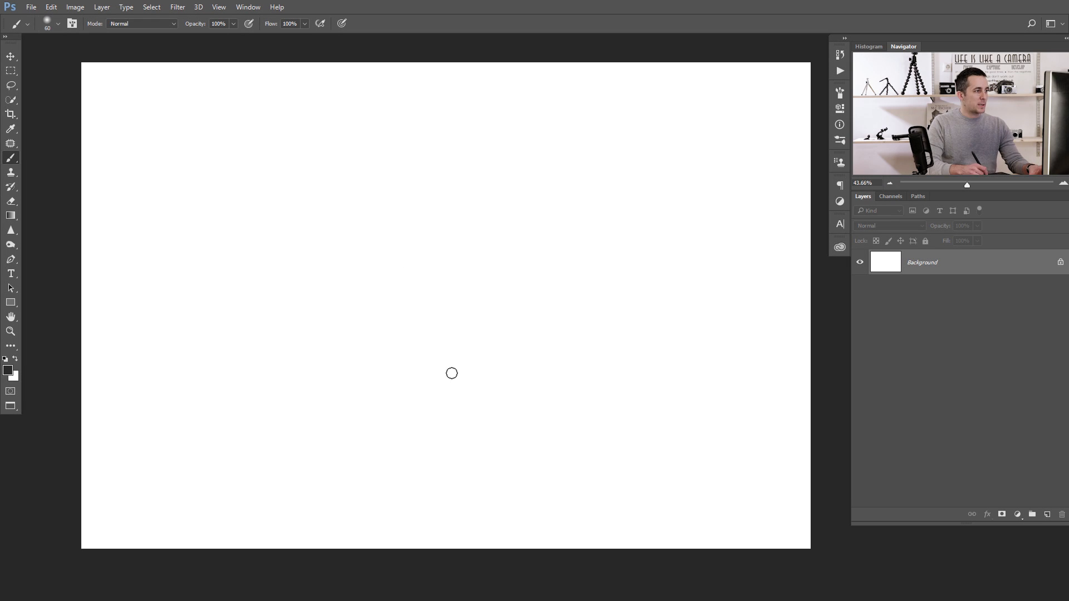
pyautogui.moveTo(495, 284)
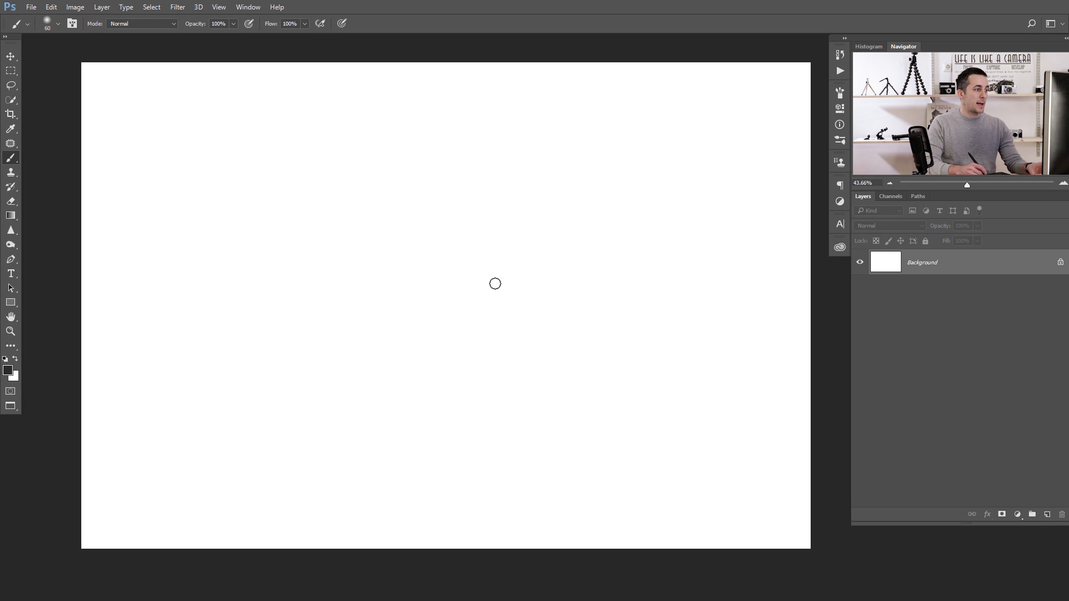
pyautogui.moveTo(513, 253)
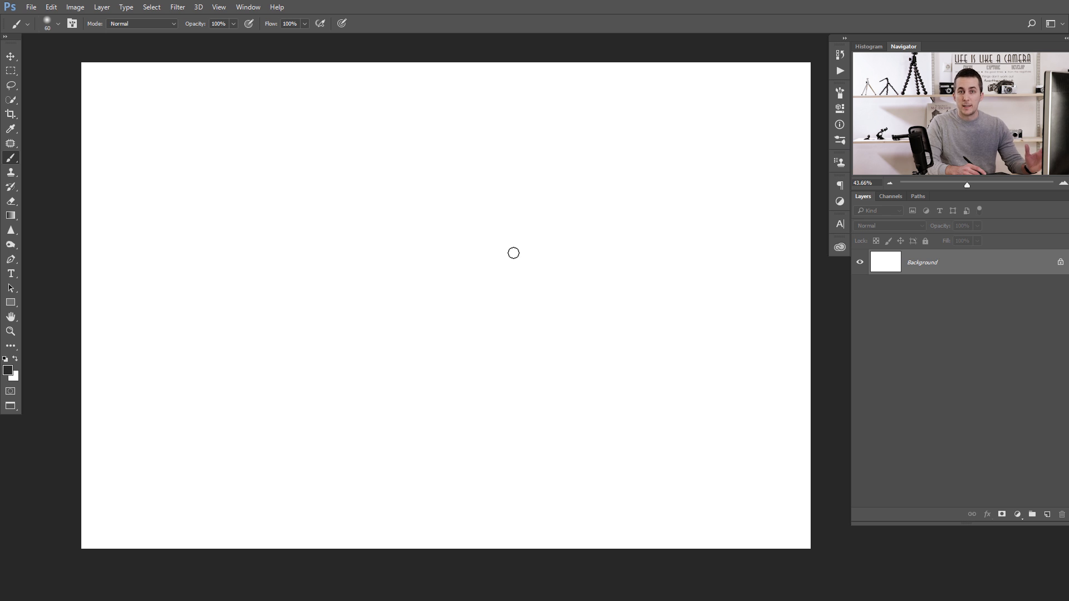
pyautogui.moveTo(522, 289)
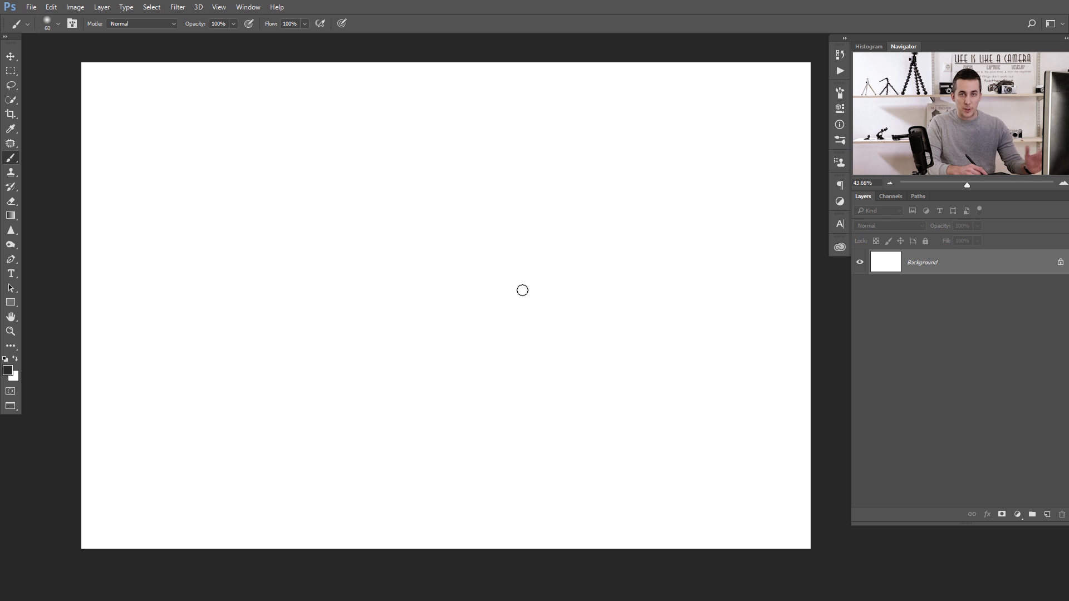
pyautogui.moveTo(495, 281)
pyautogui.write('500')
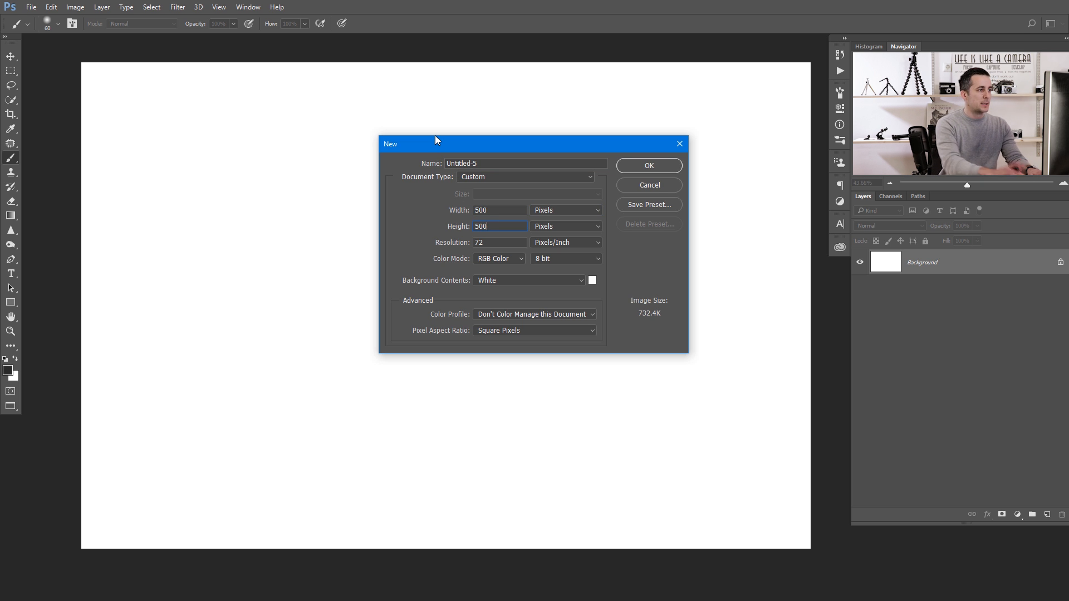
pyautogui.moveTo(566, 215)
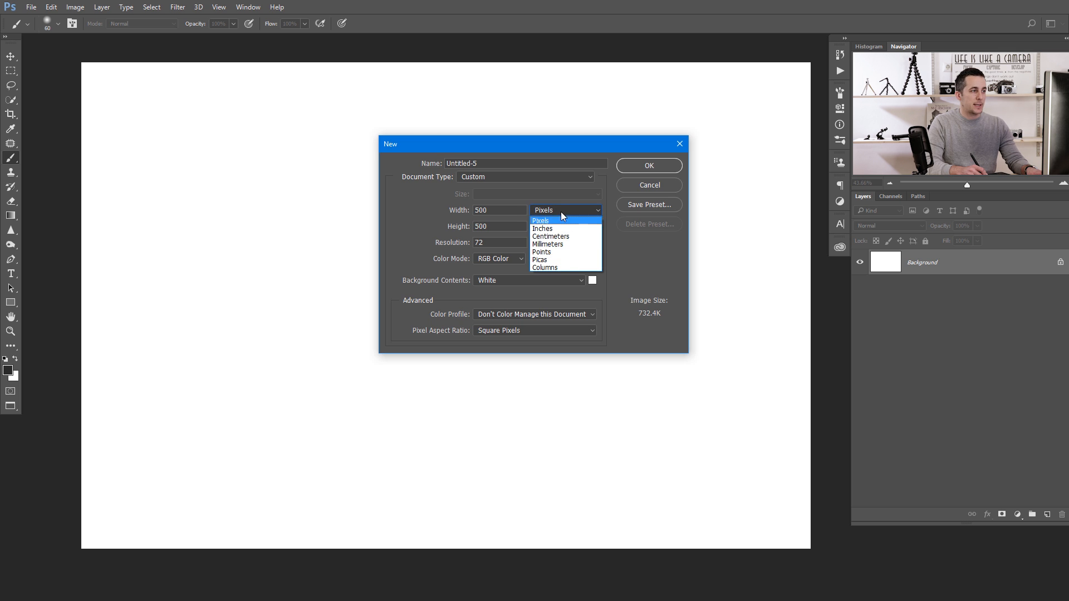
# Create a new 500×500 pixel document at 72 resolution with a white background
pyautogui.click(541, 221)
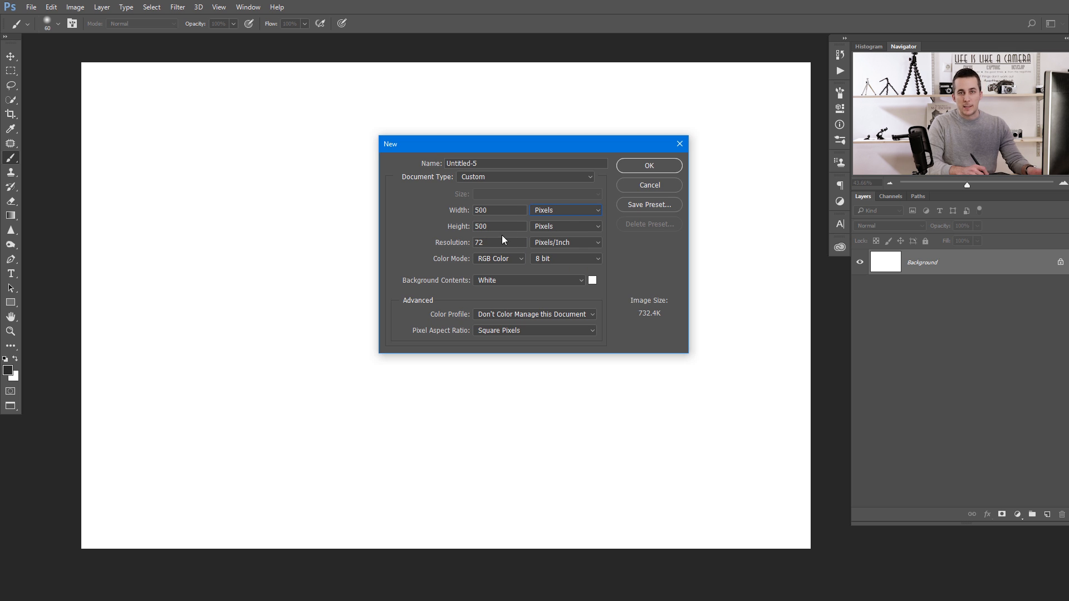
pyautogui.click(647, 165)
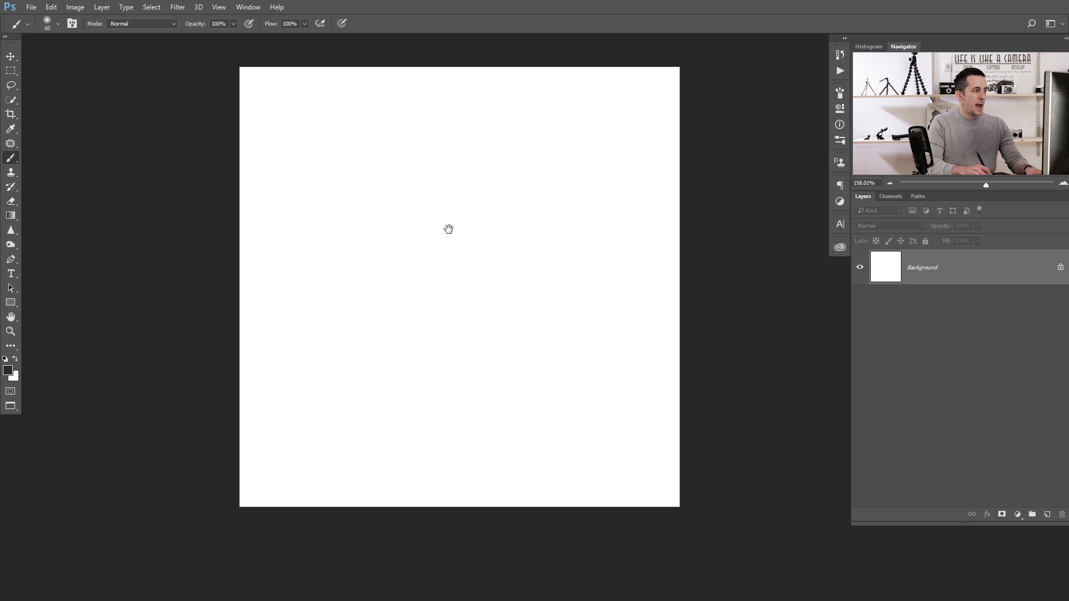
# Add a new empty layer above the background
pyautogui.click(1032, 514)
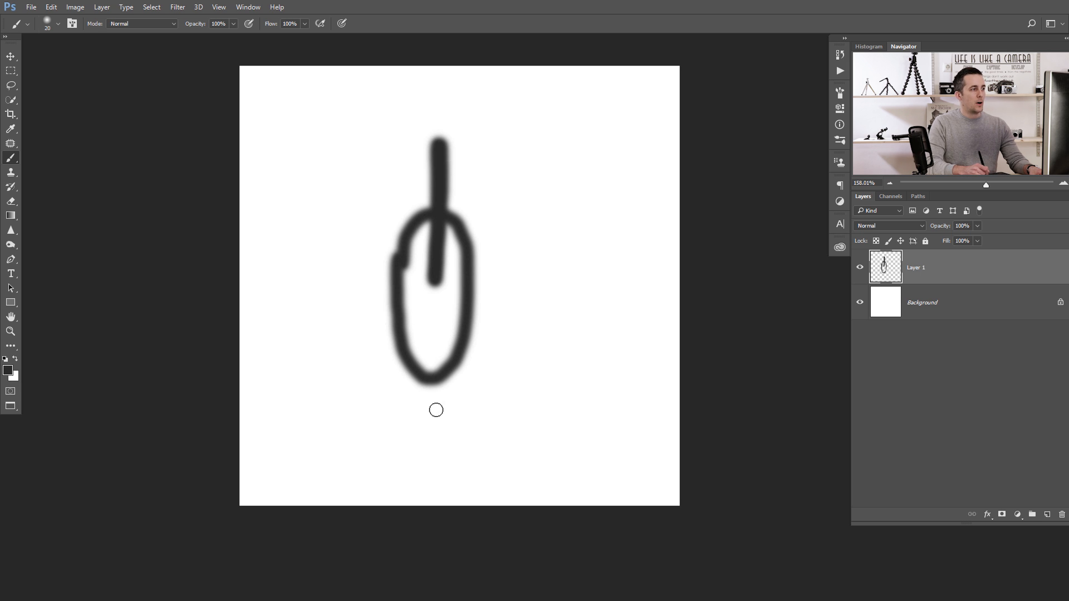
pyautogui.moveTo(435, 334)
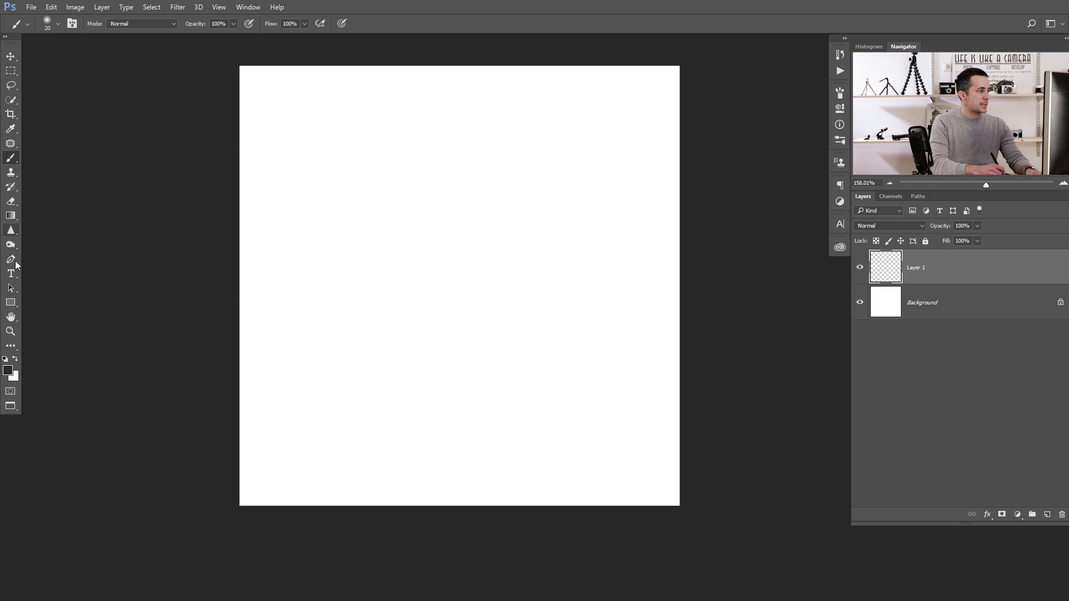
# Type a "0" near the top of the canvas and set its font to Bebas
pyautogui.click(11, 273)
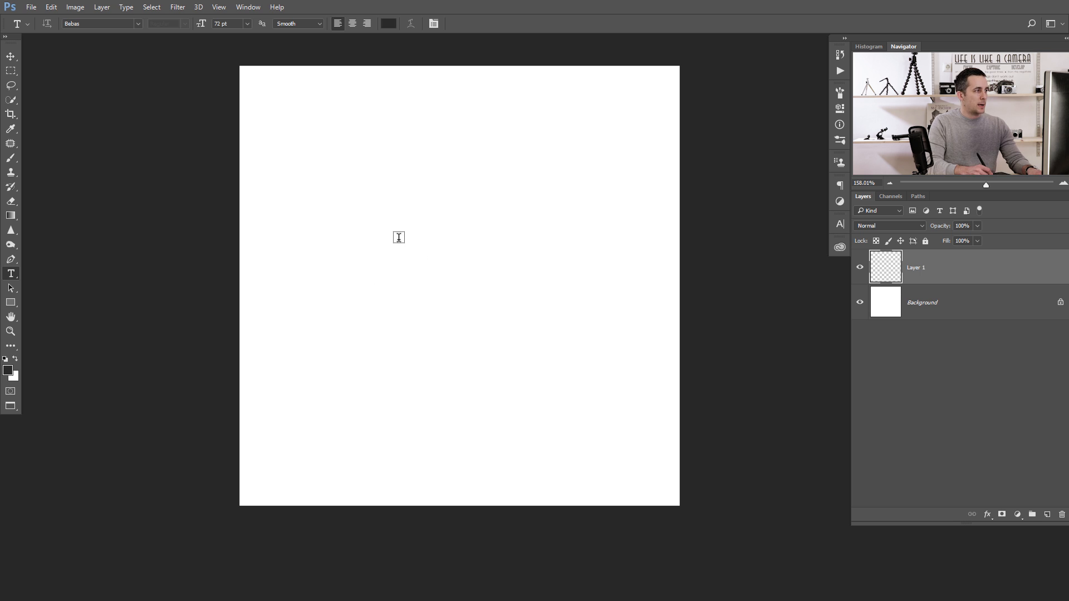
pyautogui.click(399, 237)
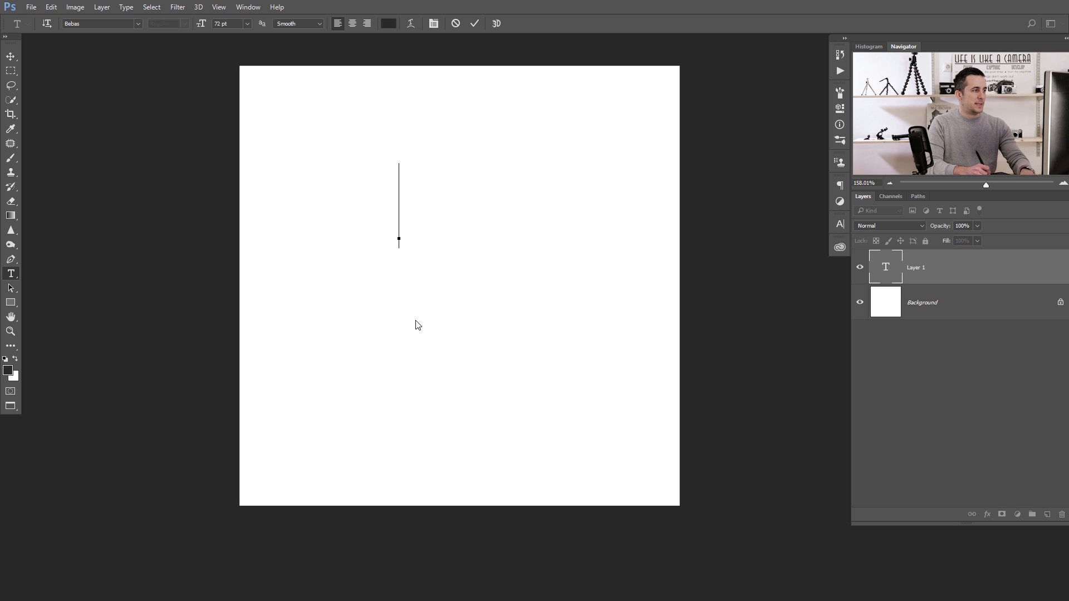
pyautogui.write('0')
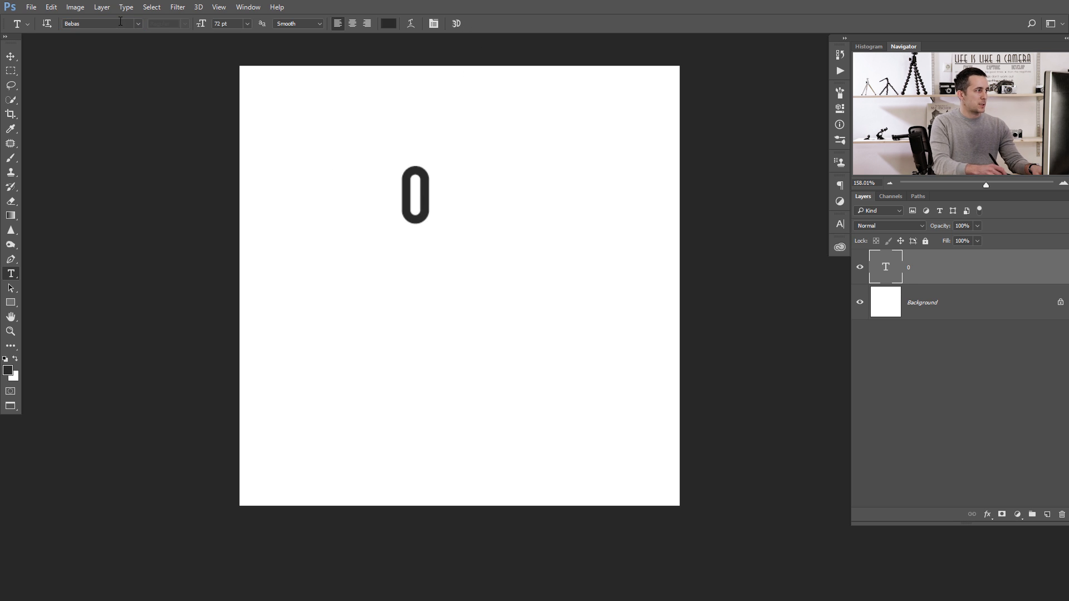
pyautogui.tripleClick(99, 24)
pyautogui.write('Bodoni MT')
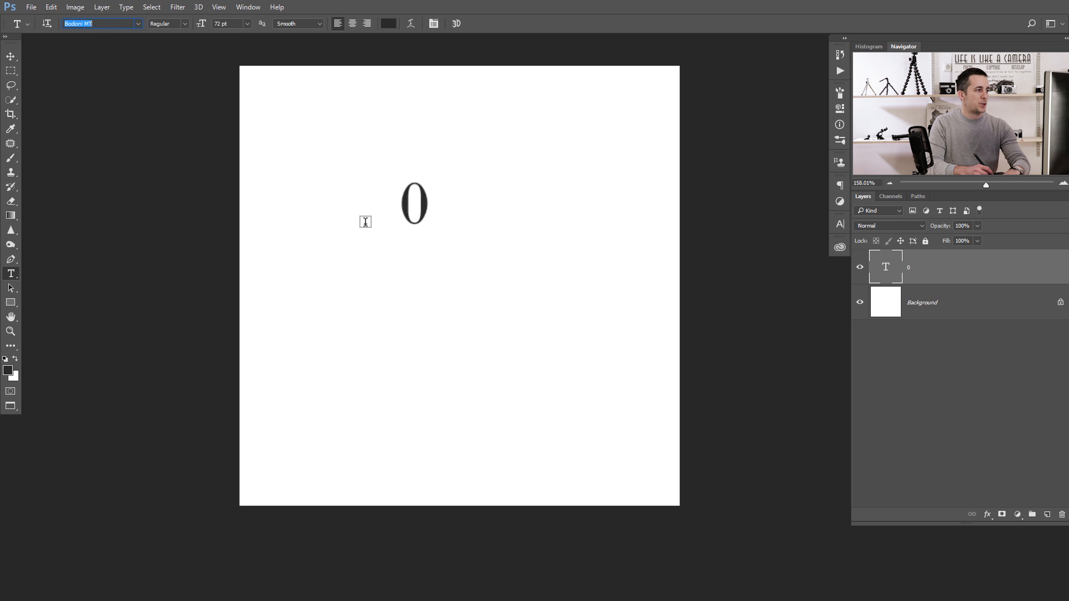
pyautogui.write('Bebas')
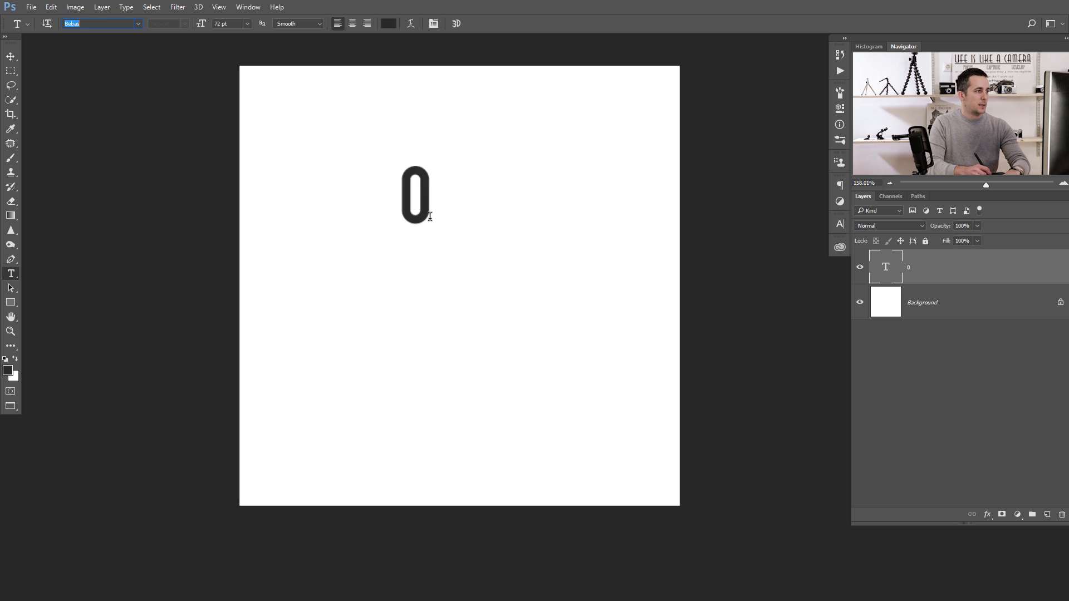
pyautogui.moveTo(443, 103)
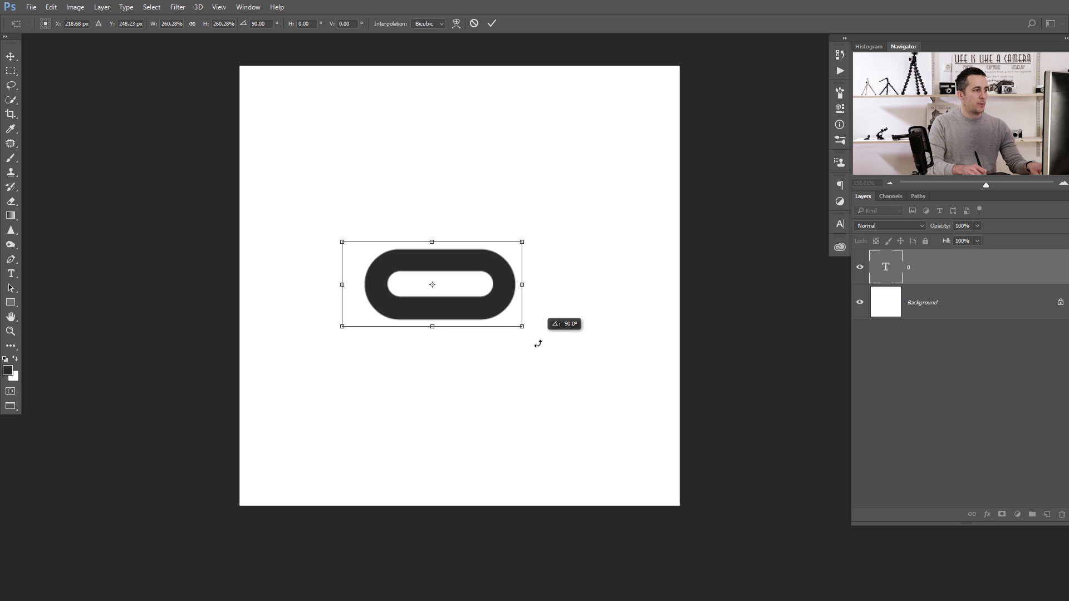
pyautogui.moveTo(501, 298)
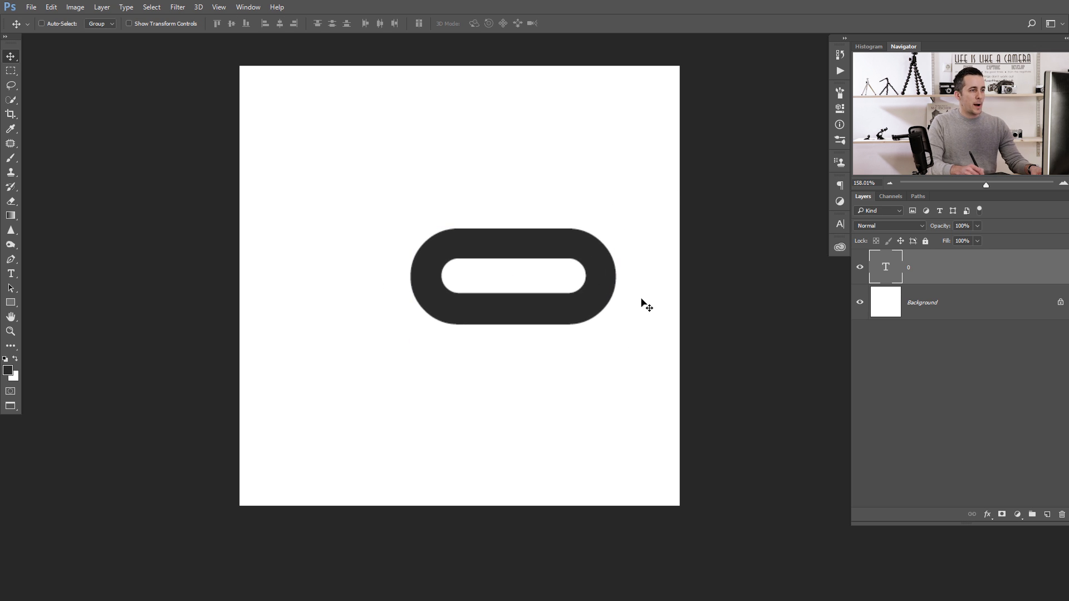
pyautogui.moveTo(907, 268)
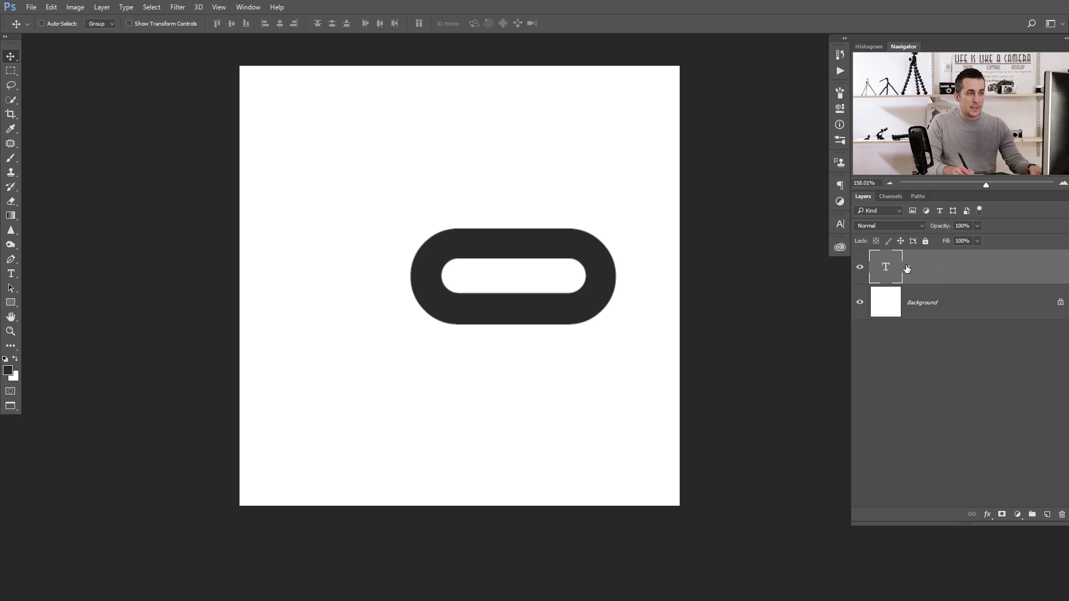
# Rasterize the zero type layer and toggle the Background visibility to check transparency
pyautogui.rightClick(886, 266)
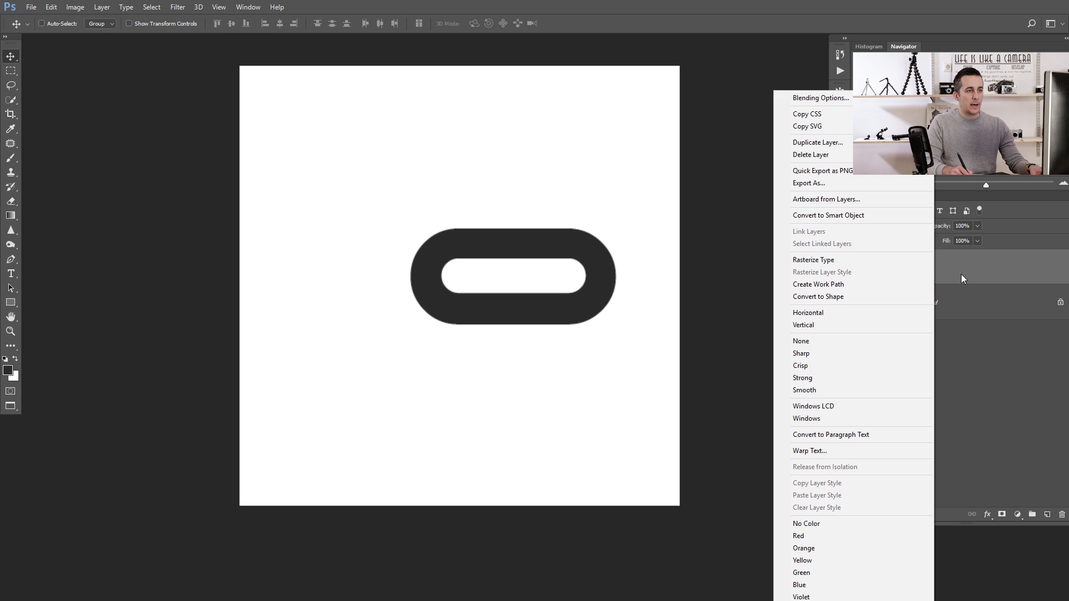
pyautogui.moveTo(812, 260)
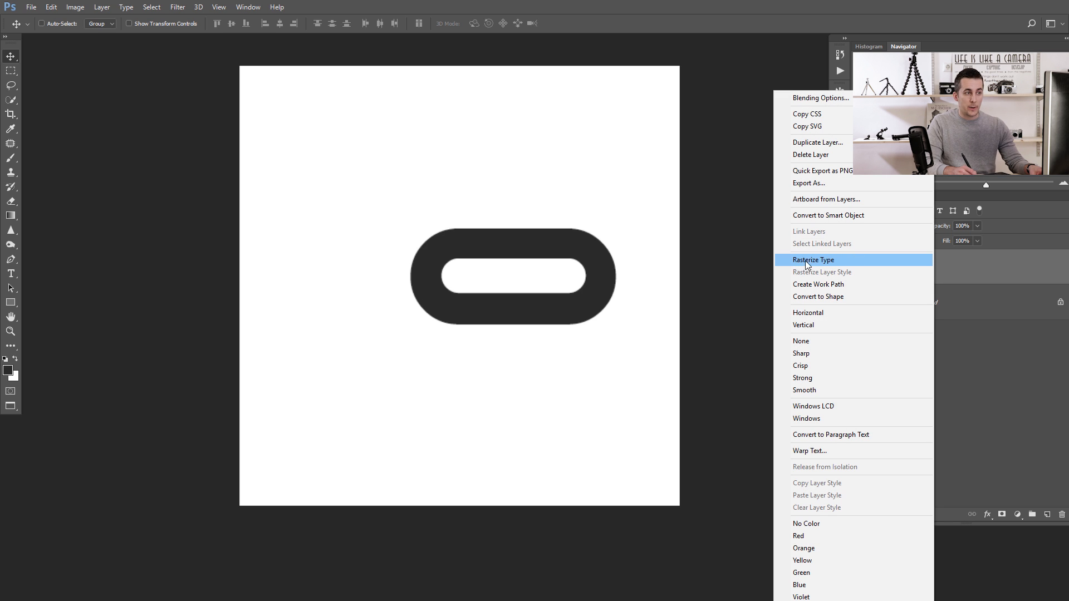
pyautogui.click(813, 260)
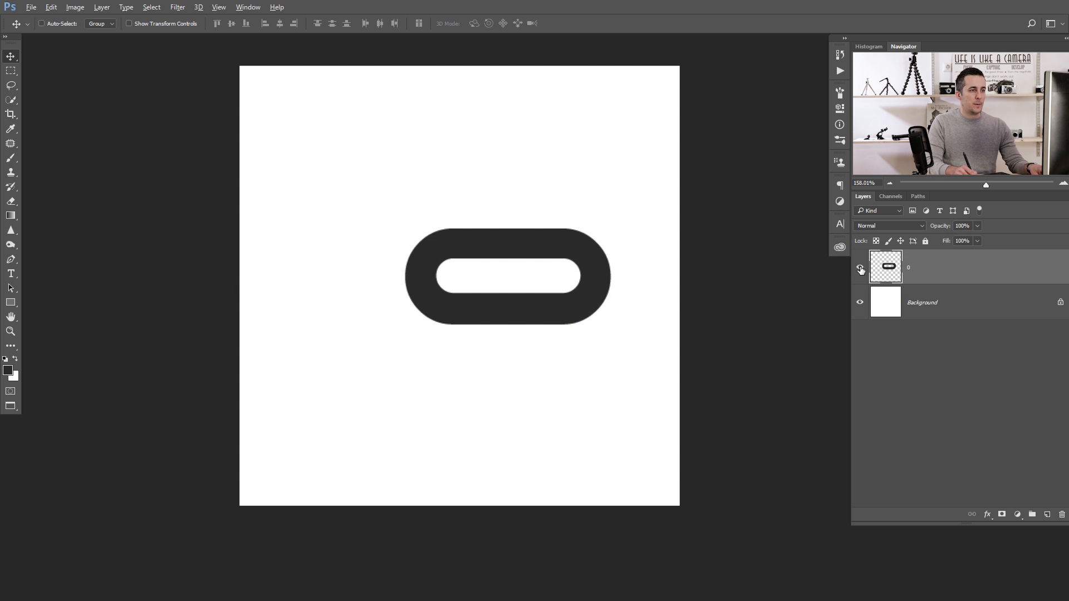
pyautogui.click(860, 302)
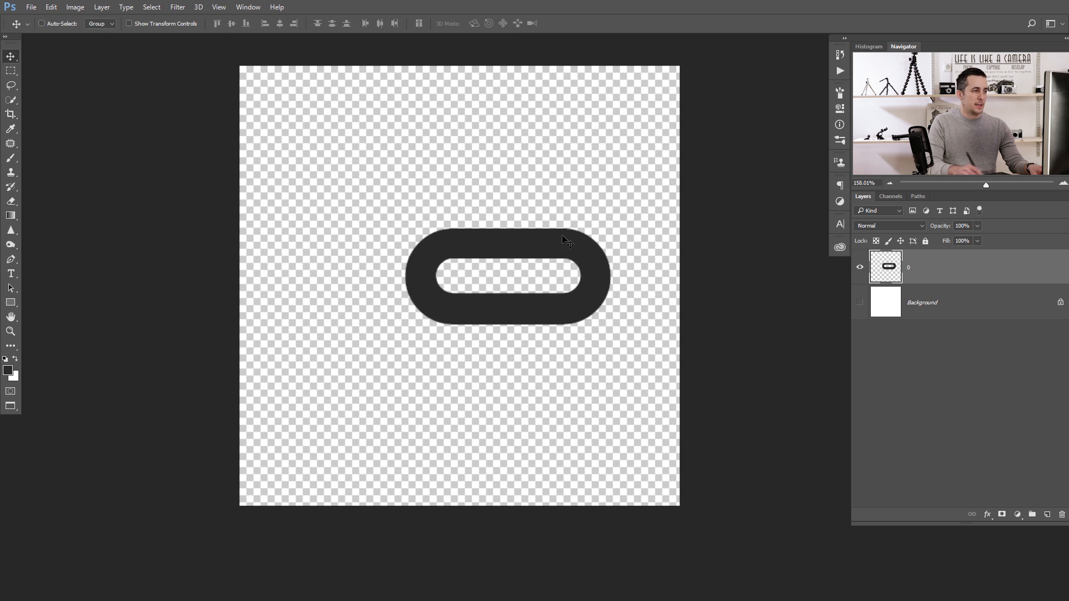
pyautogui.click(860, 302)
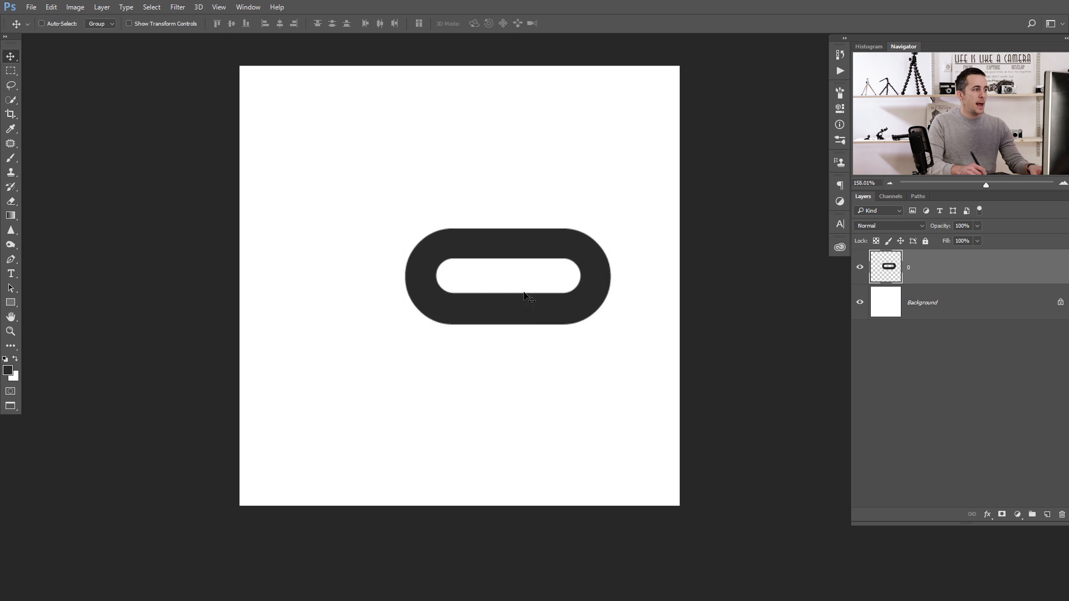
pyautogui.moveTo(406, 286)
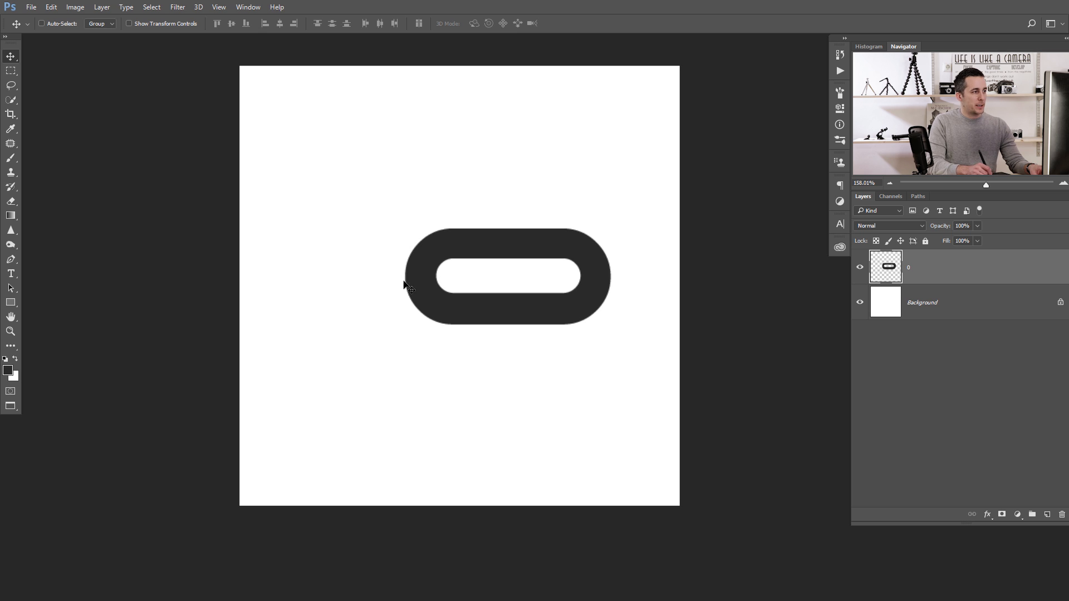
# Add a new layer for a black bar above the oval link
pyautogui.click(11, 85)
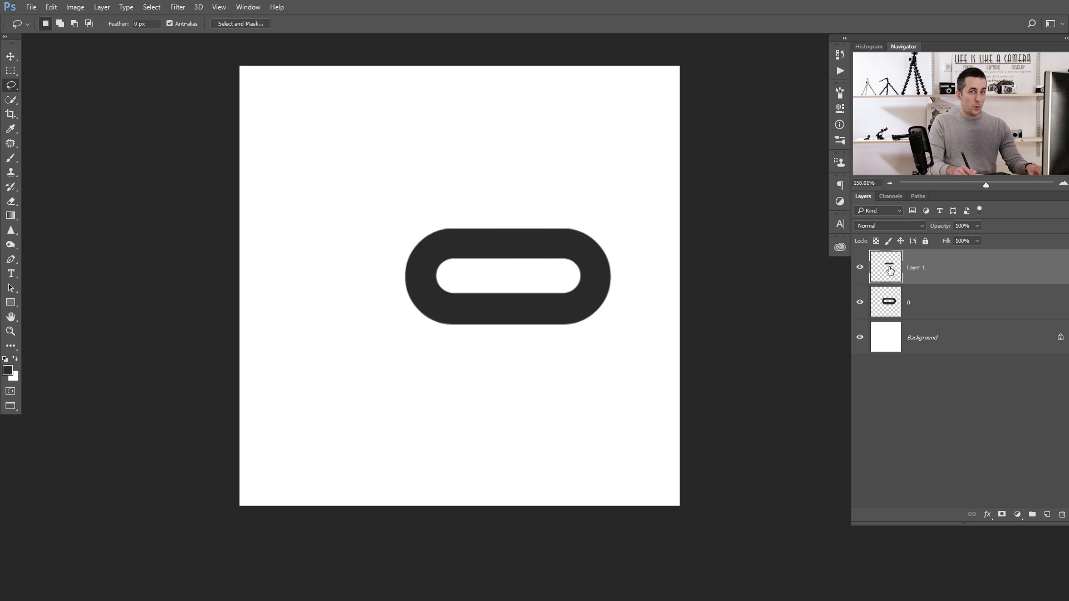
pyautogui.click(11, 56)
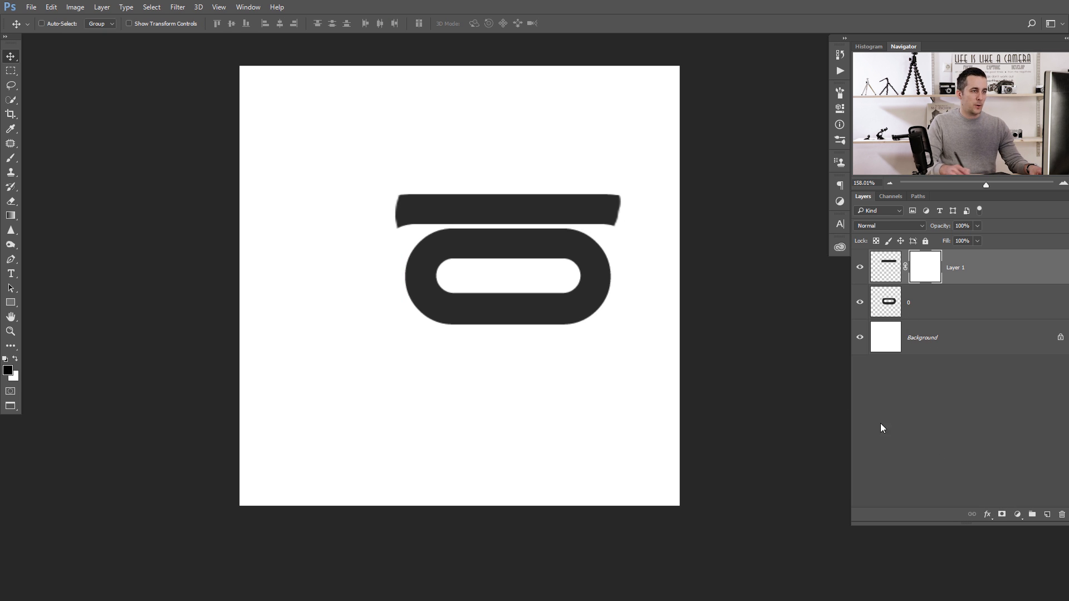
# Paint black on the bar's mask to round its ragged ends
pyautogui.click(12, 158)
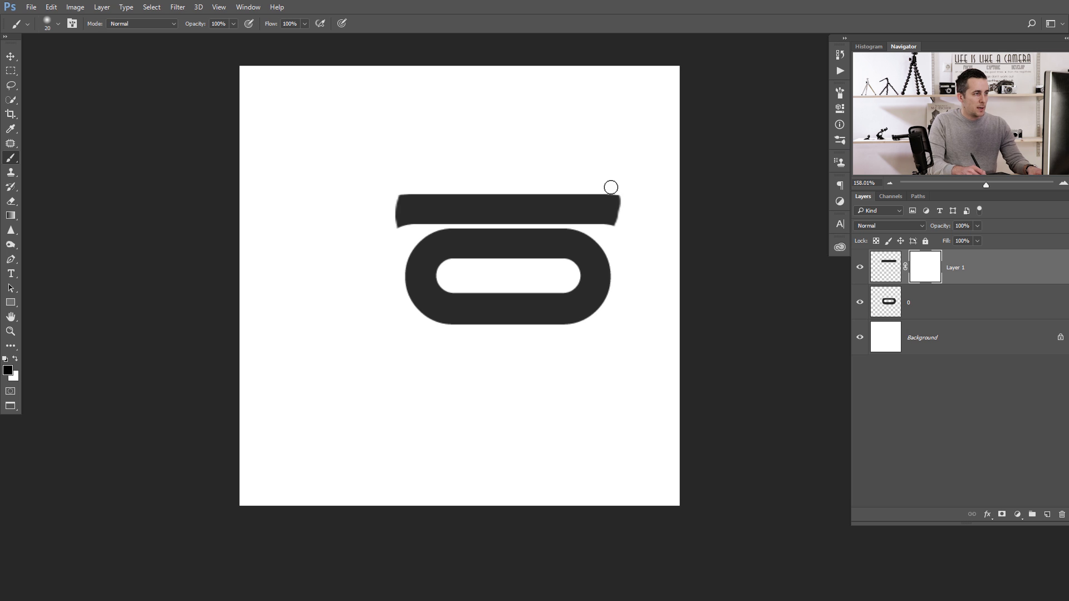
pyautogui.moveTo(626, 208)
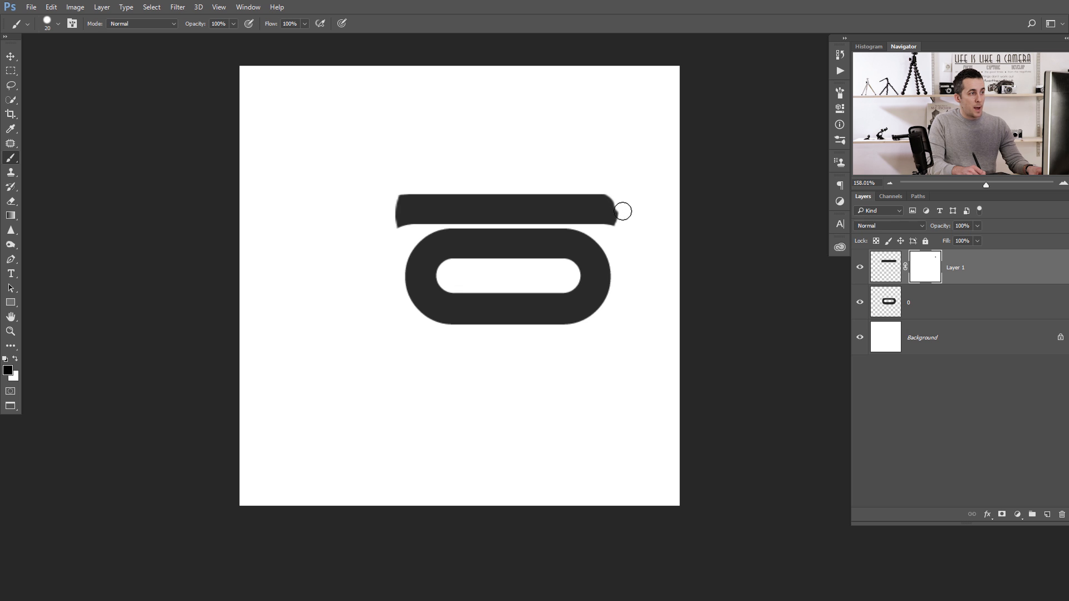
pyautogui.moveTo(604, 182)
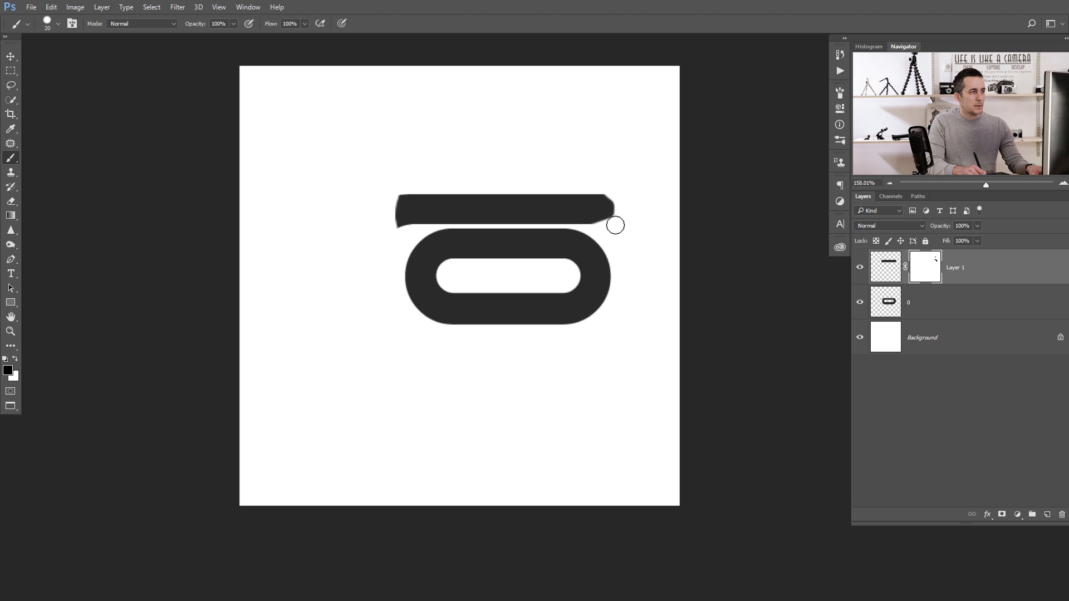
pyautogui.moveTo(615, 188)
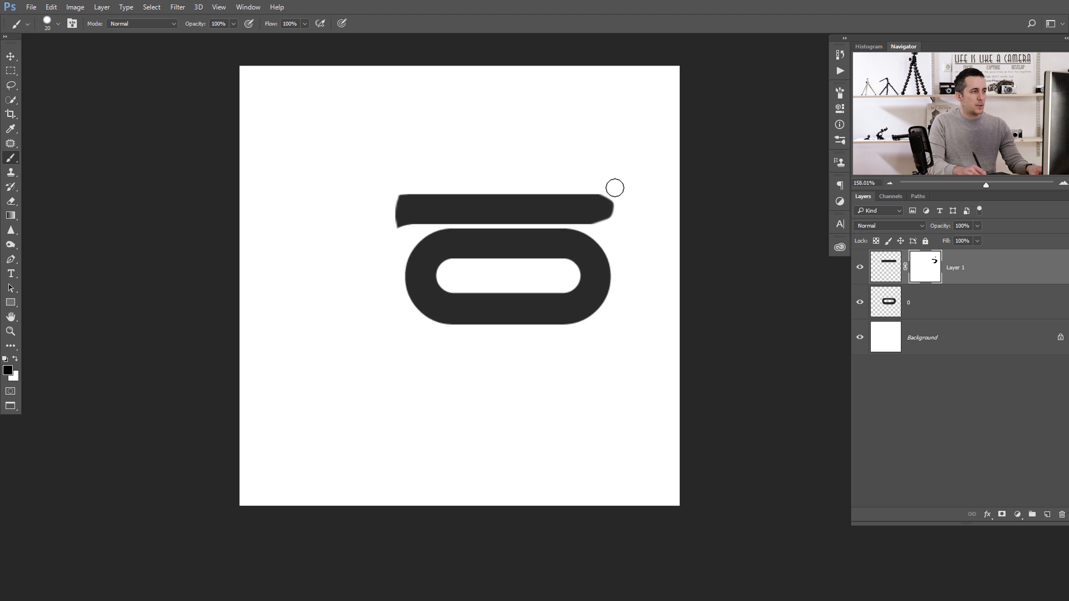
pyautogui.moveTo(431, 166)
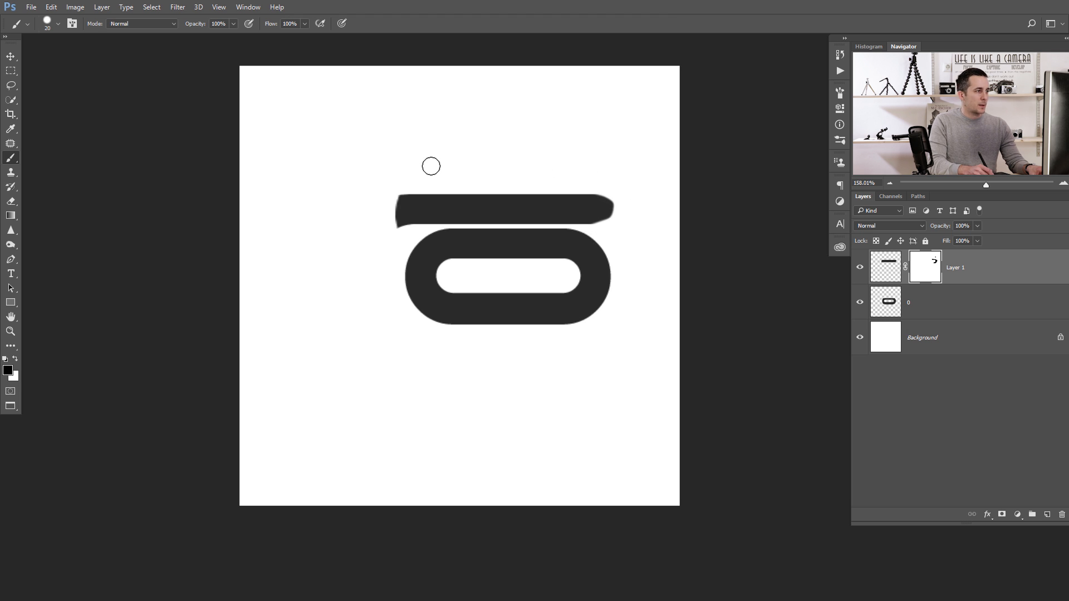
pyautogui.moveTo(407, 189)
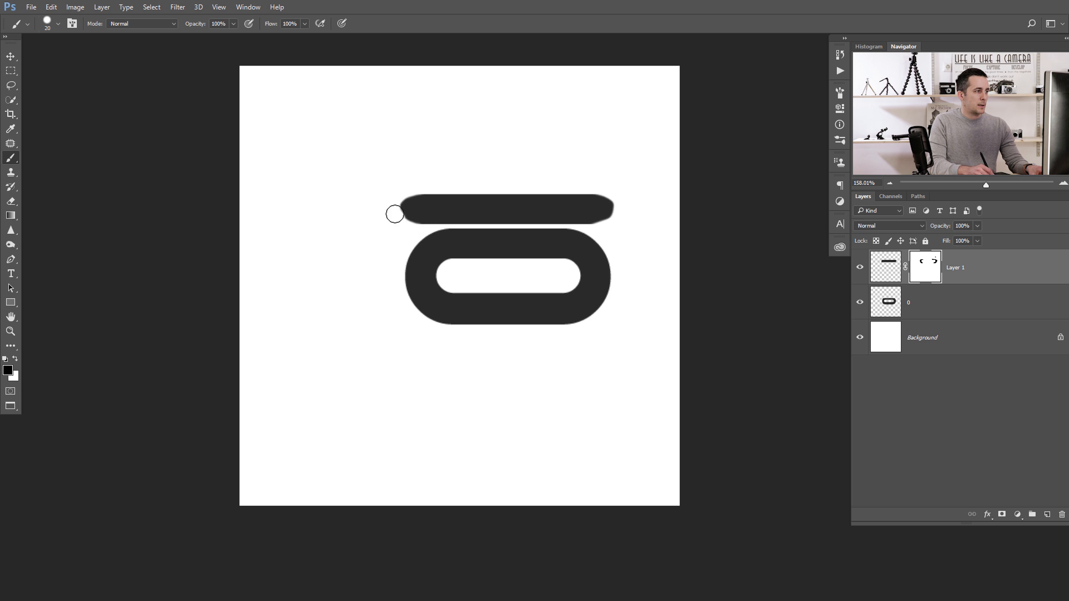
pyautogui.moveTo(610, 182)
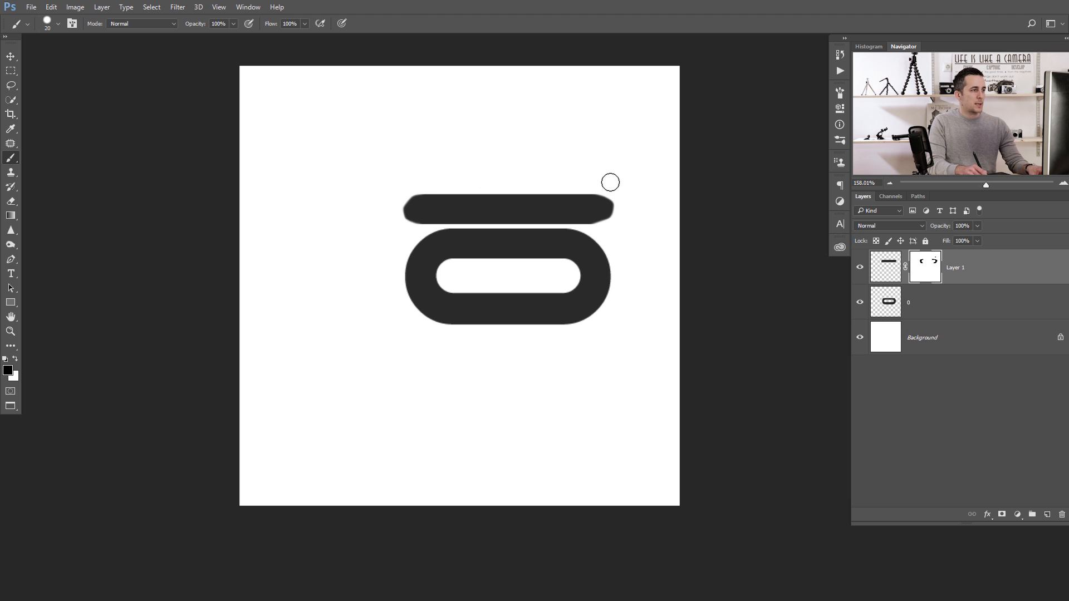
pyautogui.moveTo(623, 215)
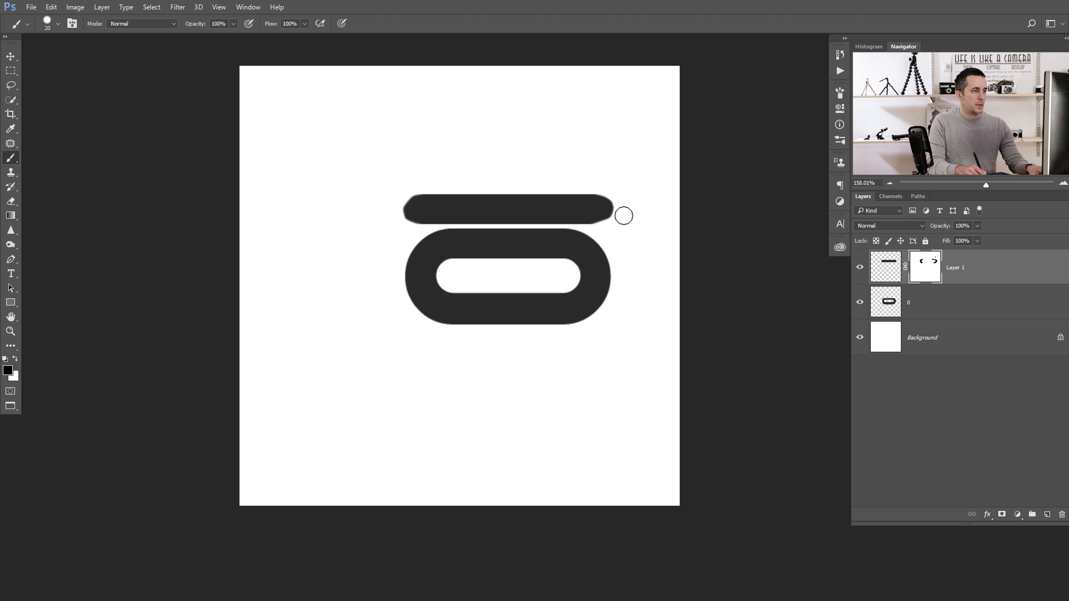
pyautogui.moveTo(626, 268)
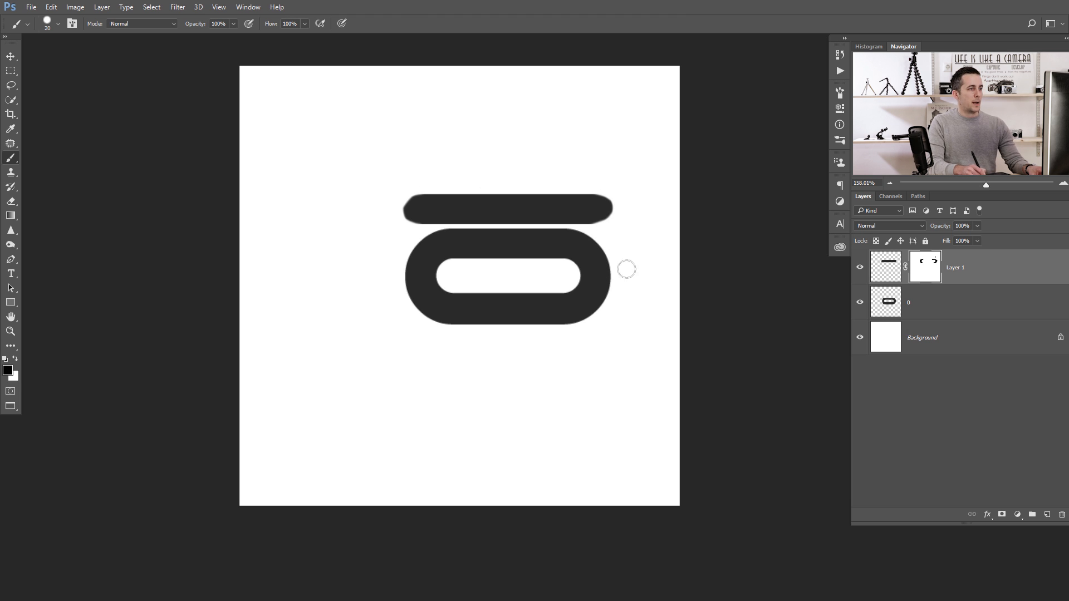
pyautogui.click(11, 57)
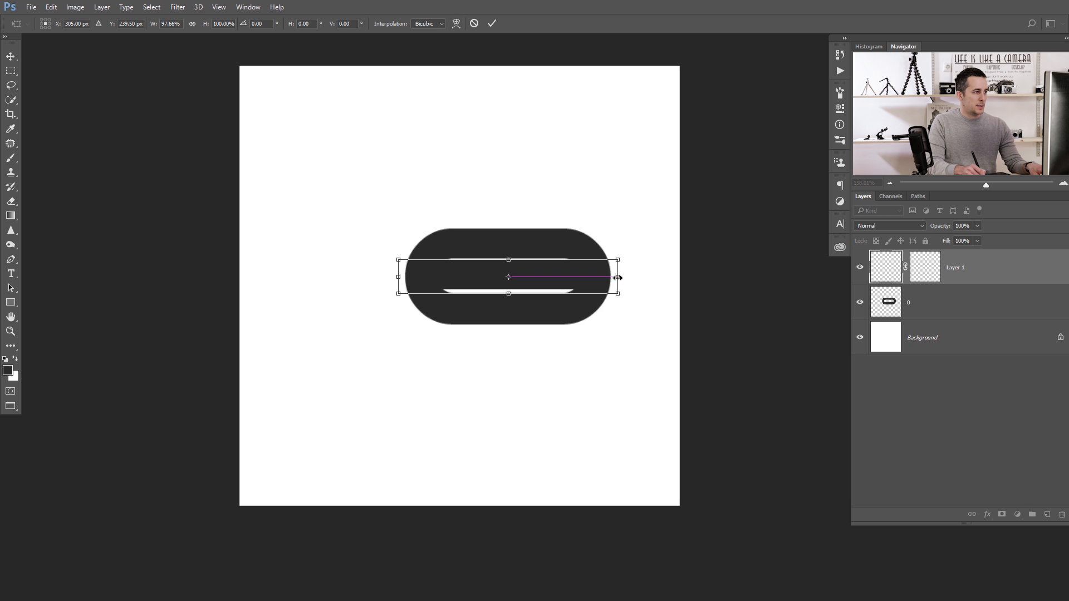
# Narrow the bar and move it left so it overlaps the oval's opening
pyautogui.press('Return')
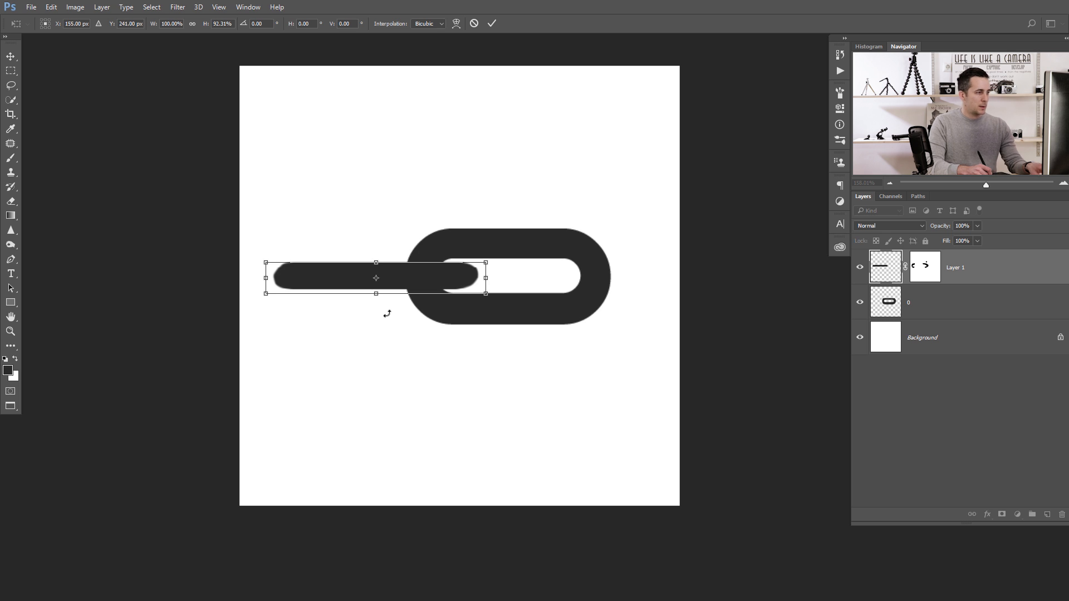
pyautogui.press('Return')
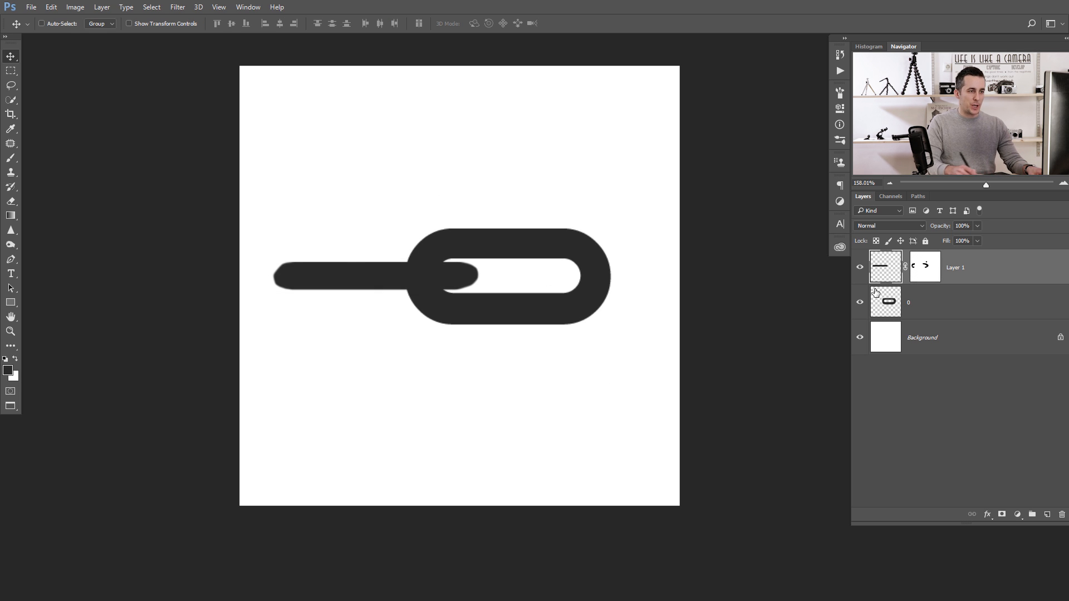
pyautogui.moveTo(897, 340)
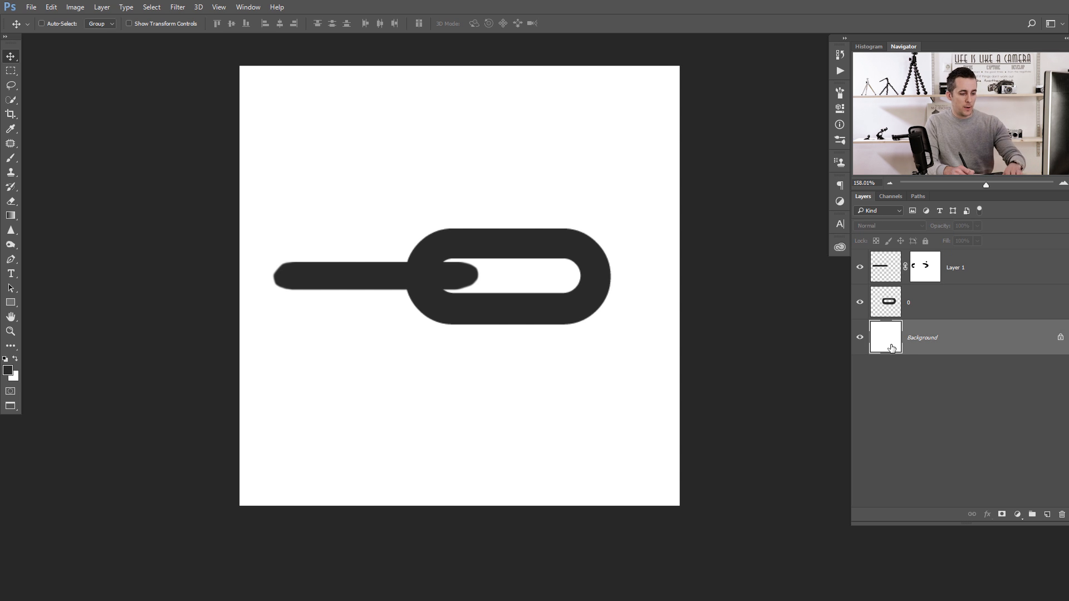
# Delete the white Background layer and merge the oval and bar into one layer
pyautogui.click(860, 337)
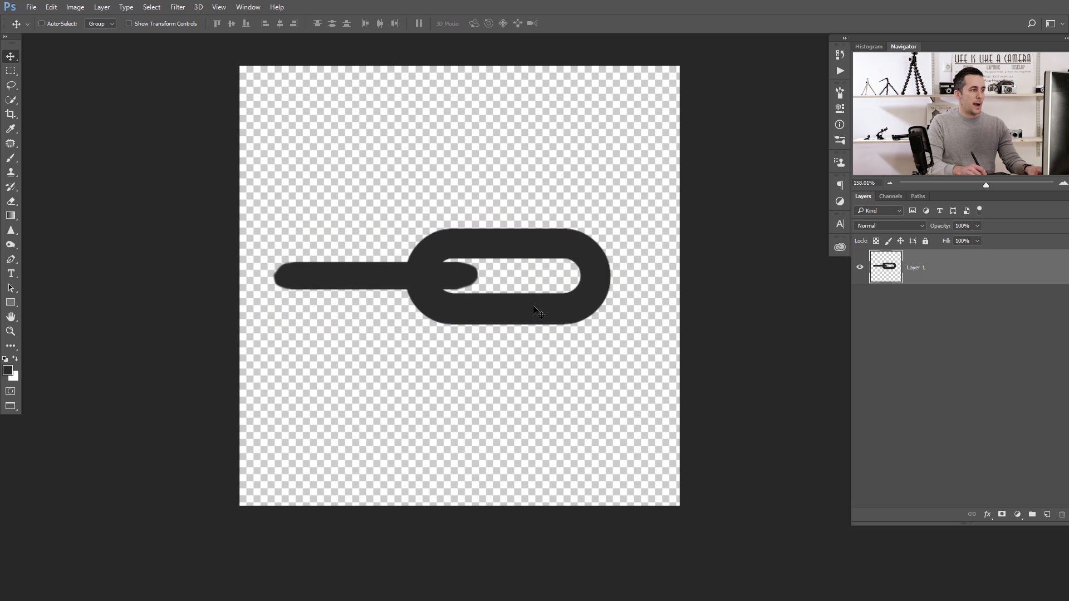
pyautogui.moveTo(469, 286)
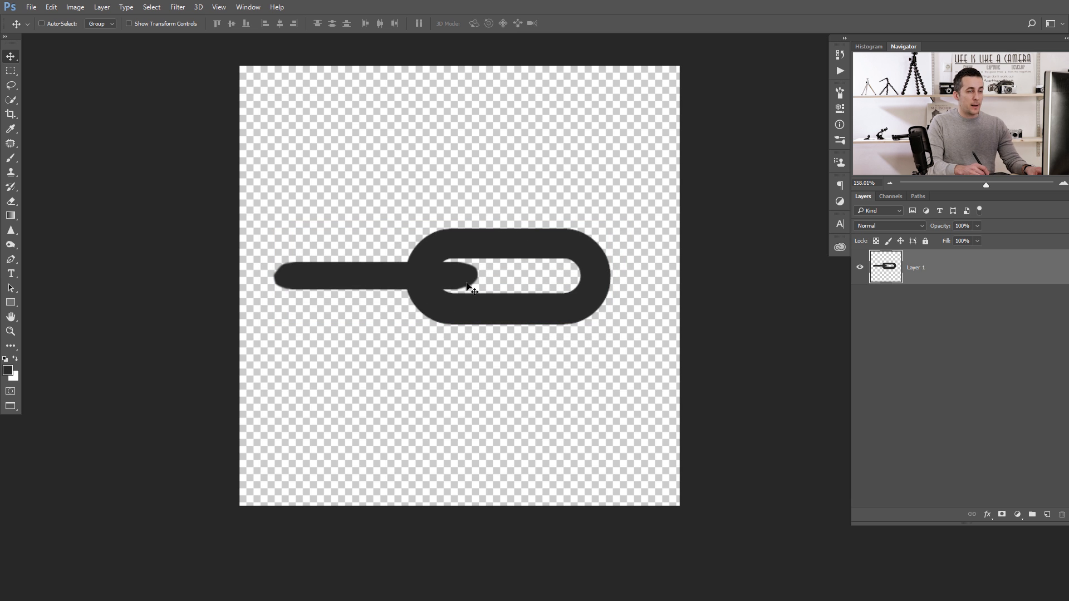
pyautogui.moveTo(467, 283)
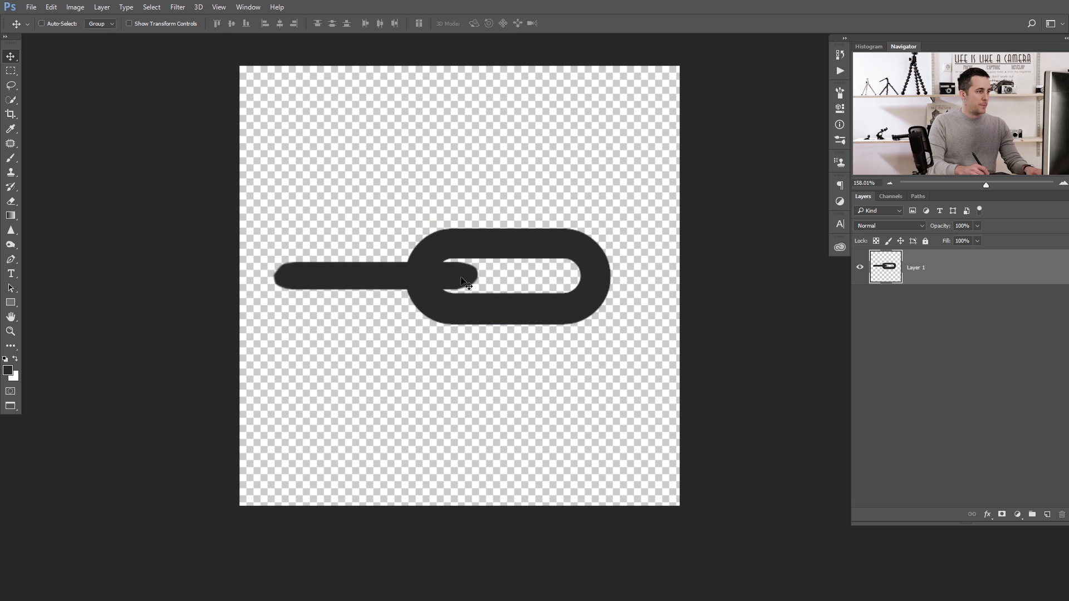
pyautogui.click(11, 128)
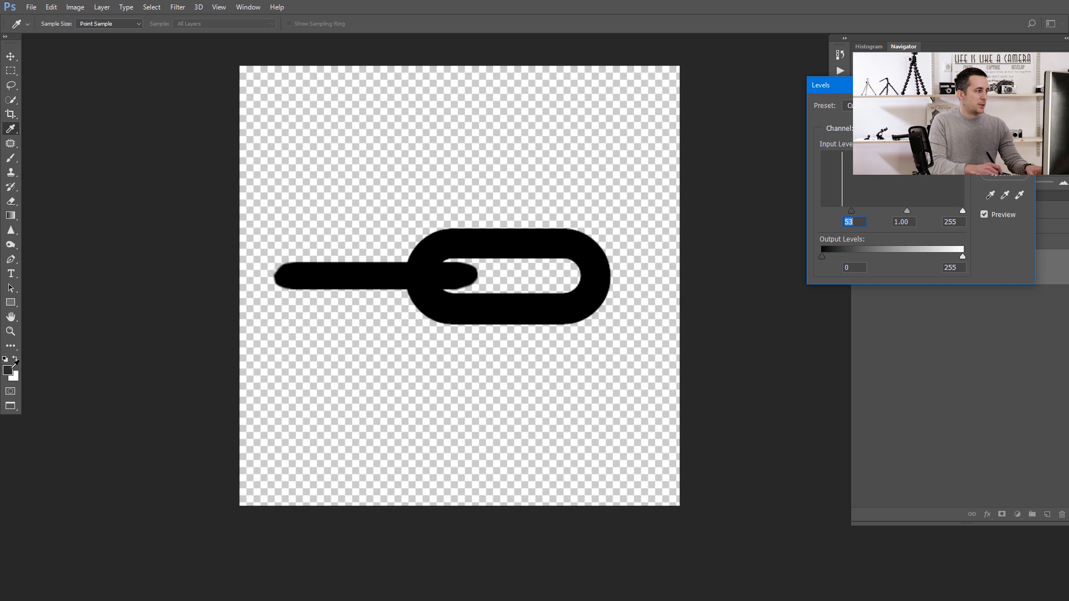
# Apply the darker Levels adjustment to turn the link solid black, then deselect
pyautogui.click(11, 55)
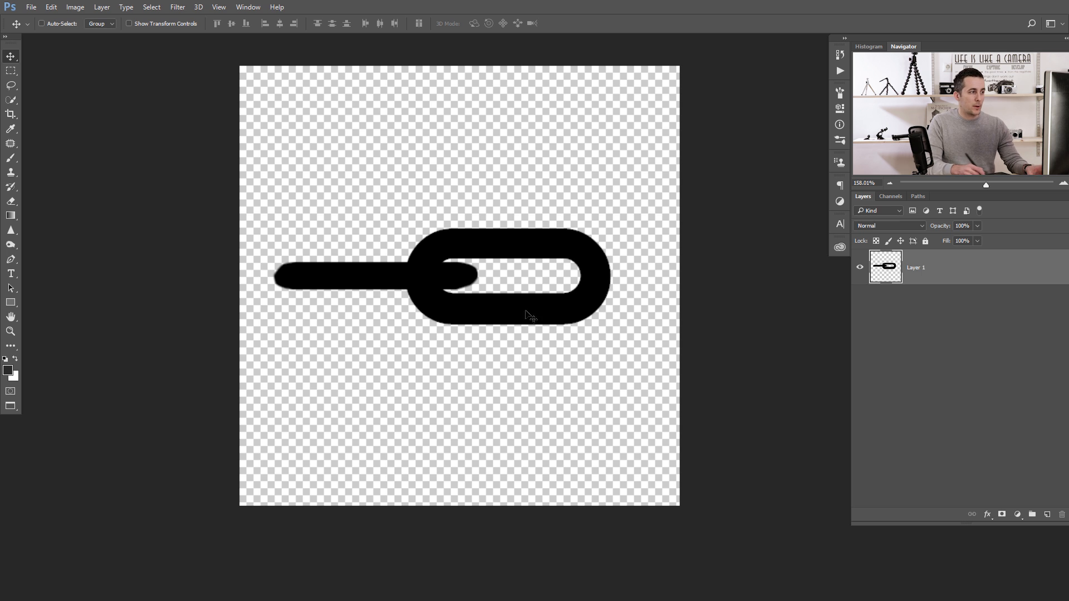
pyautogui.moveTo(531, 285)
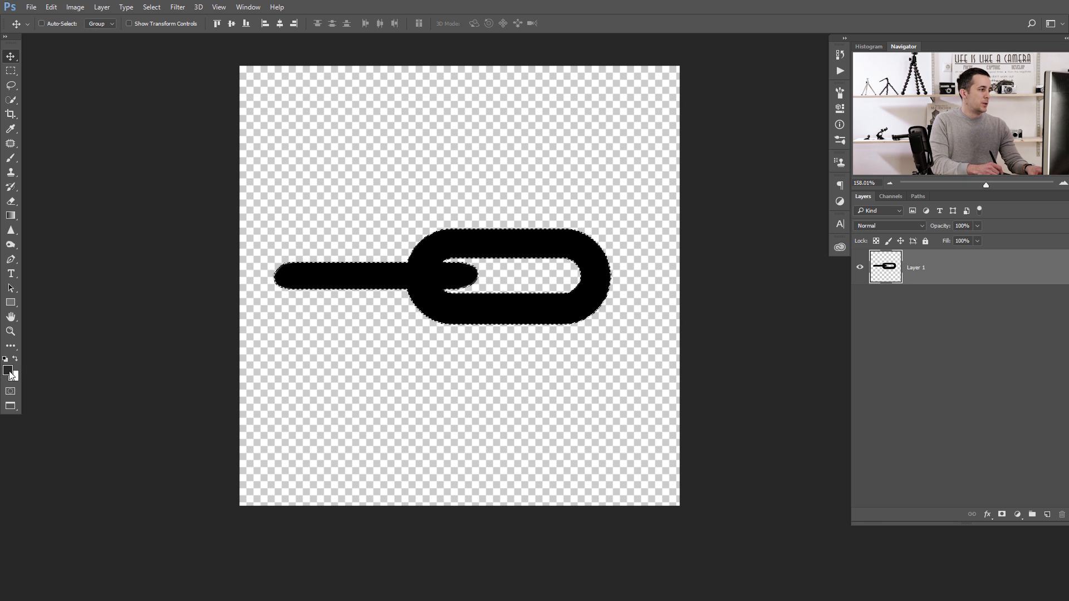
pyautogui.click(7, 371)
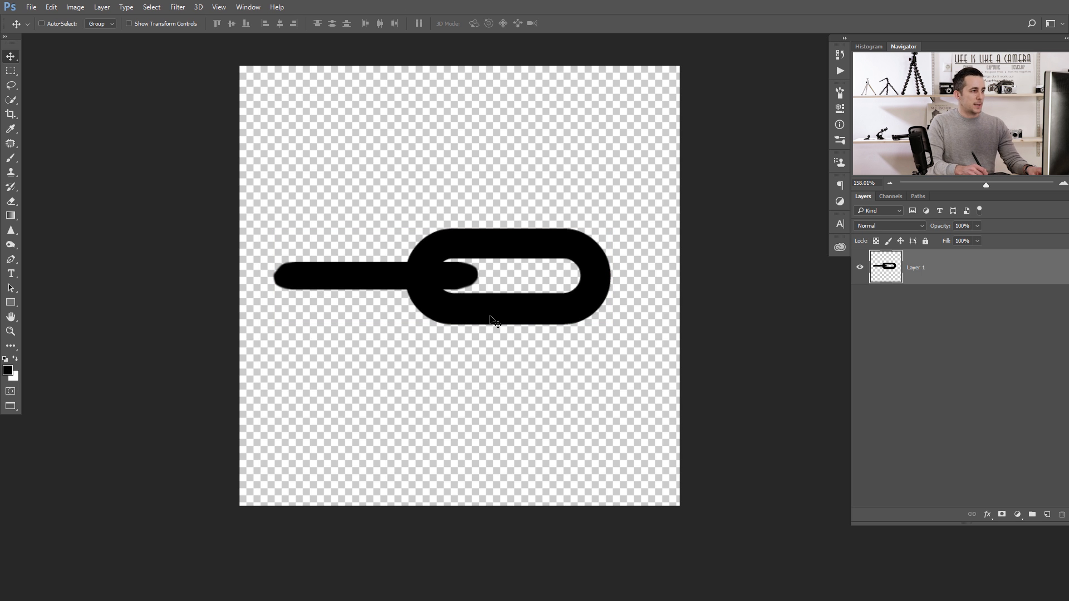
# Define the chain-link shape as a brush preset named "Chain brush"
pyautogui.click(51, 7)
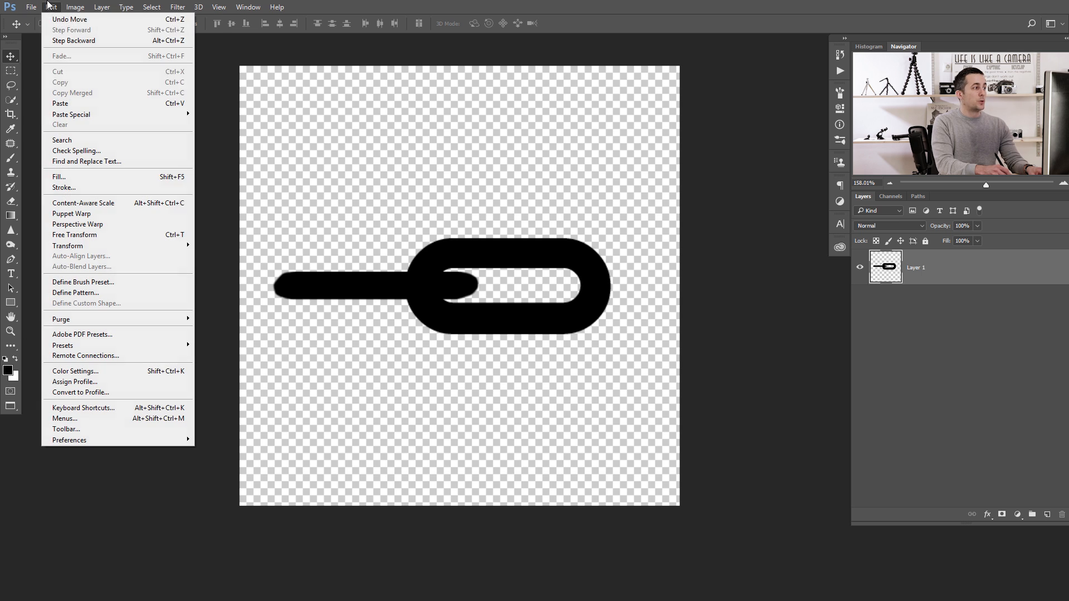
pyautogui.moveTo(83, 282)
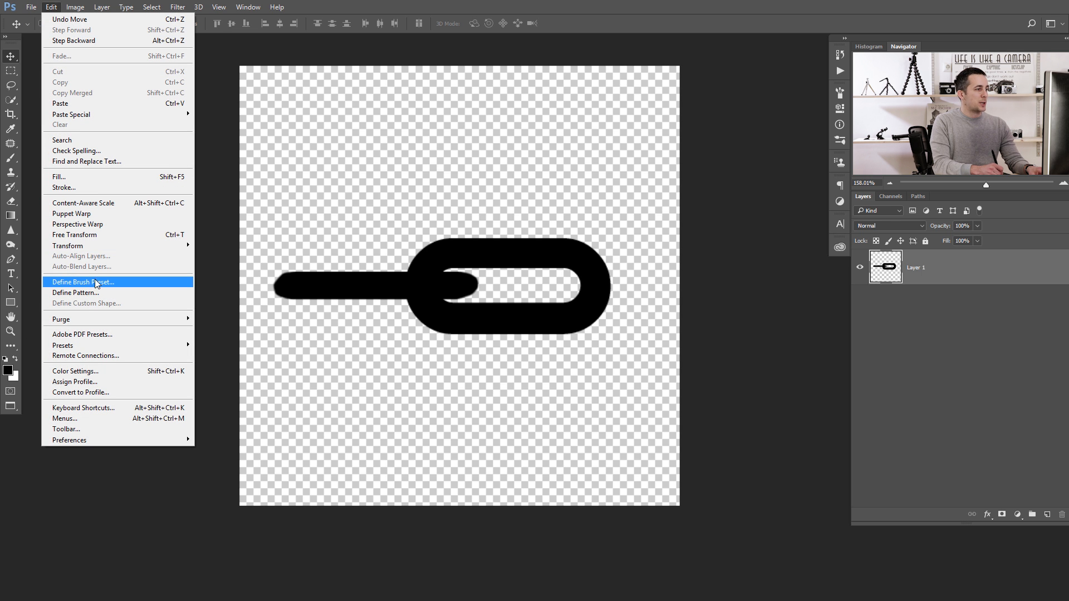
pyautogui.click(83, 281)
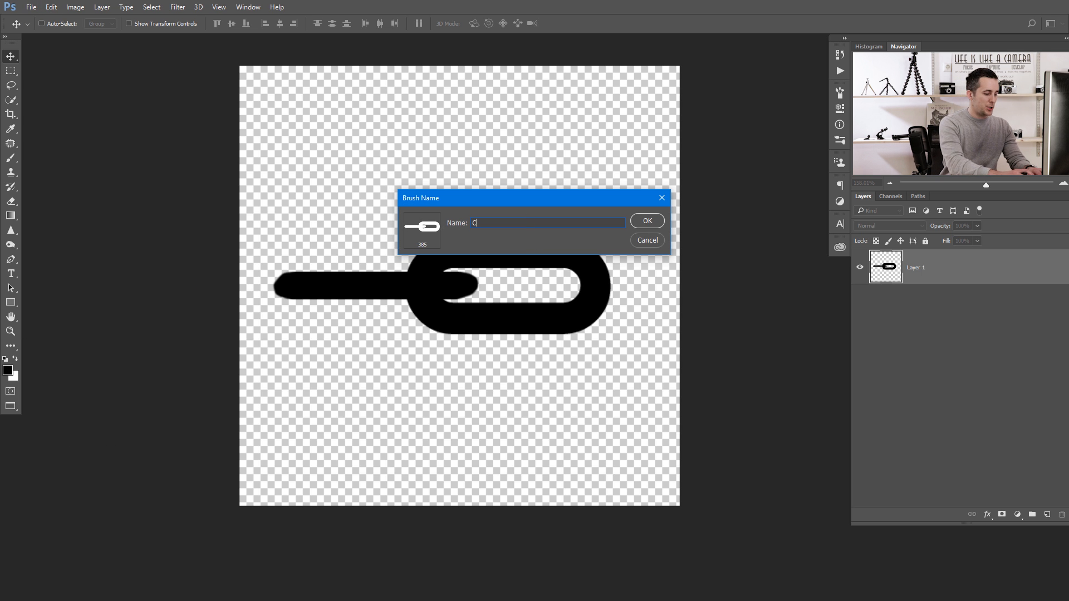
pyautogui.write('hain')
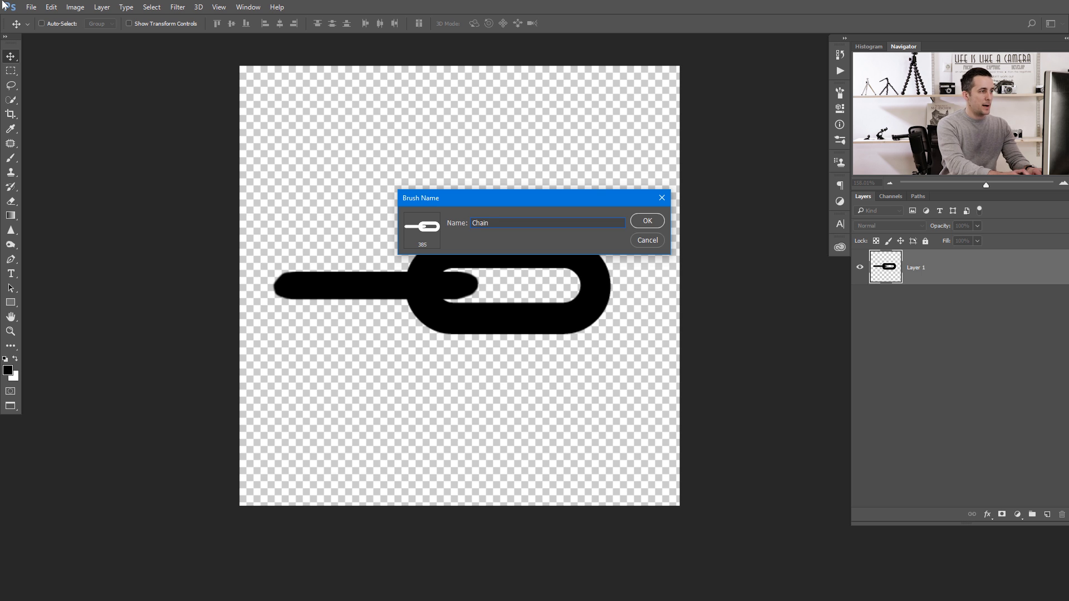
pyautogui.write('brush')
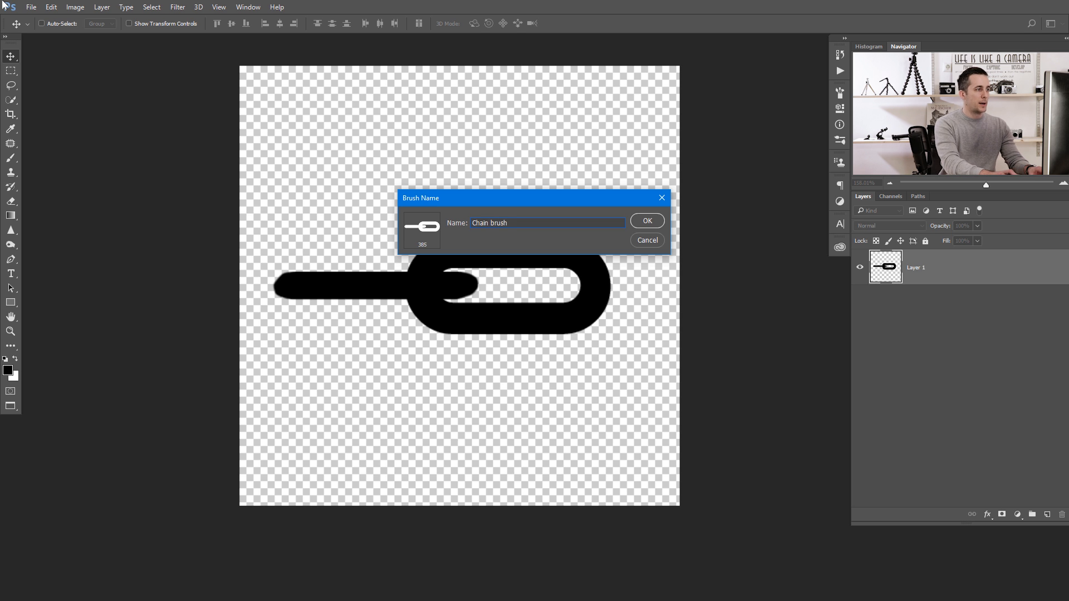
pyautogui.click(646, 220)
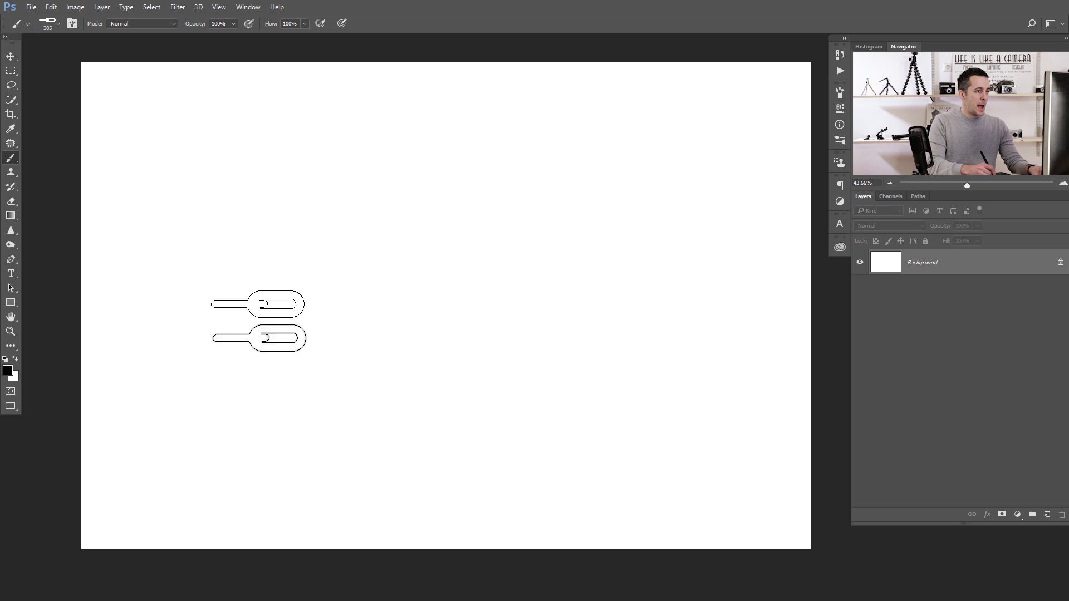
# Create an empty Layer 1 above the white background layer
pyautogui.click(1033, 514)
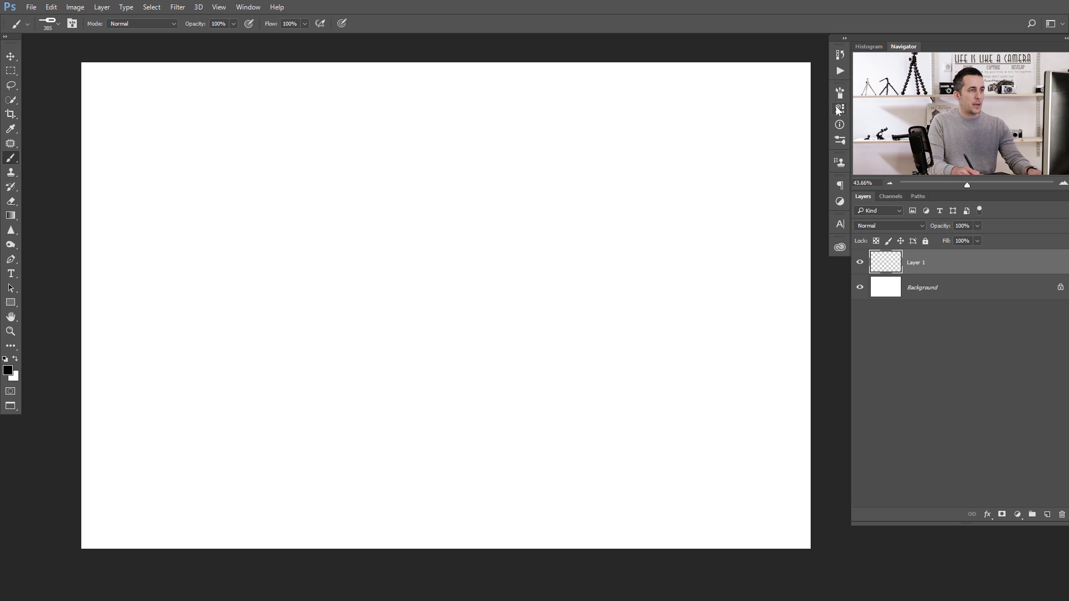
# In the brush settings' Brush Tip Shape, raise the chain brush spacing to about 278%
pyautogui.click(839, 95)
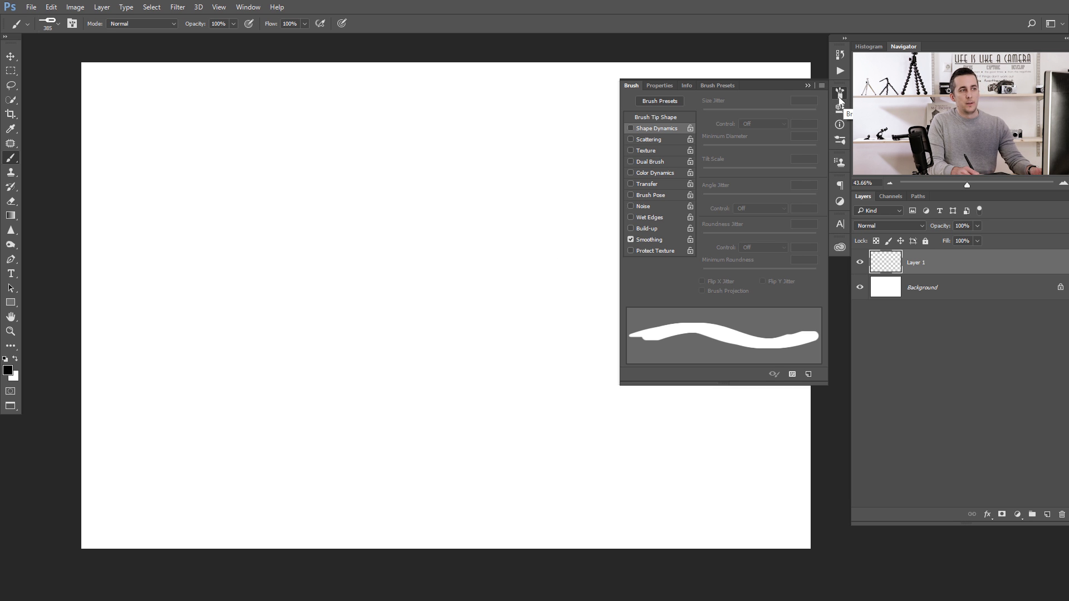
pyautogui.moveTo(659, 127)
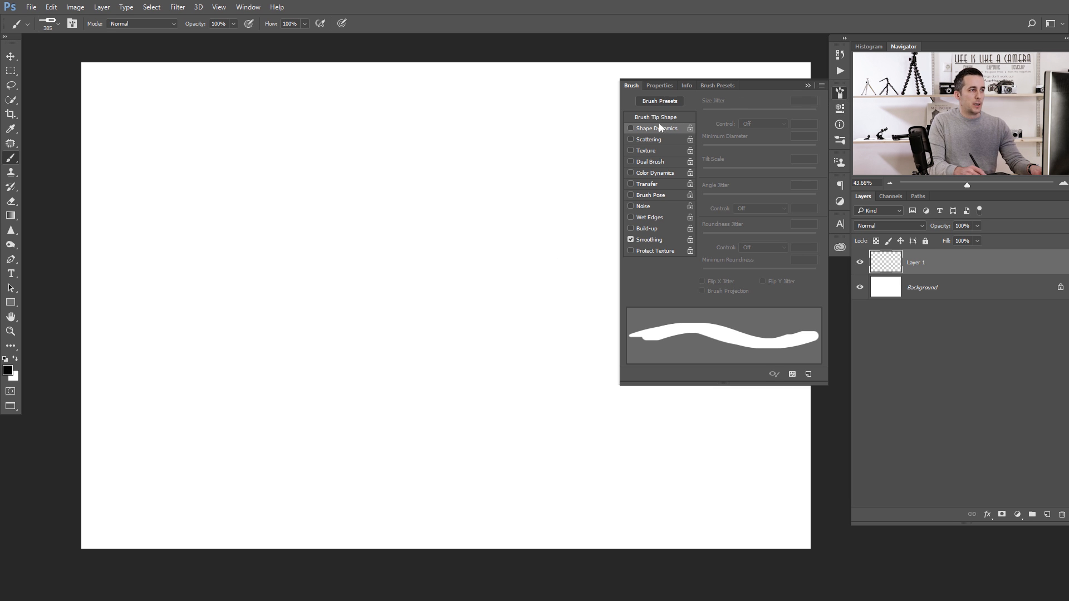
pyautogui.moveTo(650, 143)
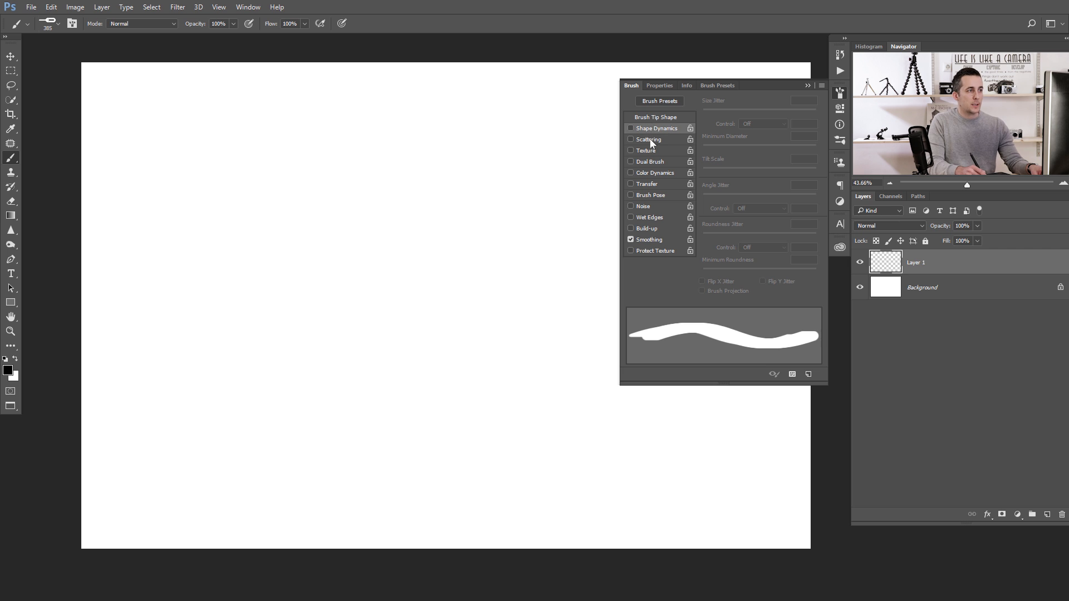
pyautogui.click(654, 117)
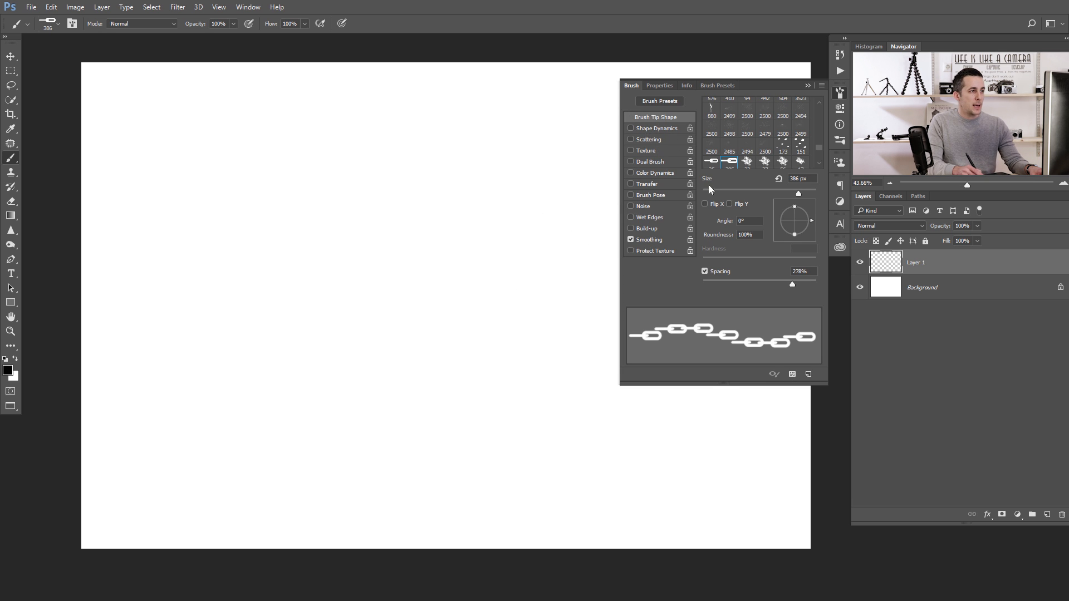
# Set Shape Dynamics Angle Jitter Control to Direction, briefly comparing it against Off
pyautogui.click(656, 128)
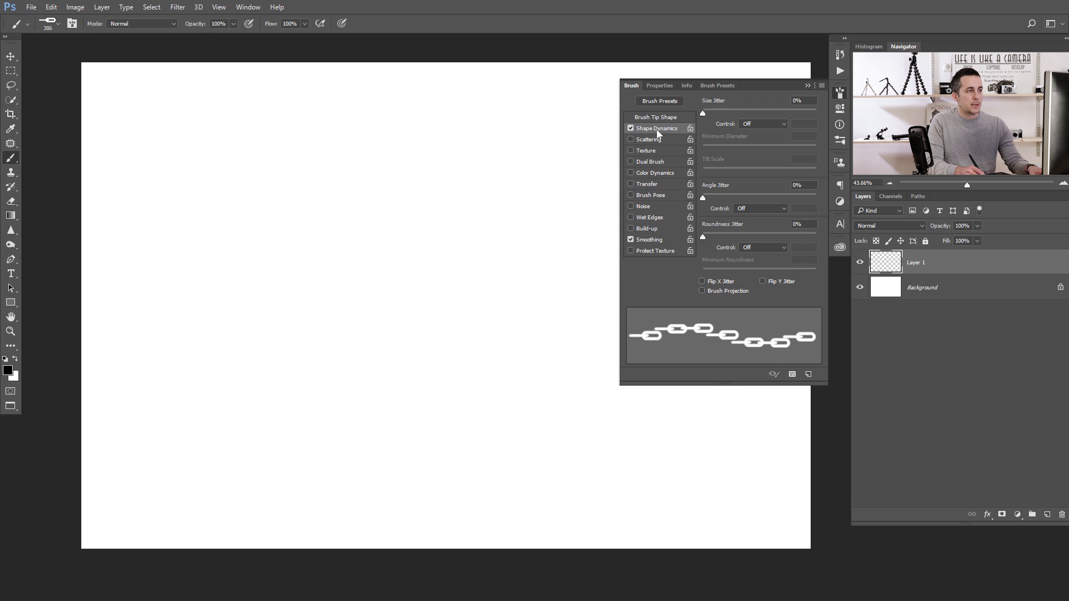
pyautogui.moveTo(747, 197)
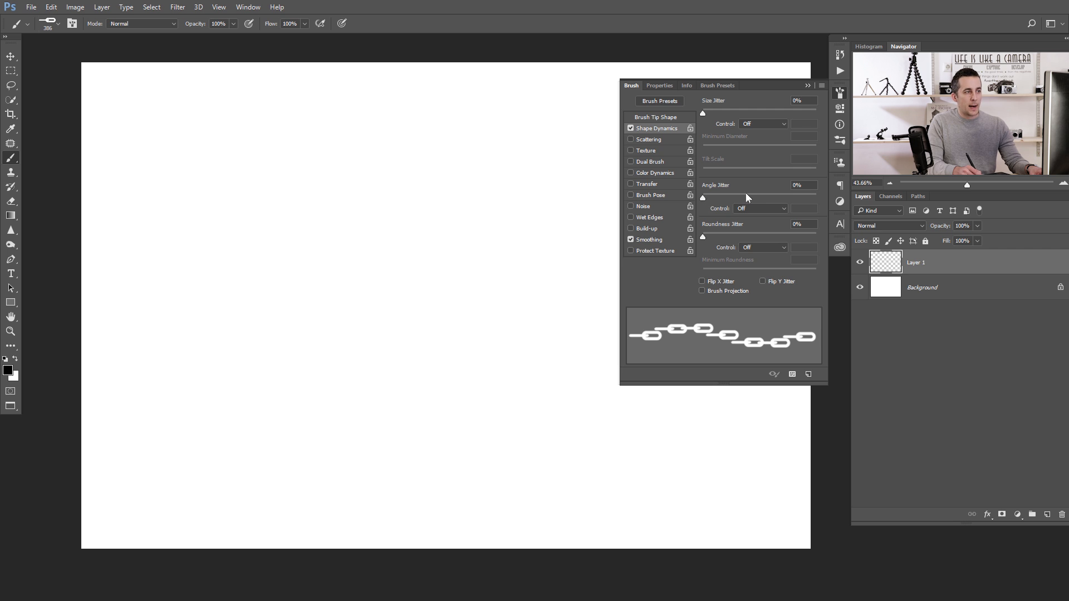
pyautogui.moveTo(702, 206)
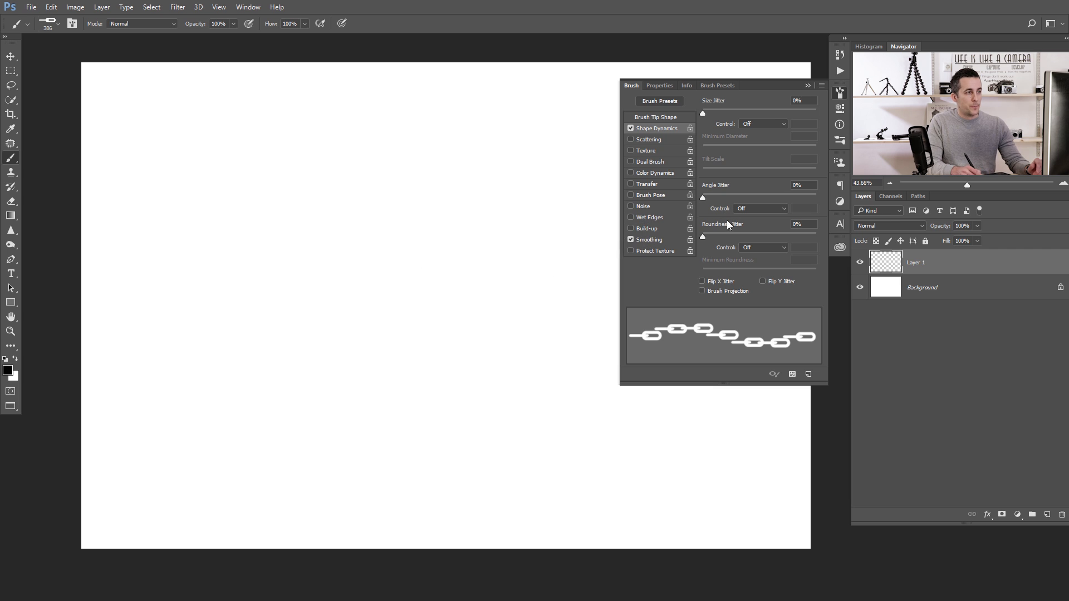
pyautogui.moveTo(729, 214)
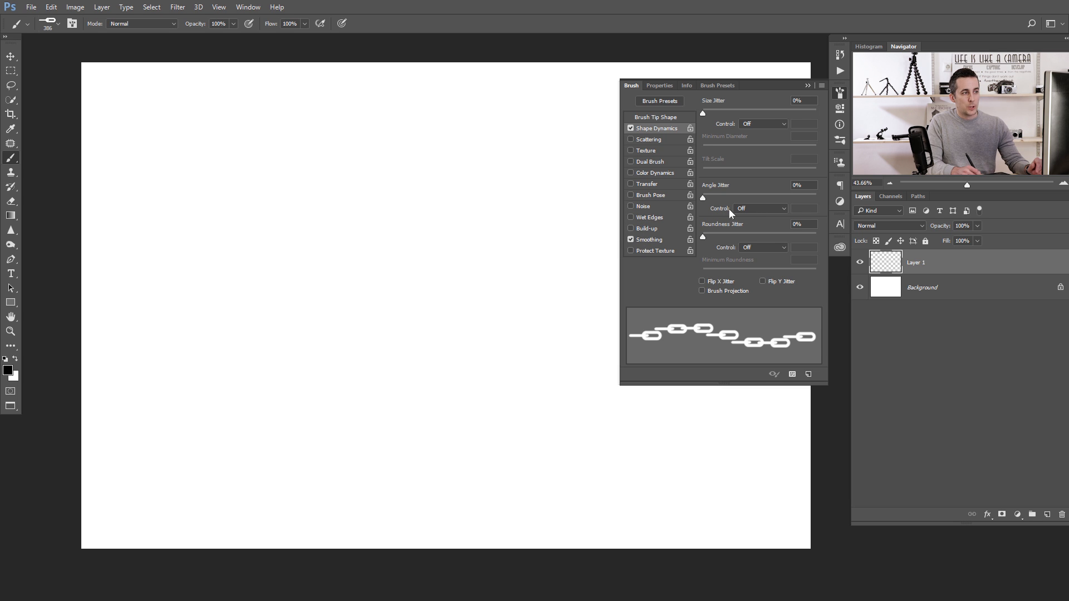
pyautogui.click(760, 209)
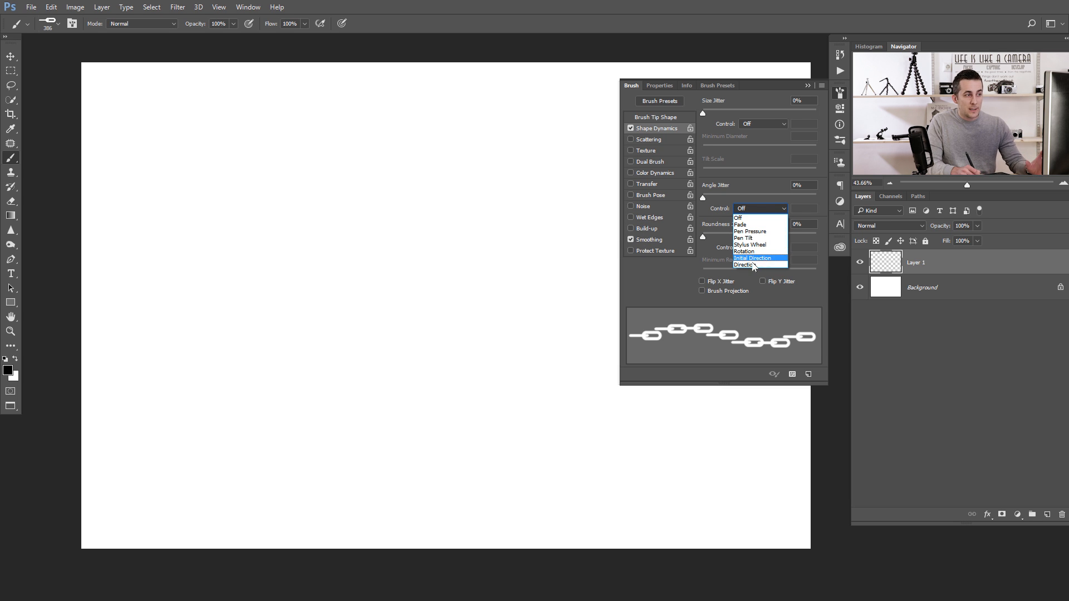
pyautogui.moveTo(751, 264)
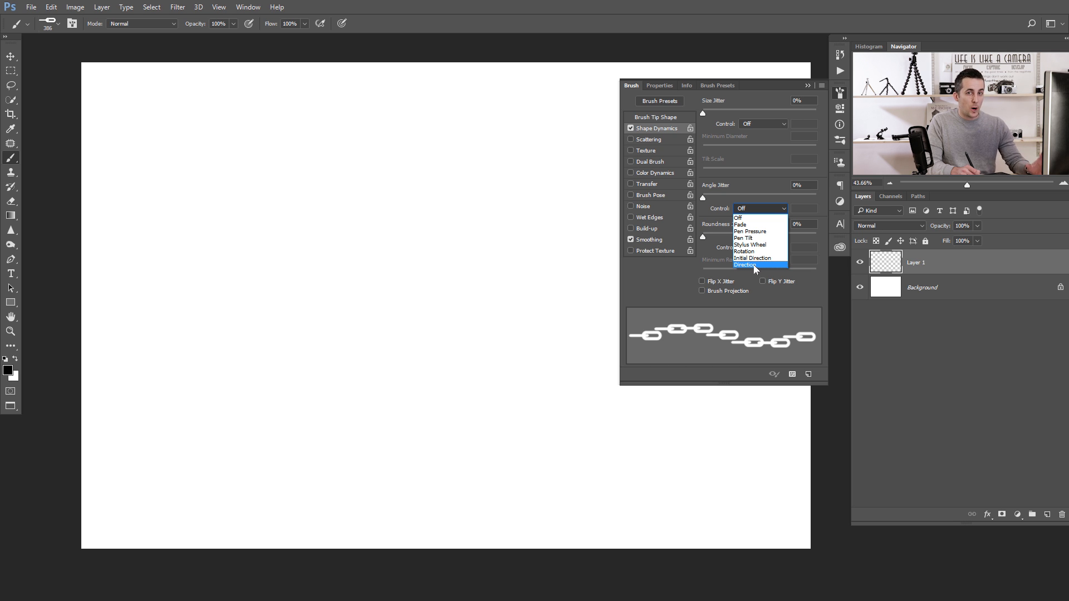
pyautogui.moveTo(752, 268)
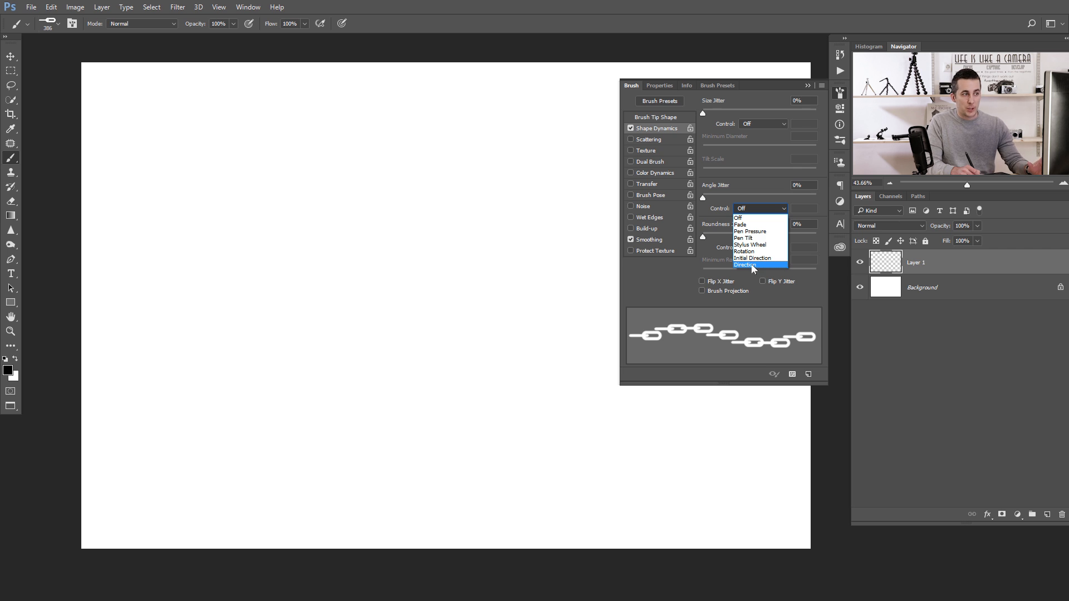
pyautogui.click(750, 265)
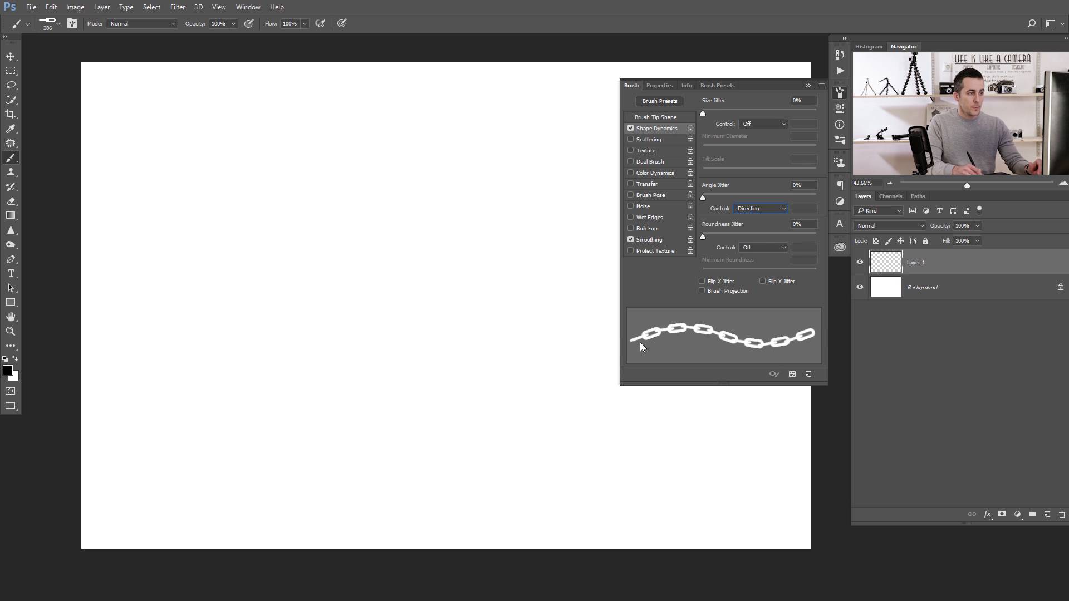
pyautogui.click(759, 209)
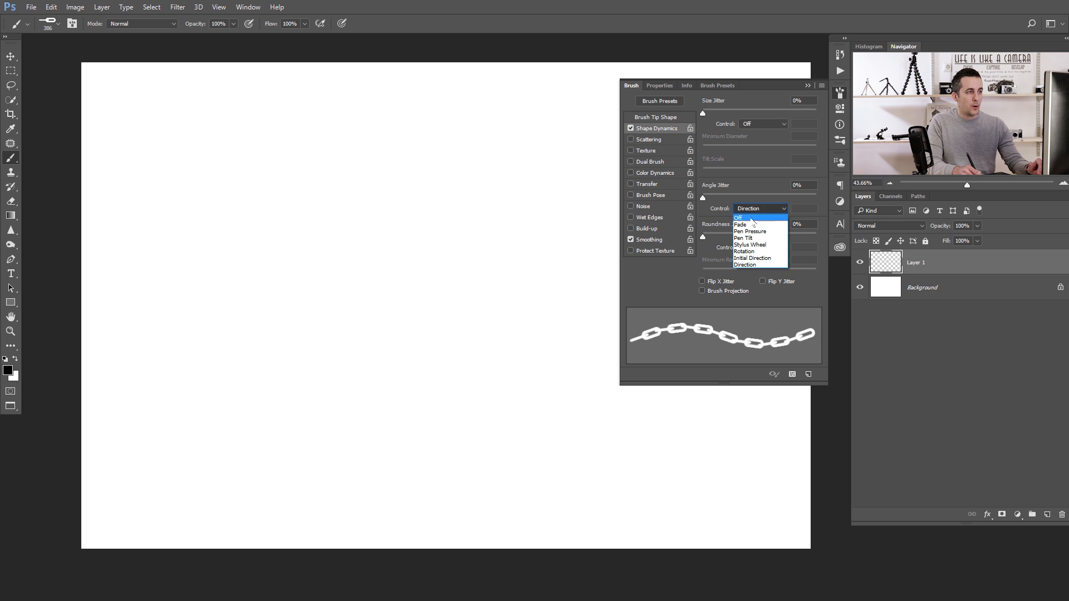
pyautogui.click(739, 219)
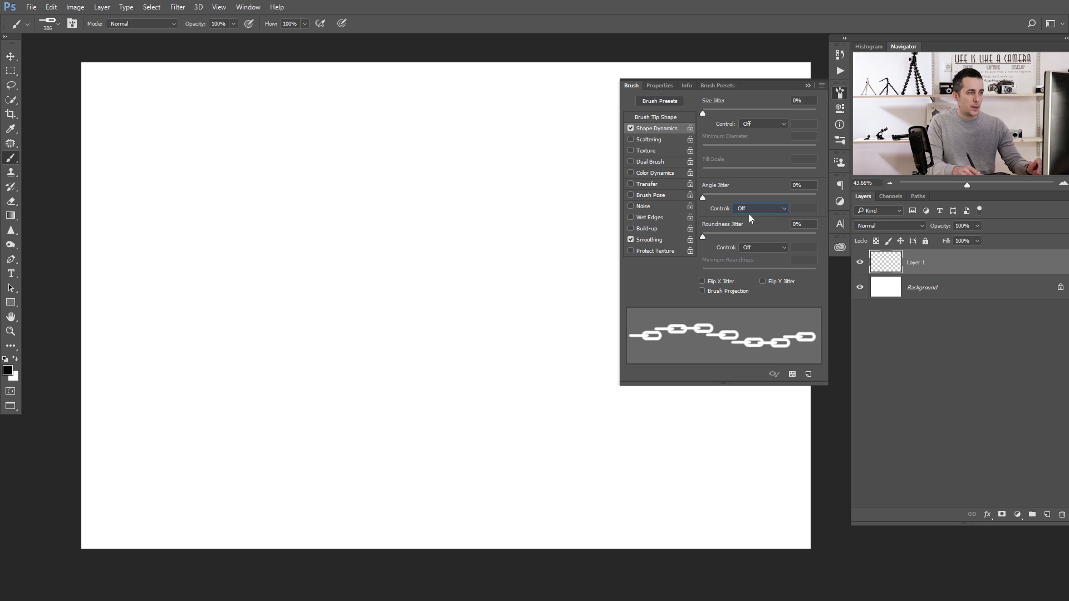
pyautogui.click(761, 208)
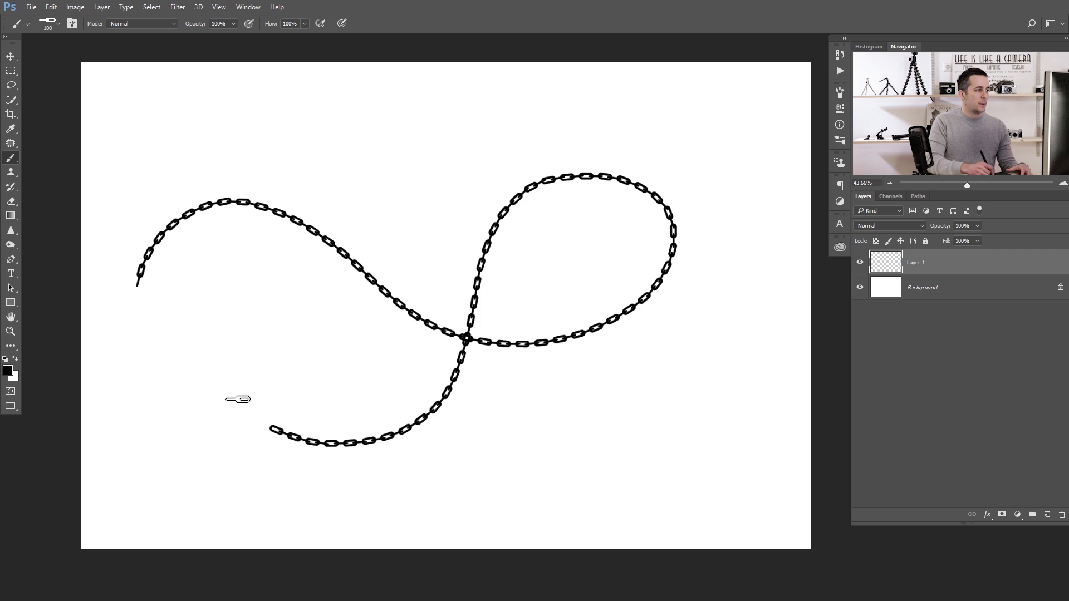
# Undo the test chain strokes and try a blue foreground colour
pyautogui.press('ctrl+z')
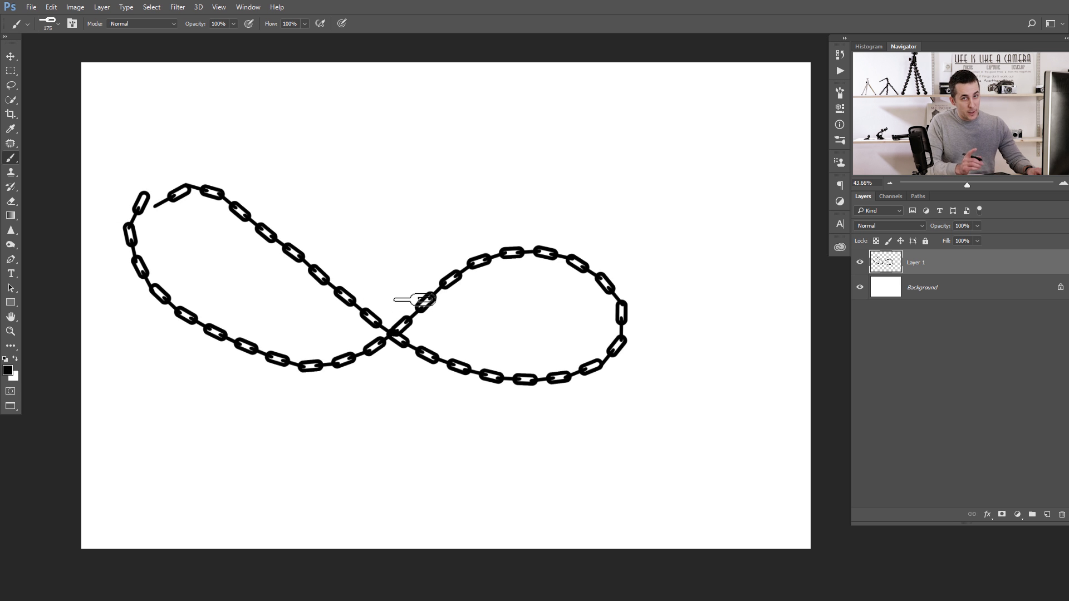
pyautogui.press('ctrl+z')
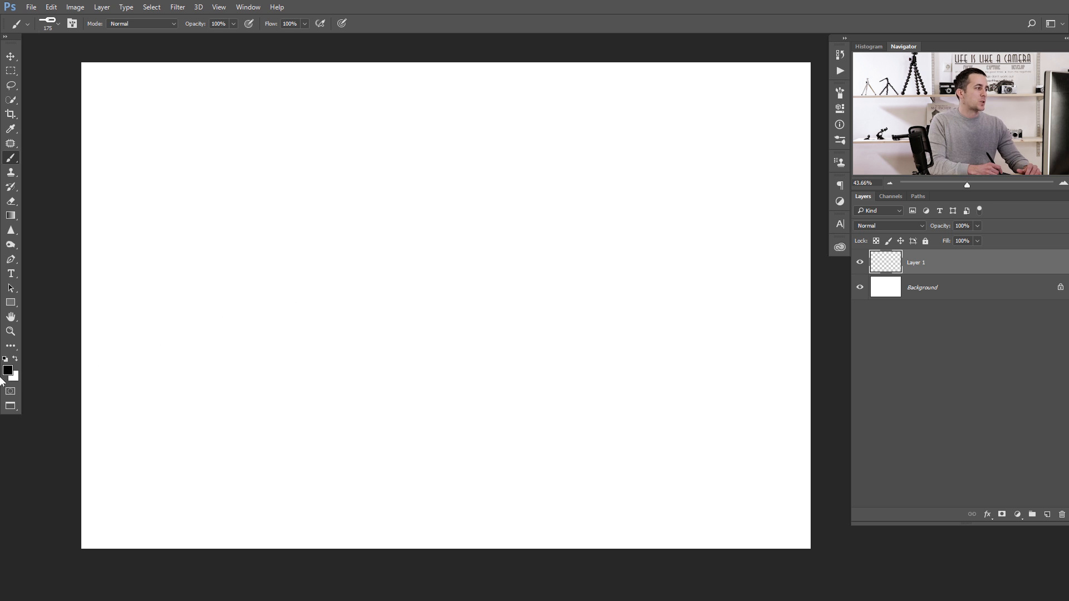
pyautogui.click(8, 369)
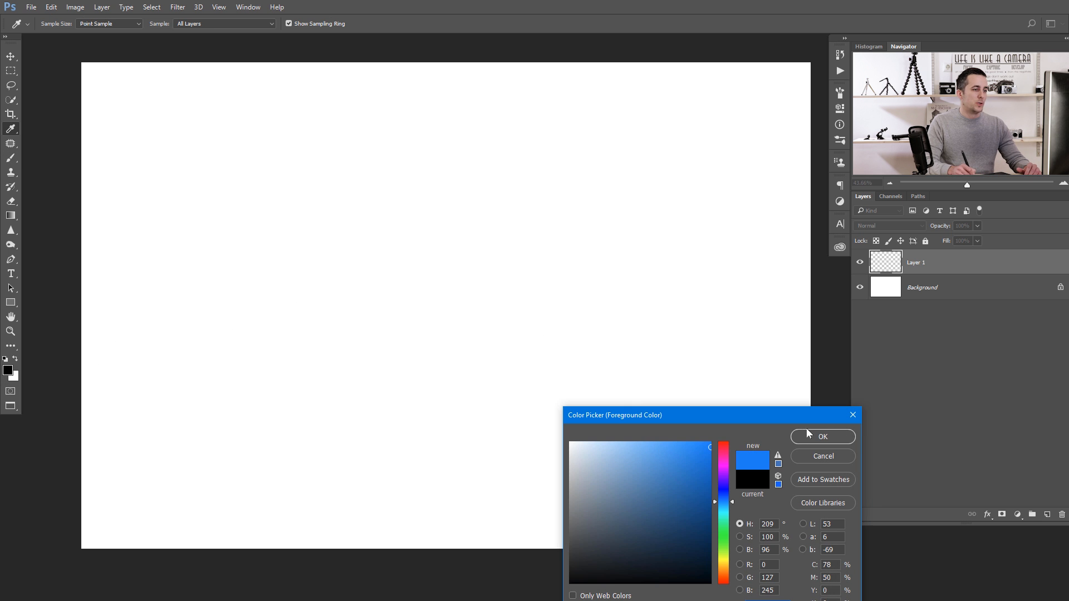
pyautogui.click(822, 437)
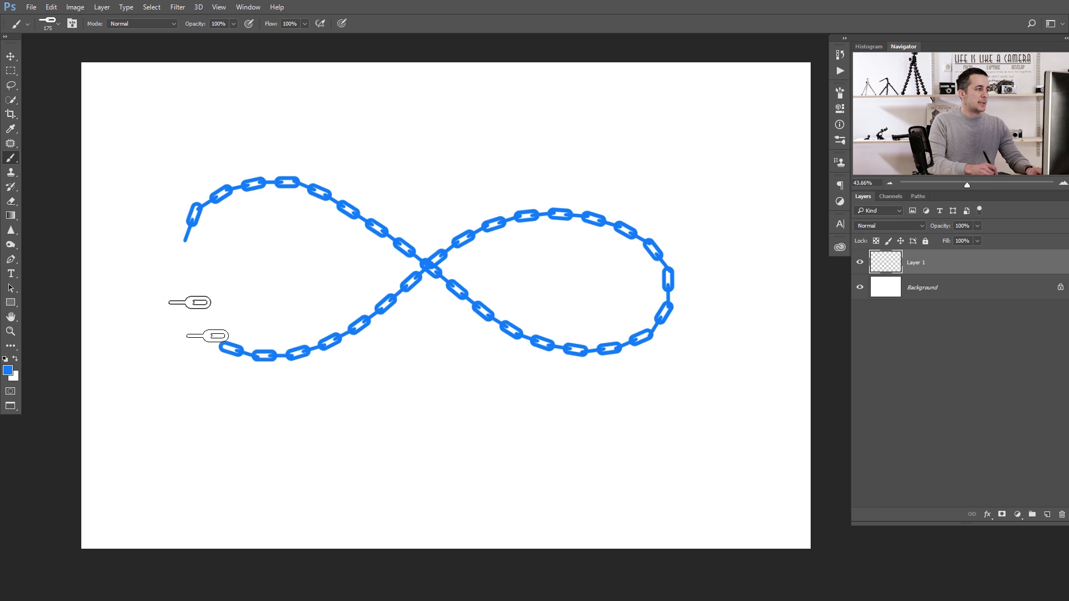
# Set the foreground colour to dark grey for the wavy chain
pyautogui.click(7, 369)
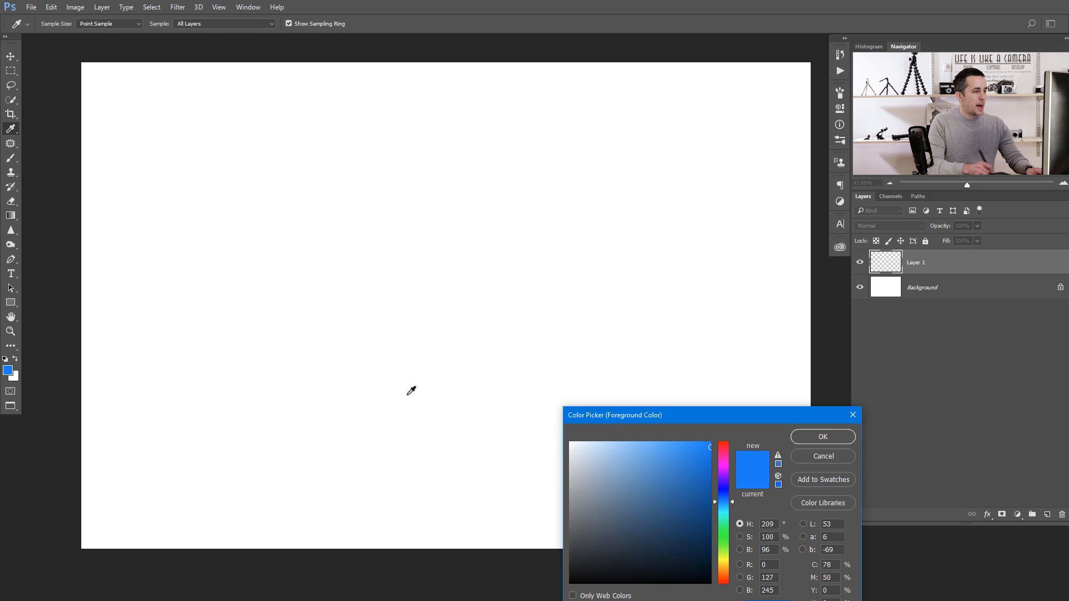
pyautogui.click(823, 436)
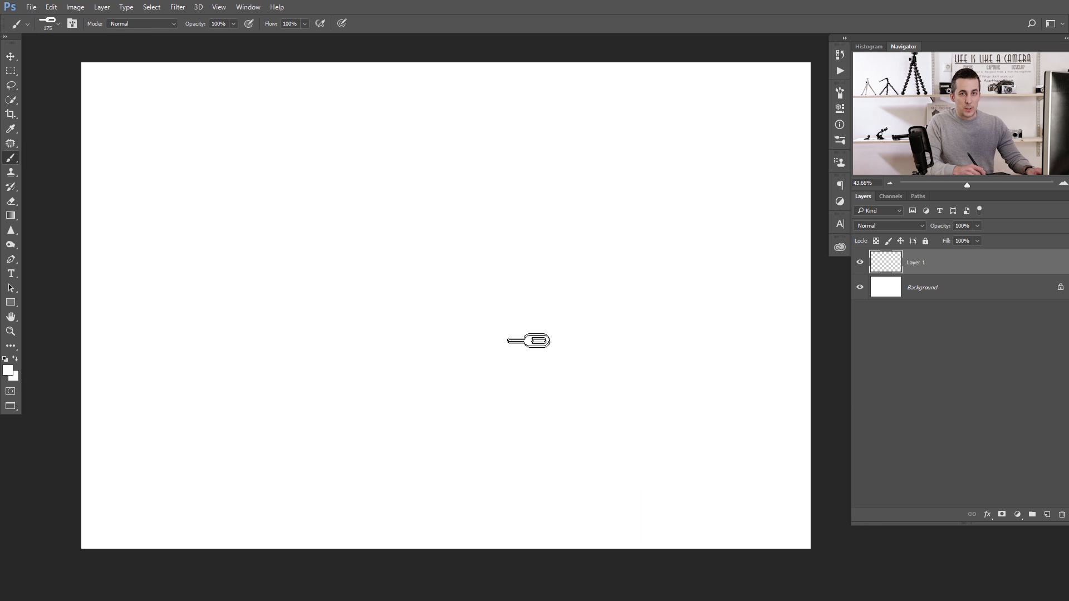
pyautogui.moveTo(535, 322)
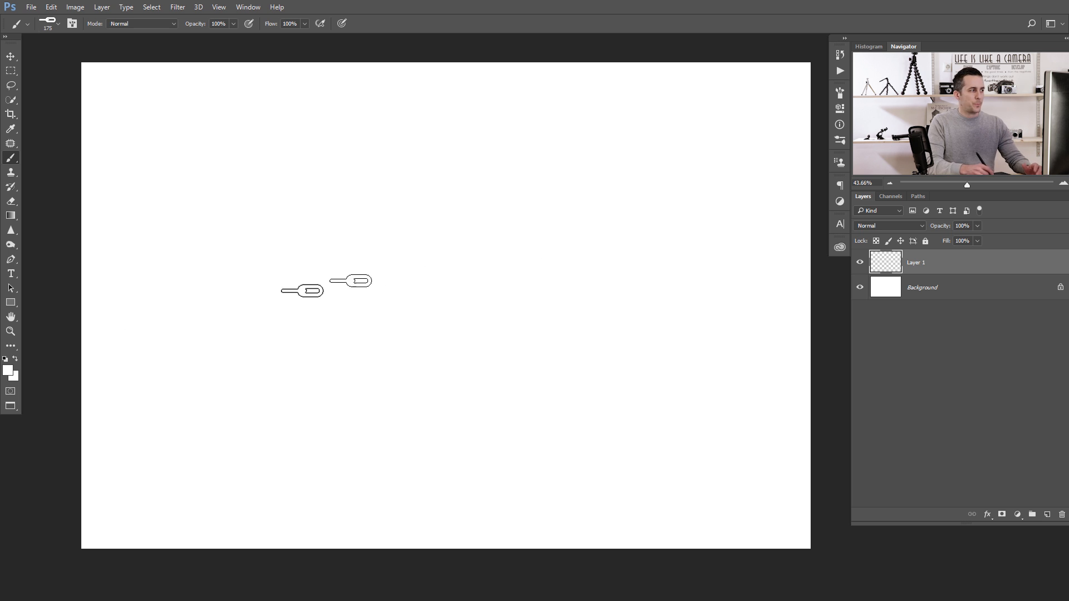
pyautogui.click(6, 370)
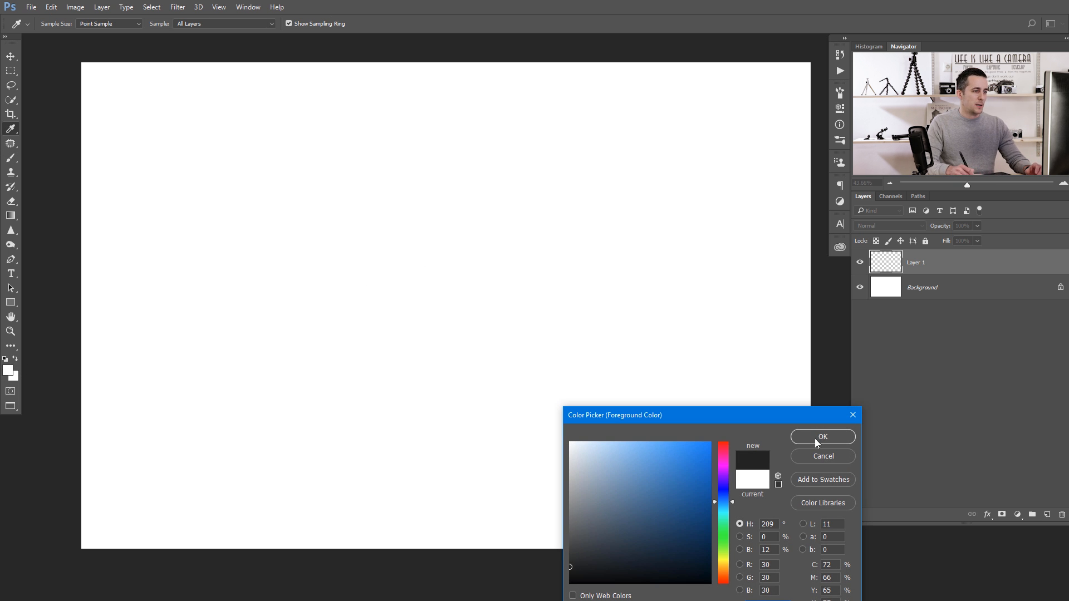
pyautogui.click(822, 437)
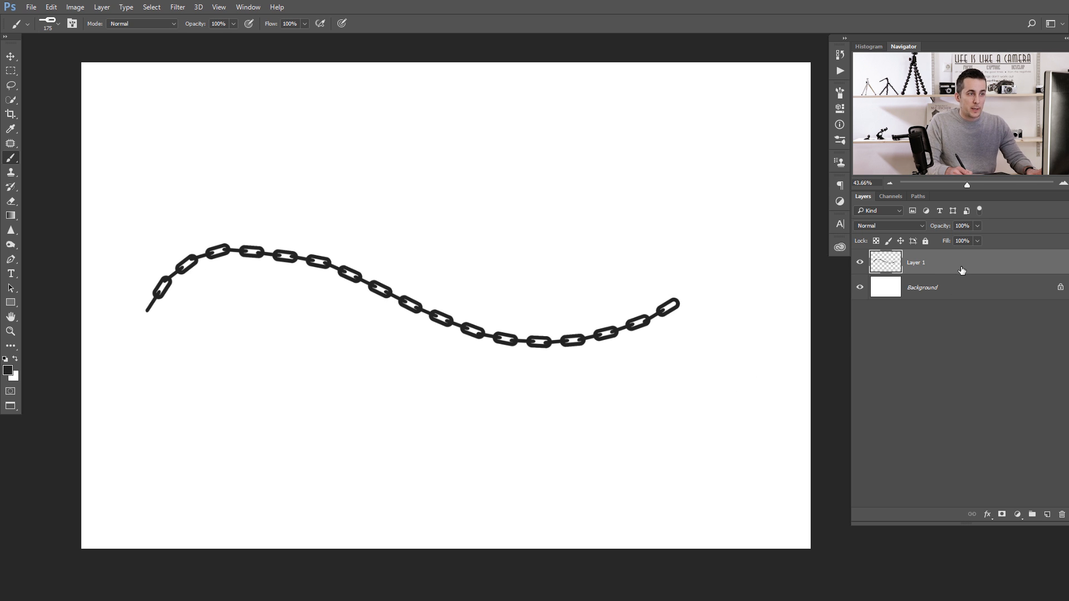
pyautogui.doubleClick(915, 262)
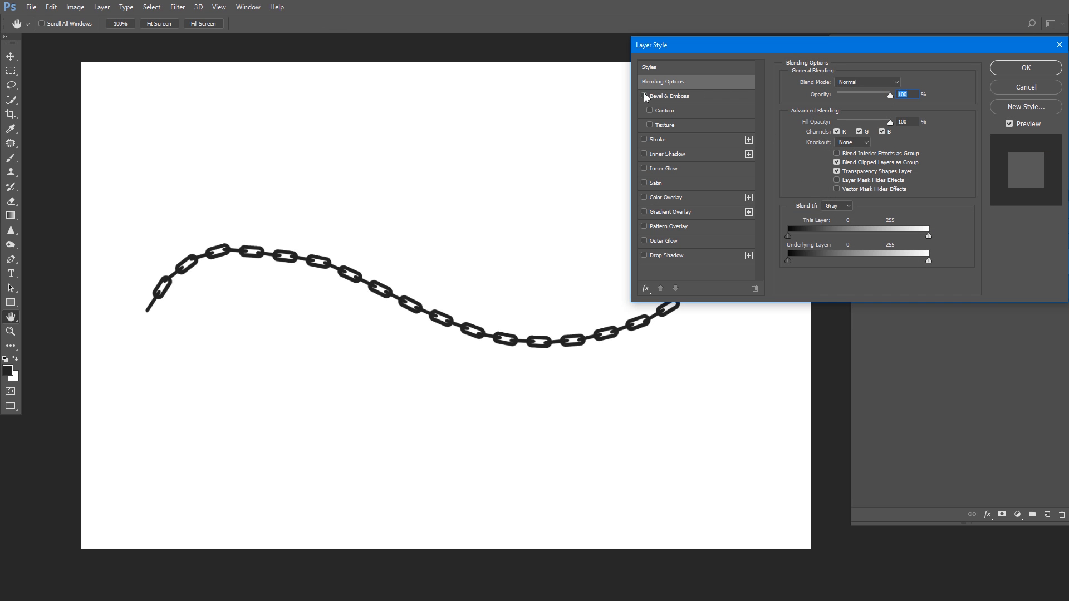
pyautogui.moveTo(650, 102)
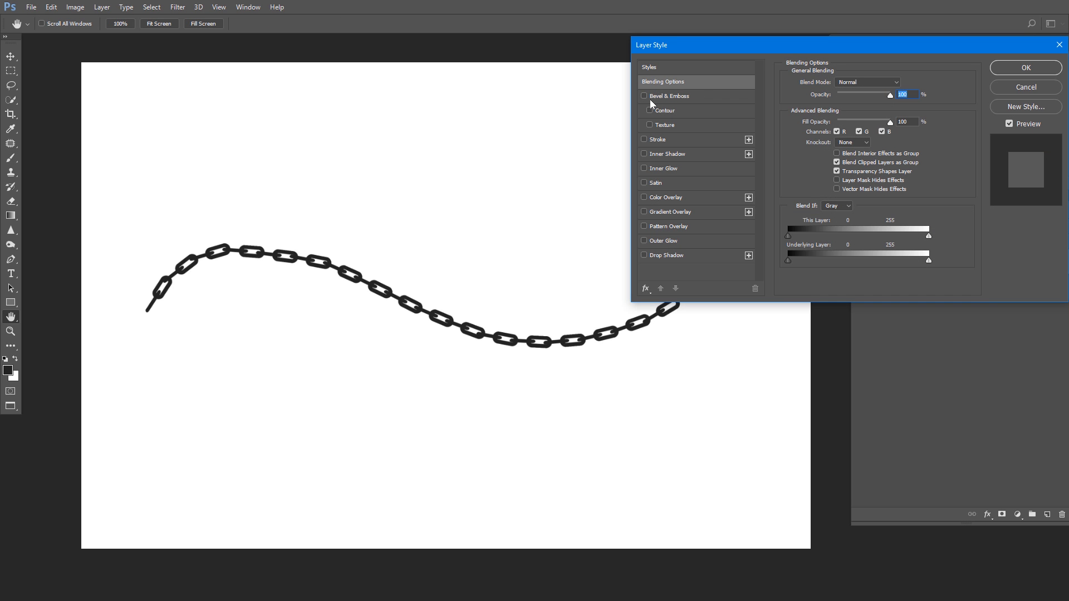
# Enable Bevel & Emboss on the chain layer, trying Smooth before settling on Chisel Soft
pyautogui.click(644, 96)
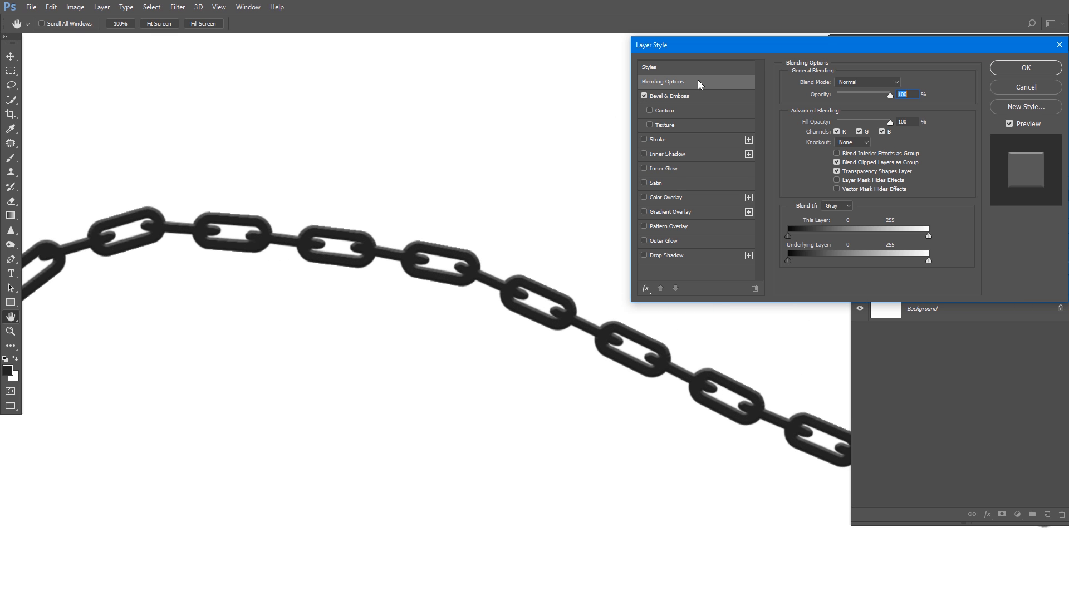
pyautogui.click(669, 96)
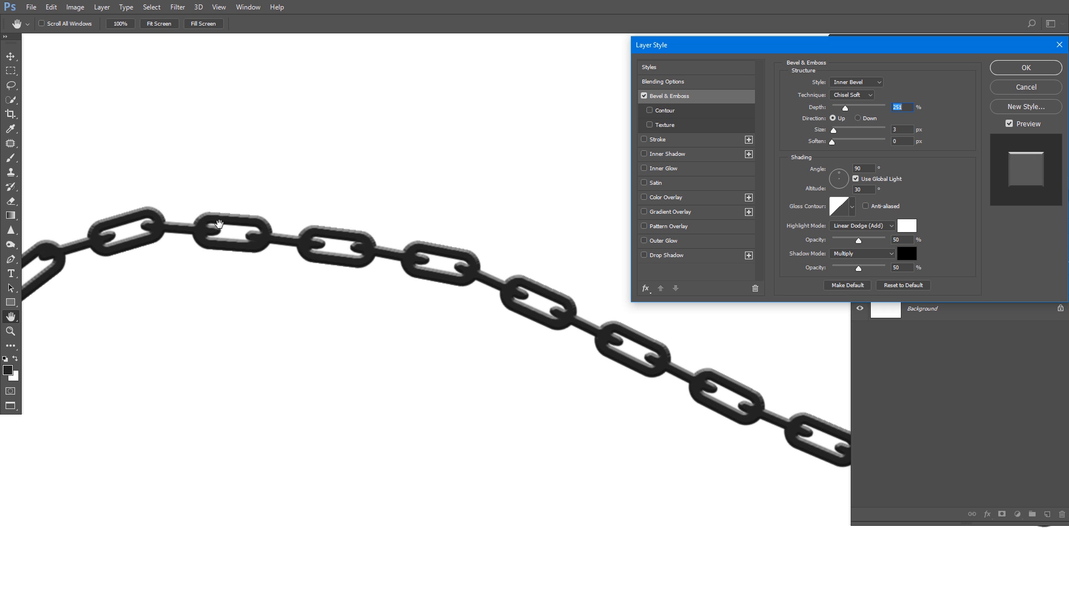
pyautogui.click(853, 94)
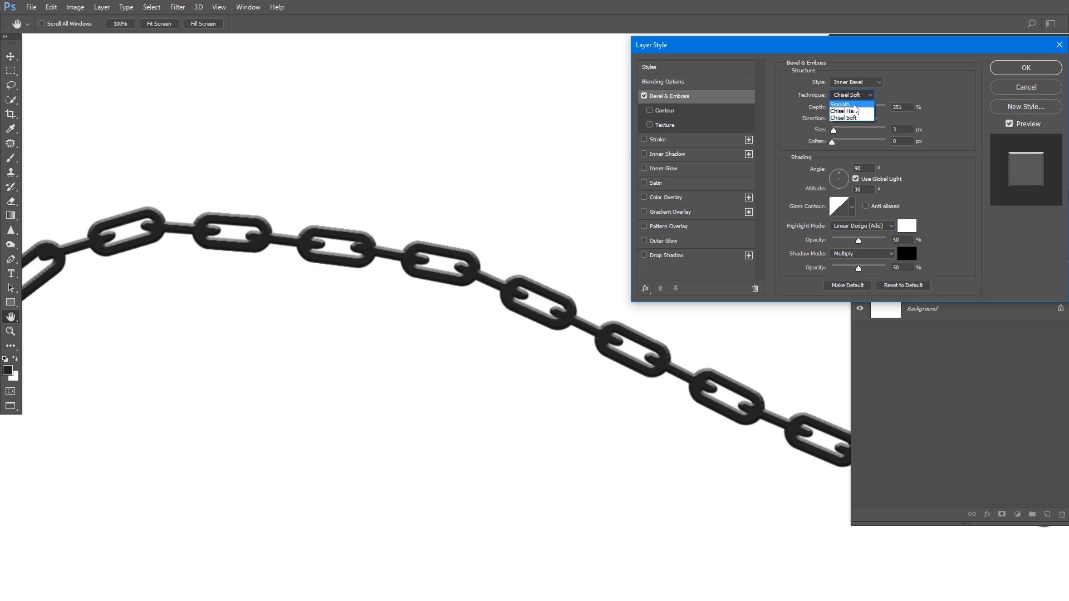
pyautogui.click(840, 104)
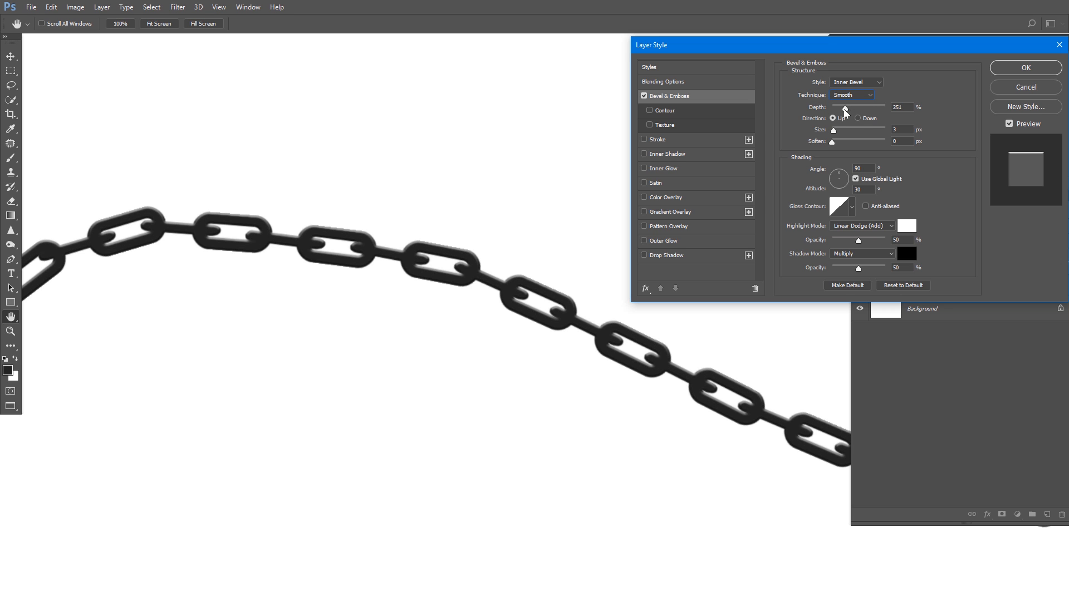
pyautogui.click(851, 95)
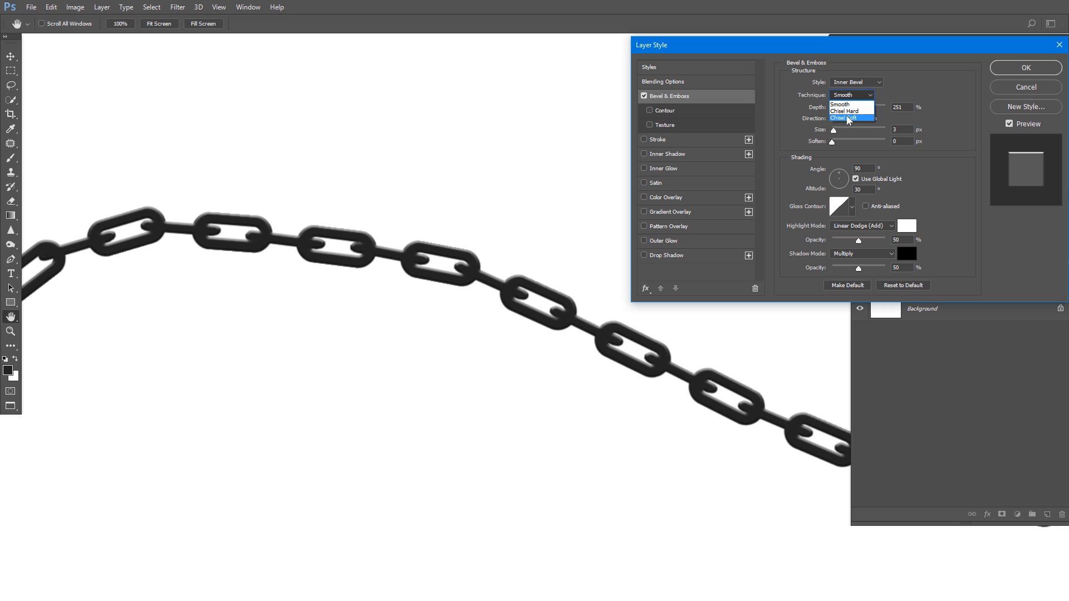
pyautogui.click(850, 118)
pyautogui.write('8')
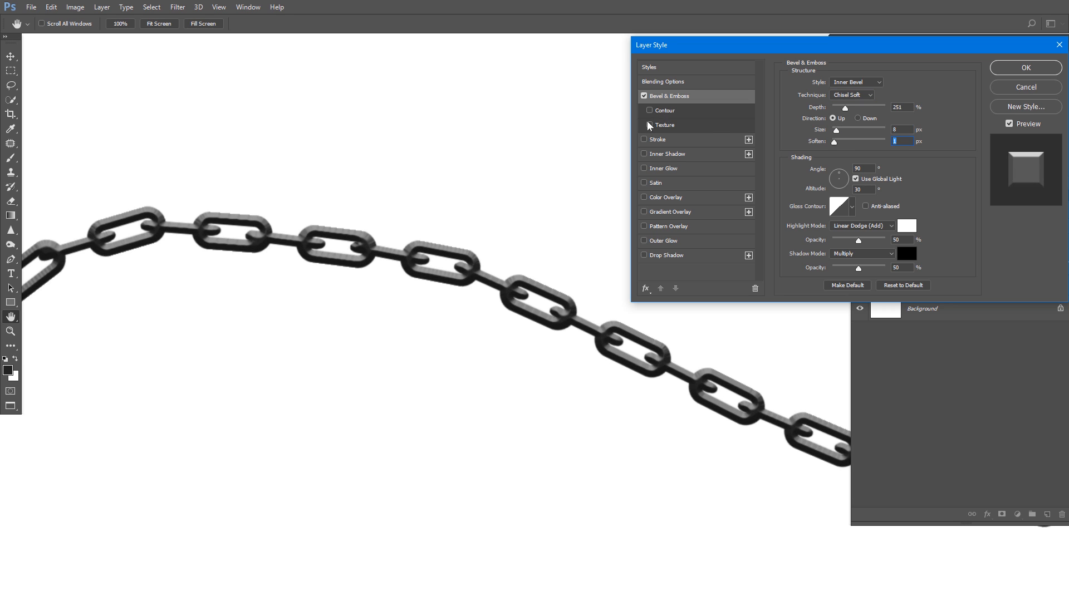
# Enable Texture under Bevel & Emboss and browse the texture pattern picker
pyautogui.click(651, 125)
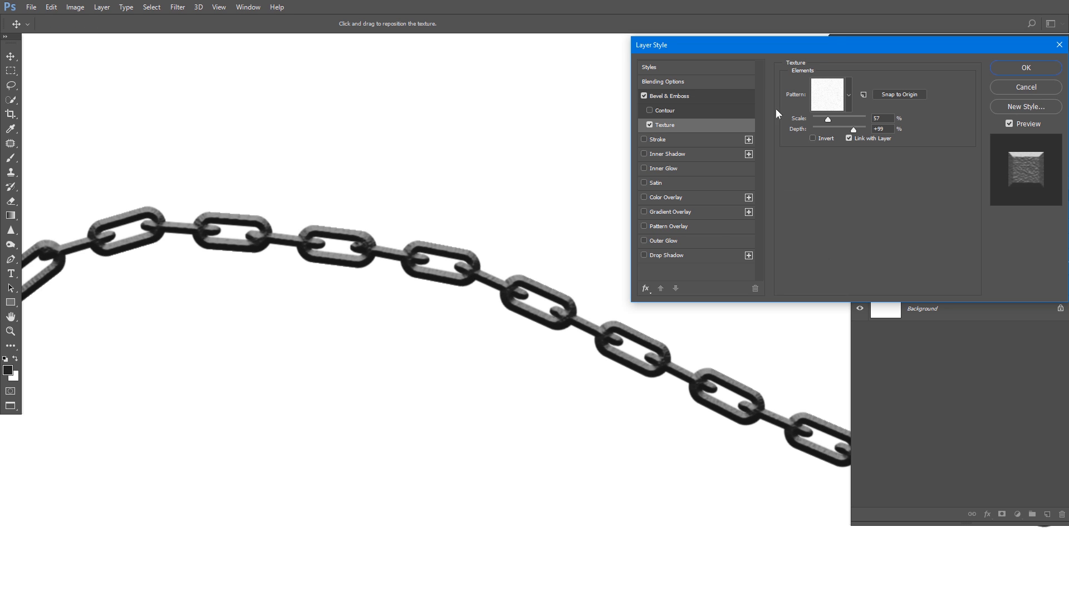
pyautogui.click(848, 94)
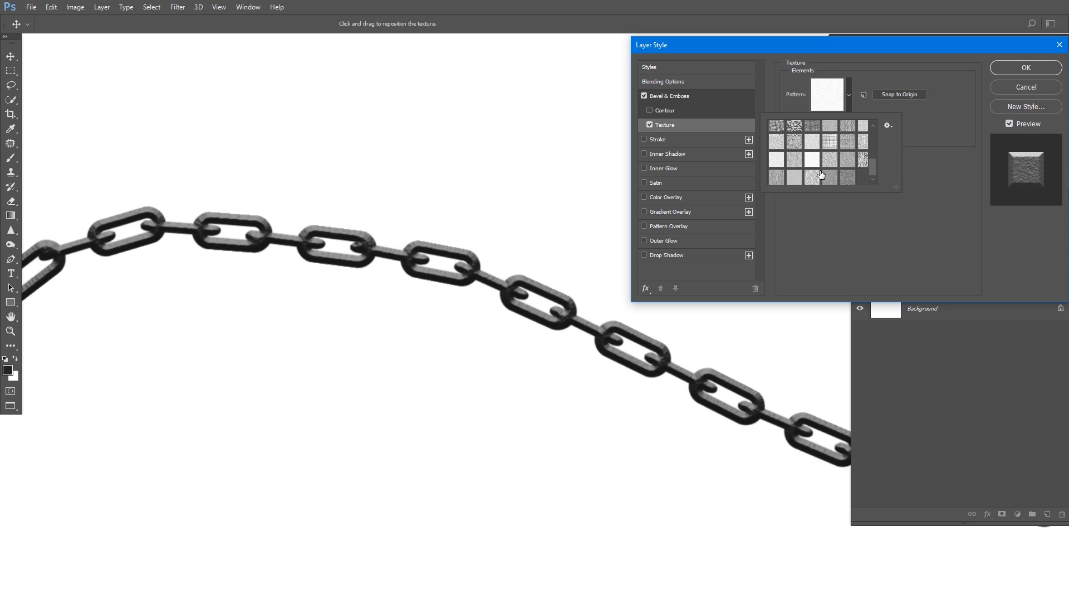
pyautogui.click(792, 146)
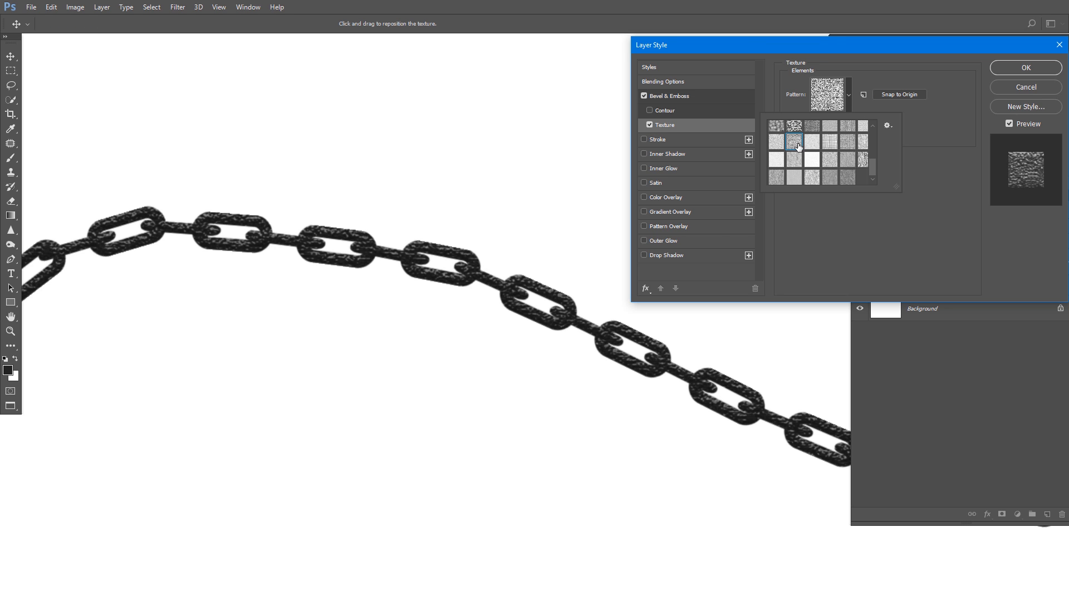
pyautogui.click(887, 125)
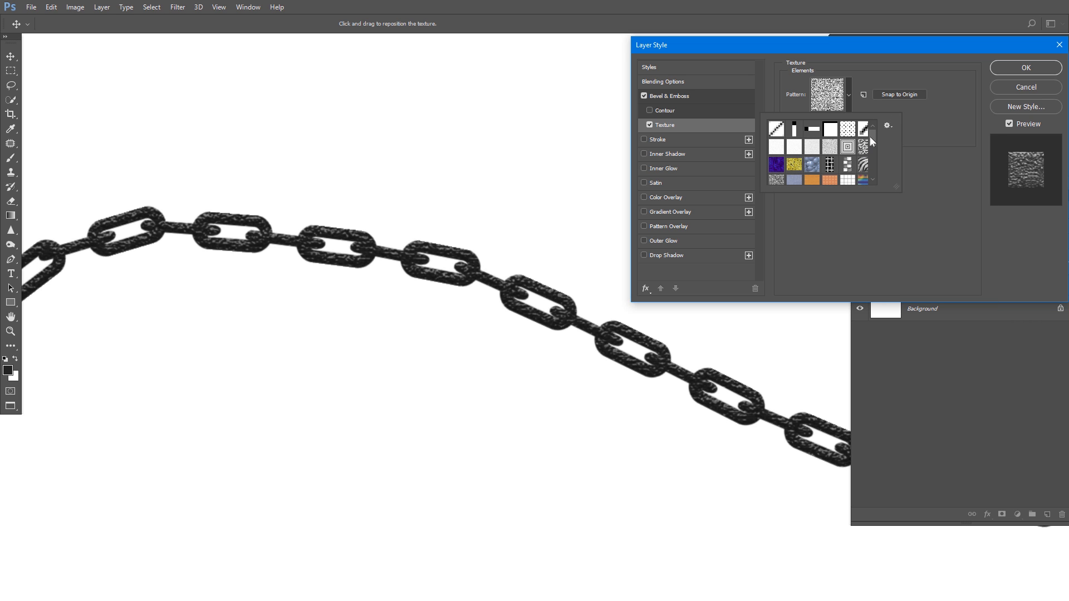
# Replace the patterns with the Texture Fill set and apply a grainy pattern
pyautogui.click(887, 126)
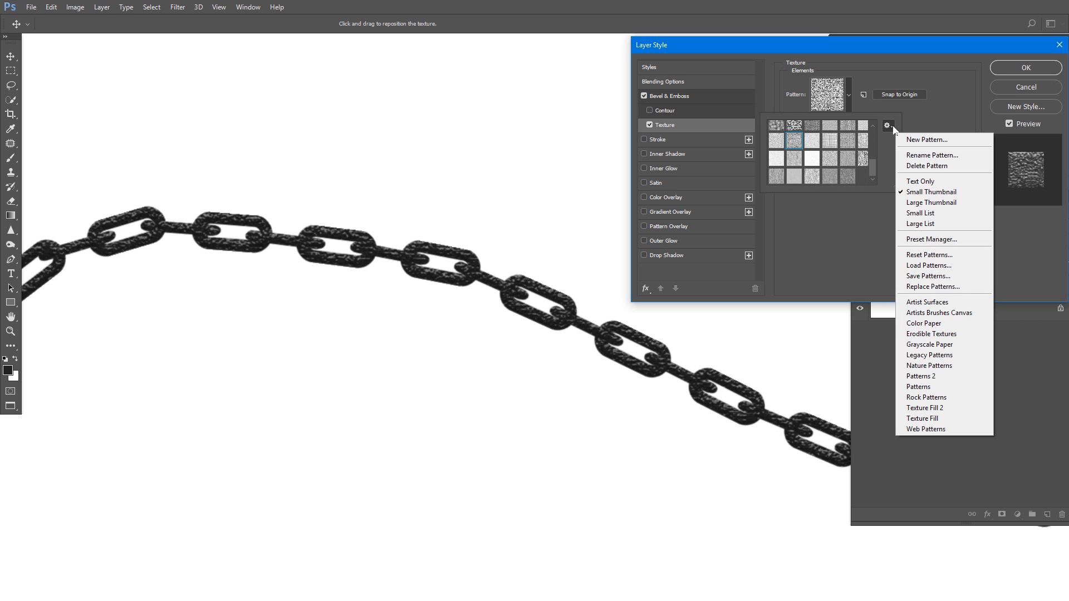
pyautogui.moveTo(936, 419)
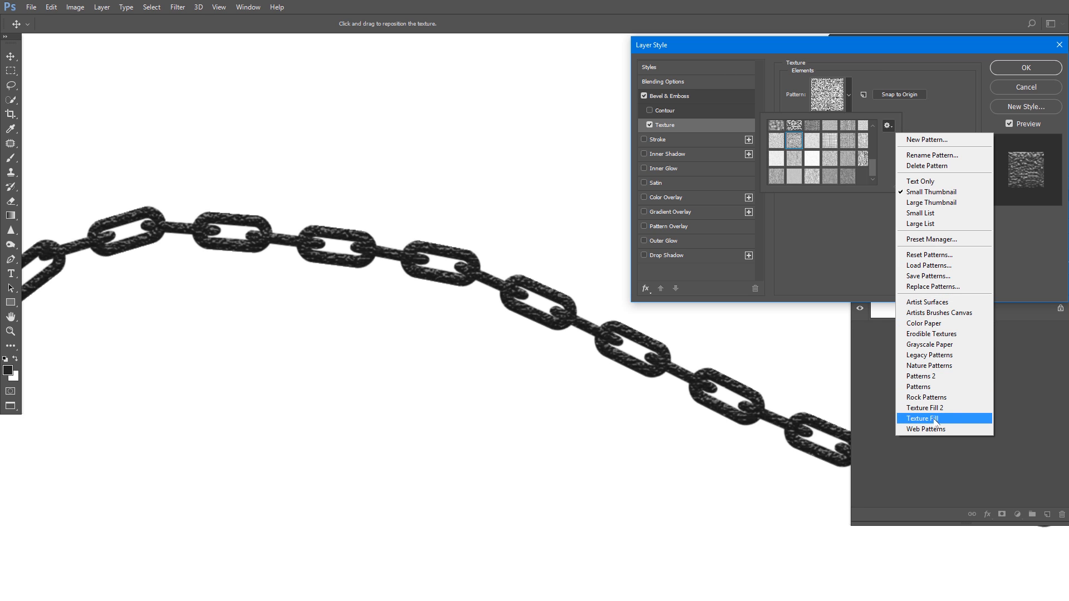
pyautogui.moveTo(919, 386)
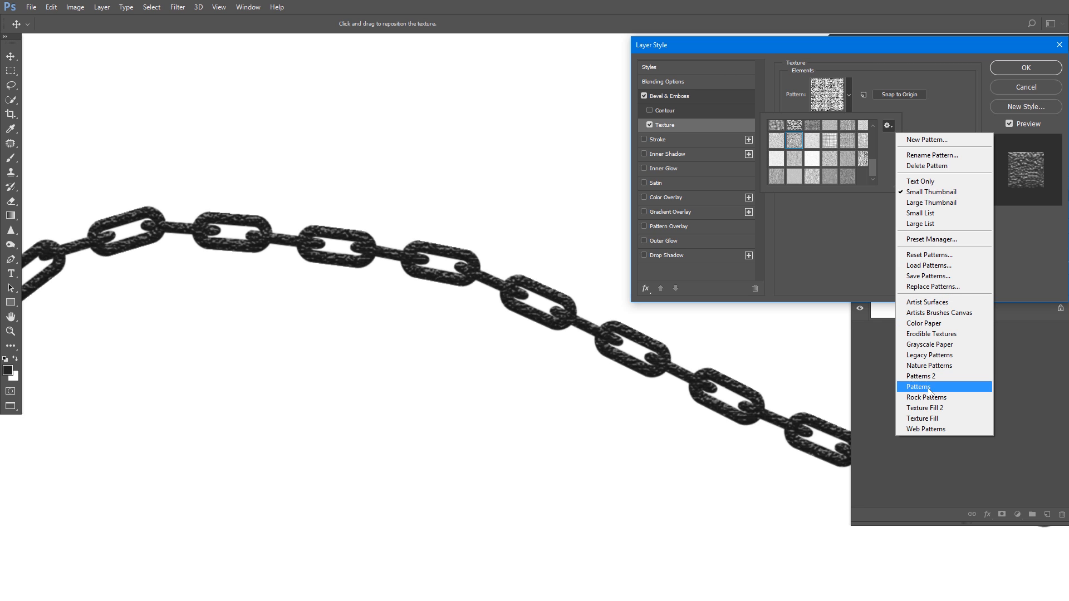
pyautogui.moveTo(944, 355)
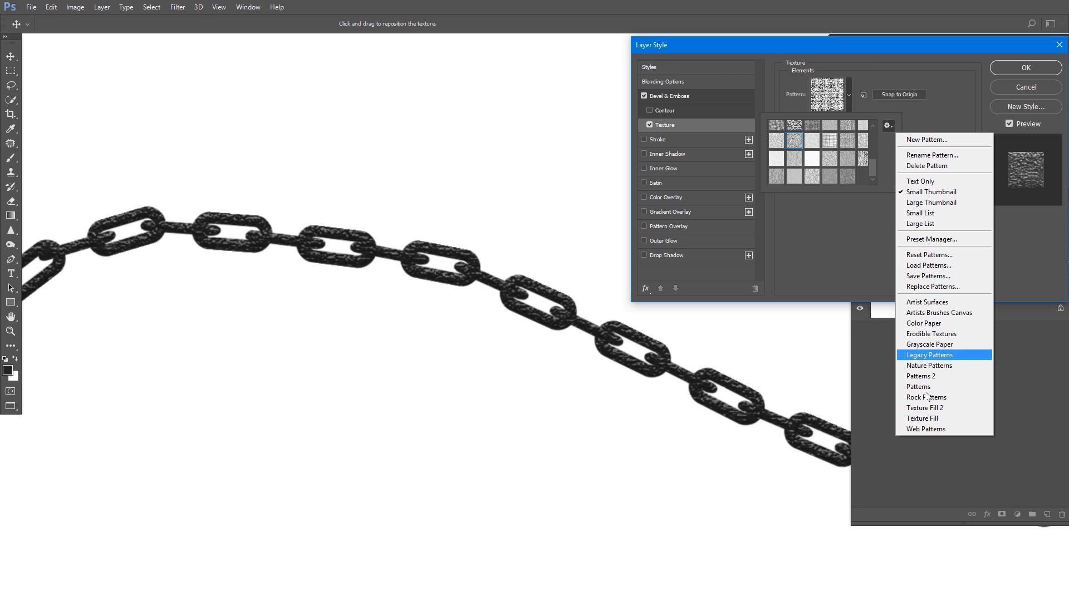
pyautogui.moveTo(926, 419)
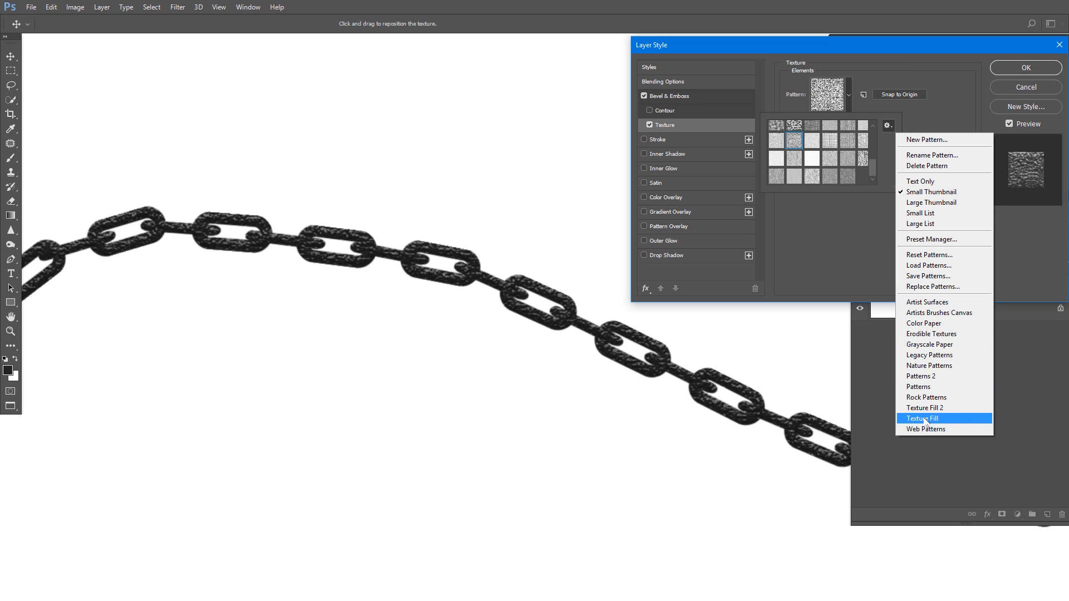
pyautogui.click(924, 418)
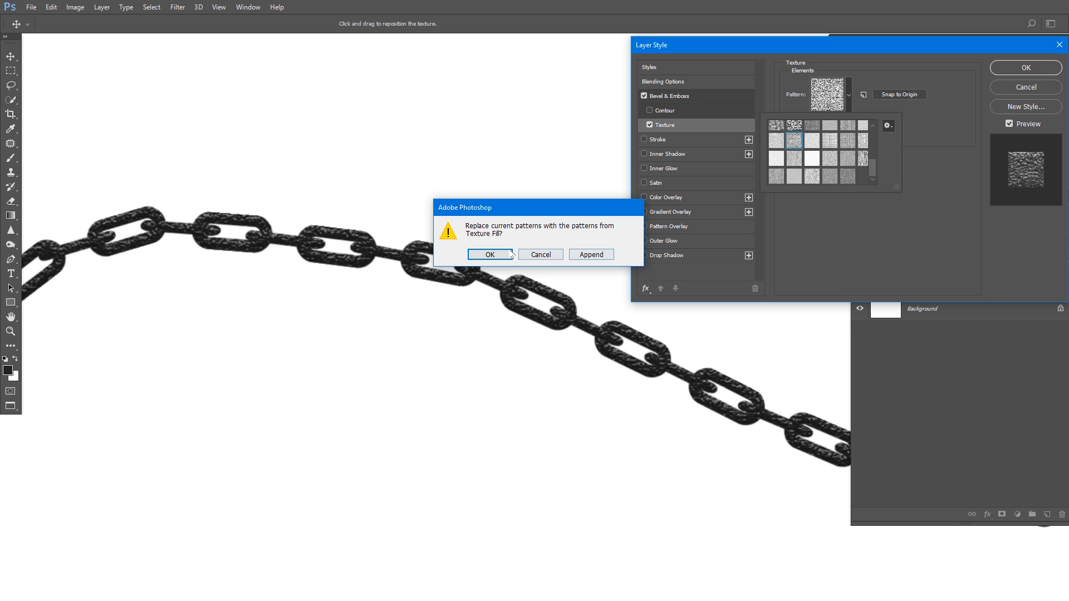
pyautogui.click(489, 255)
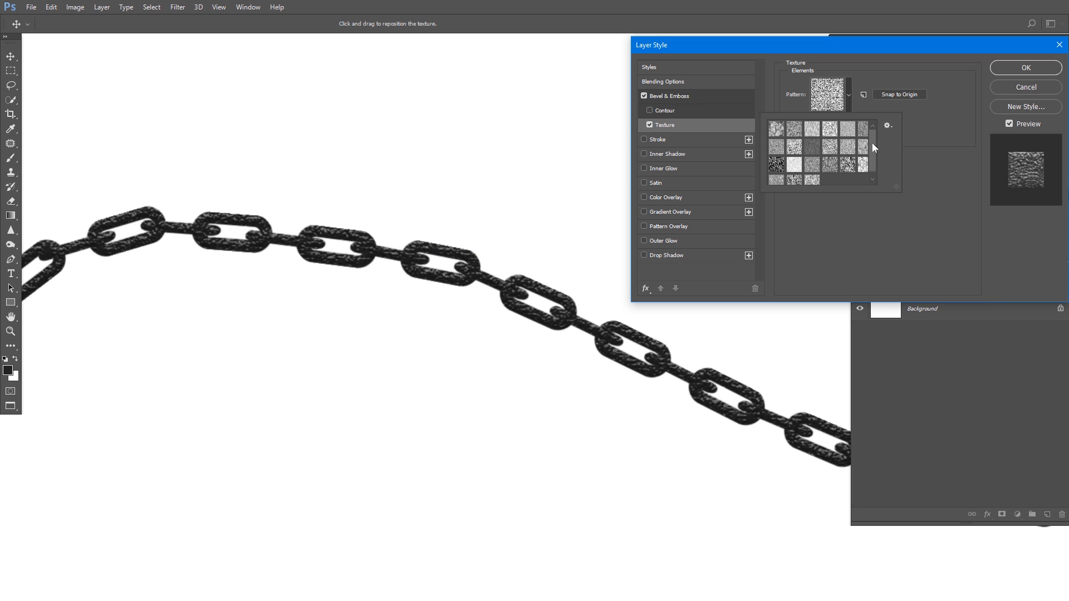
pyautogui.click(798, 164)
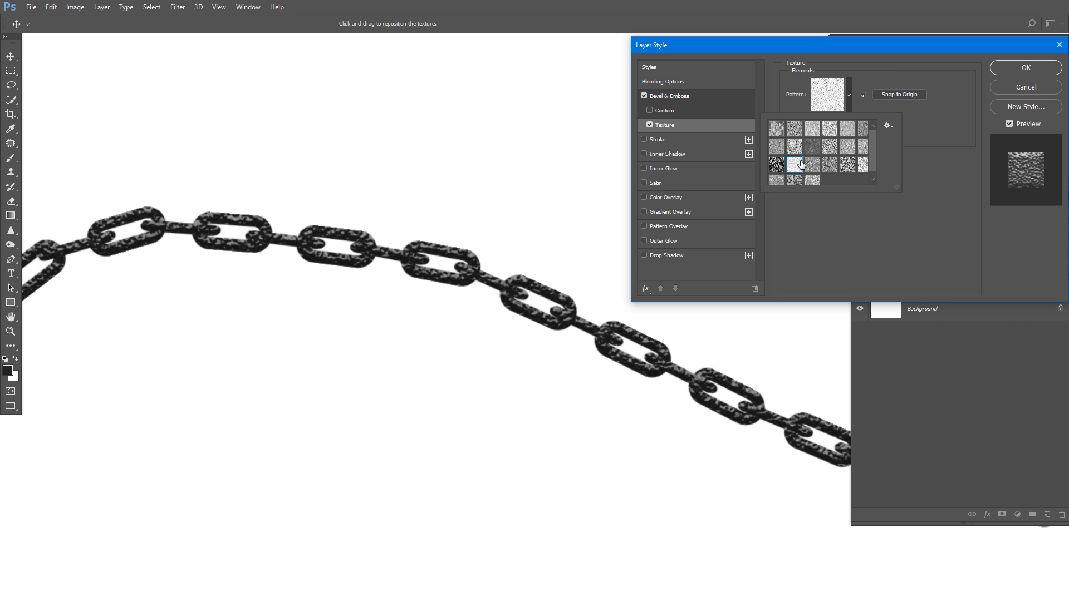
pyautogui.click(793, 163)
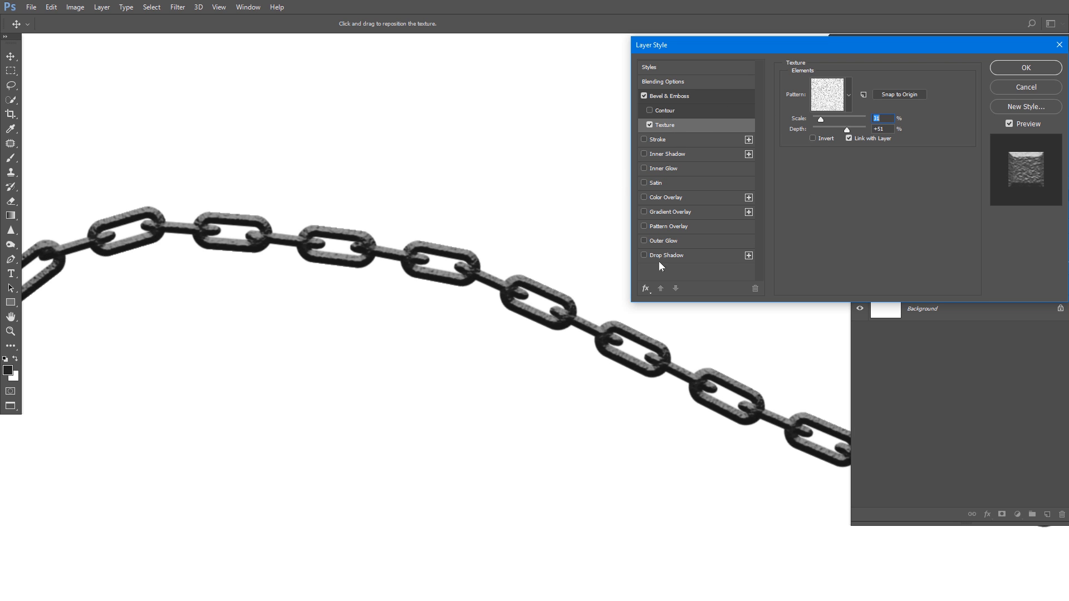
# Enable Drop Shadow on the chain layer, edit its values, and confirm
pyautogui.click(643, 255)
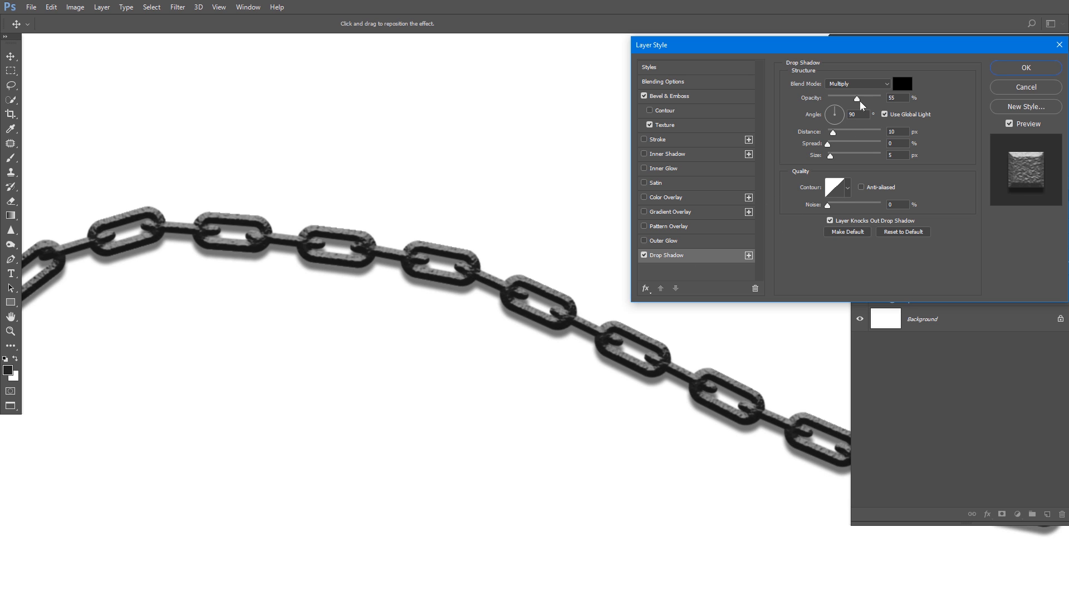
pyautogui.tripleClick(896, 131)
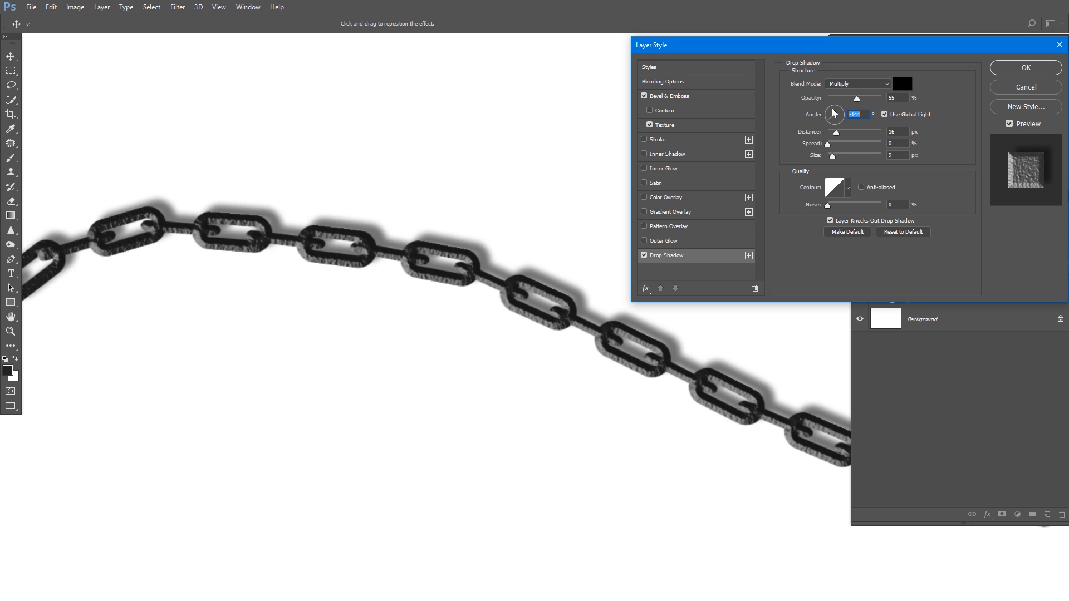
pyautogui.click(1024, 67)
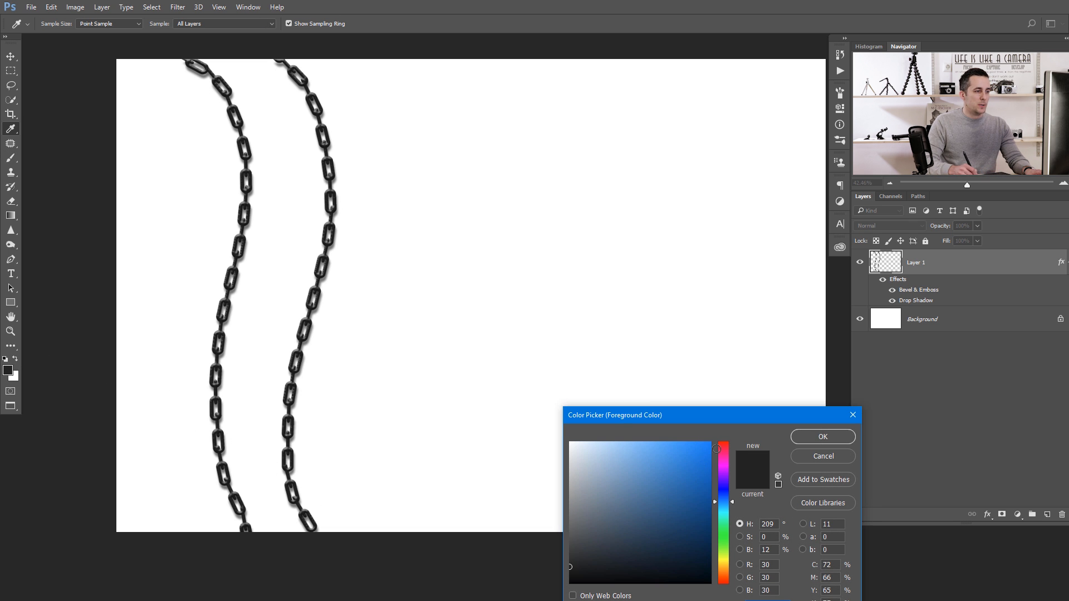
# Try red, then settle on a grey foreground colour for painting the chain
pyautogui.click(822, 436)
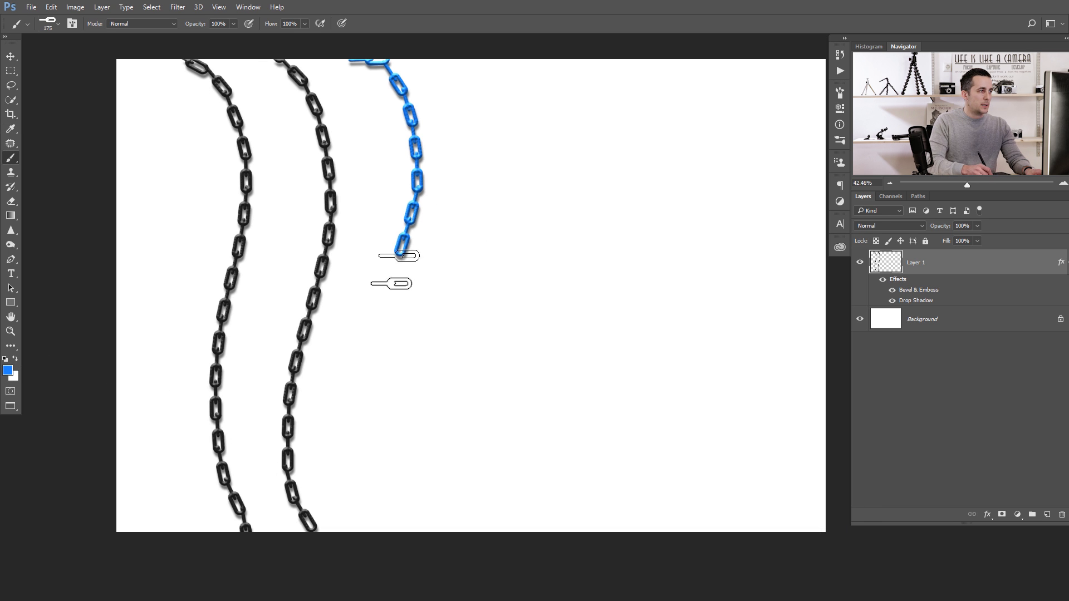
pyautogui.click(7, 368)
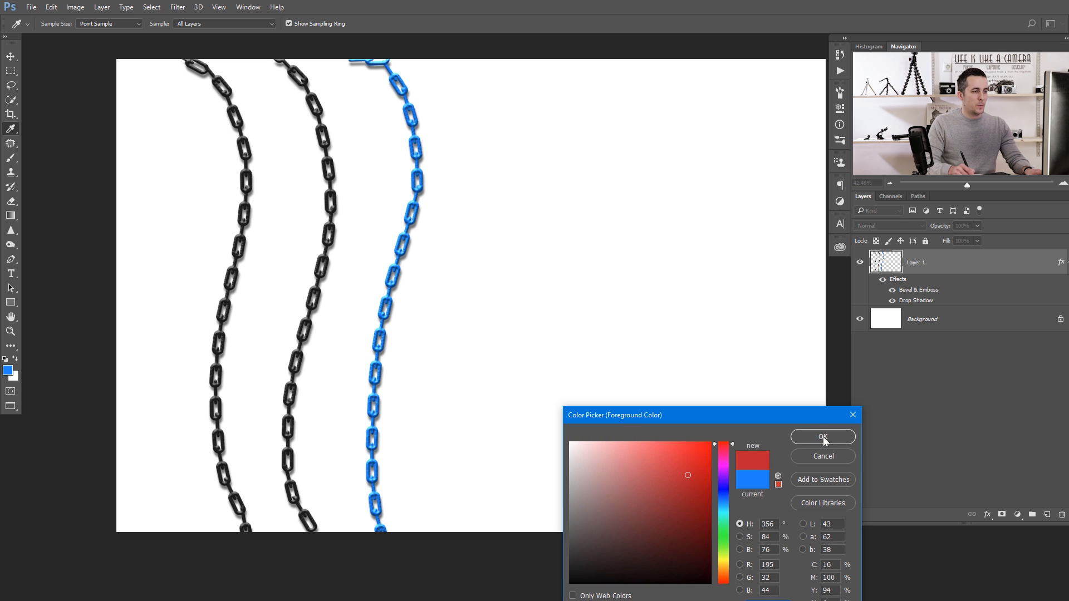
pyautogui.click(822, 437)
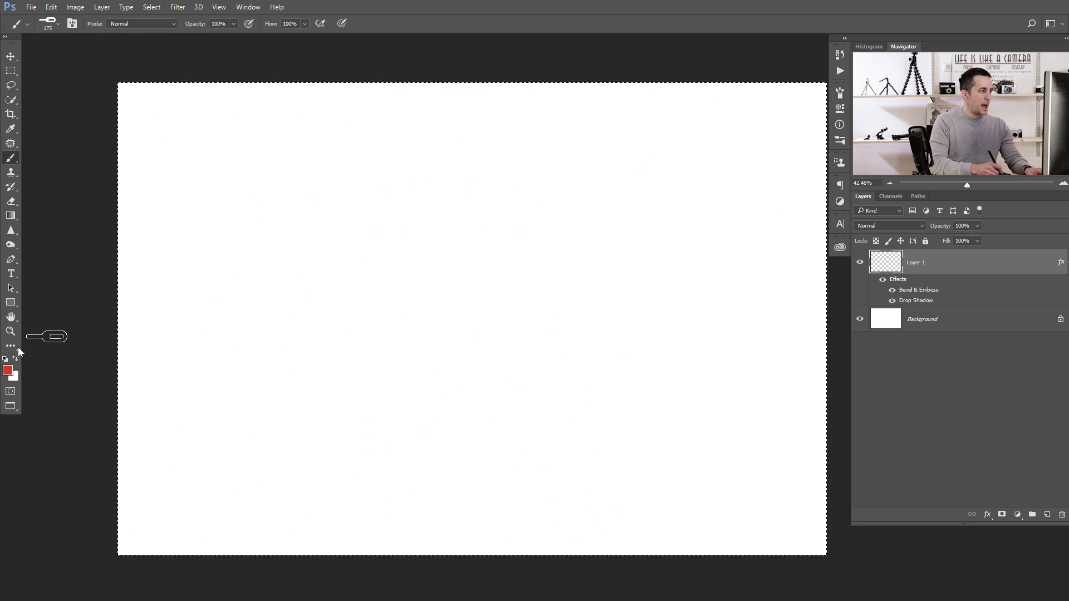
pyautogui.click(8, 371)
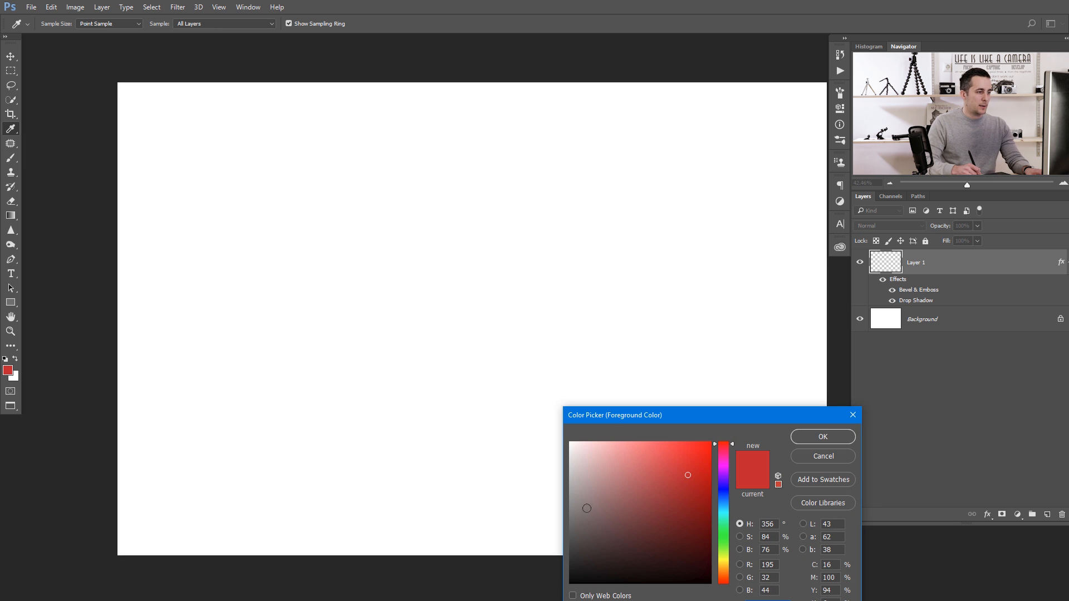
pyautogui.click(822, 436)
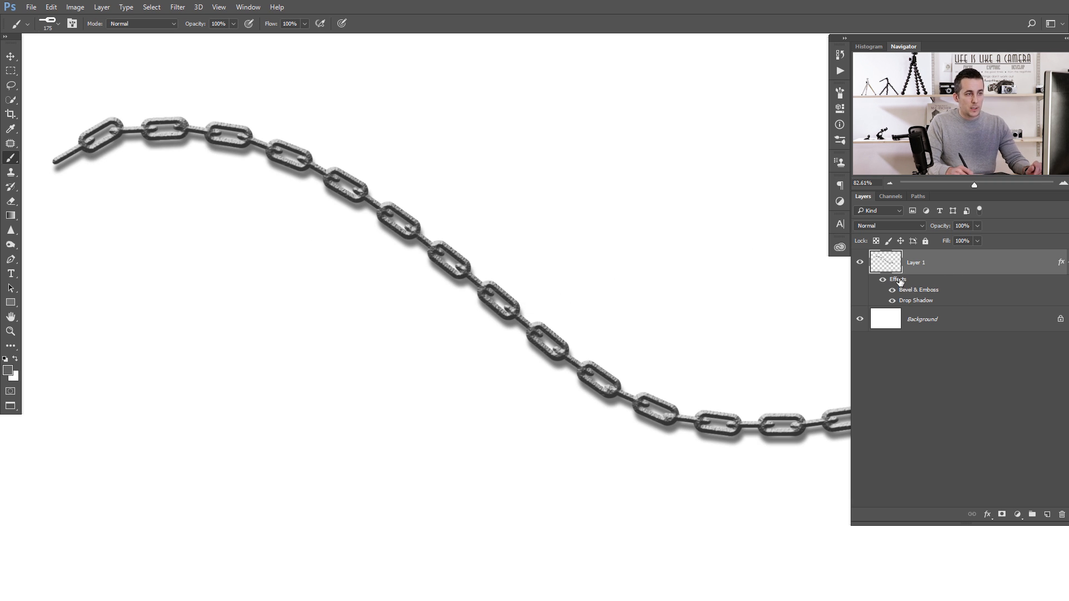
# Enable the Satin effect on the chain layer and apply it
pyautogui.doubleClick(896, 280)
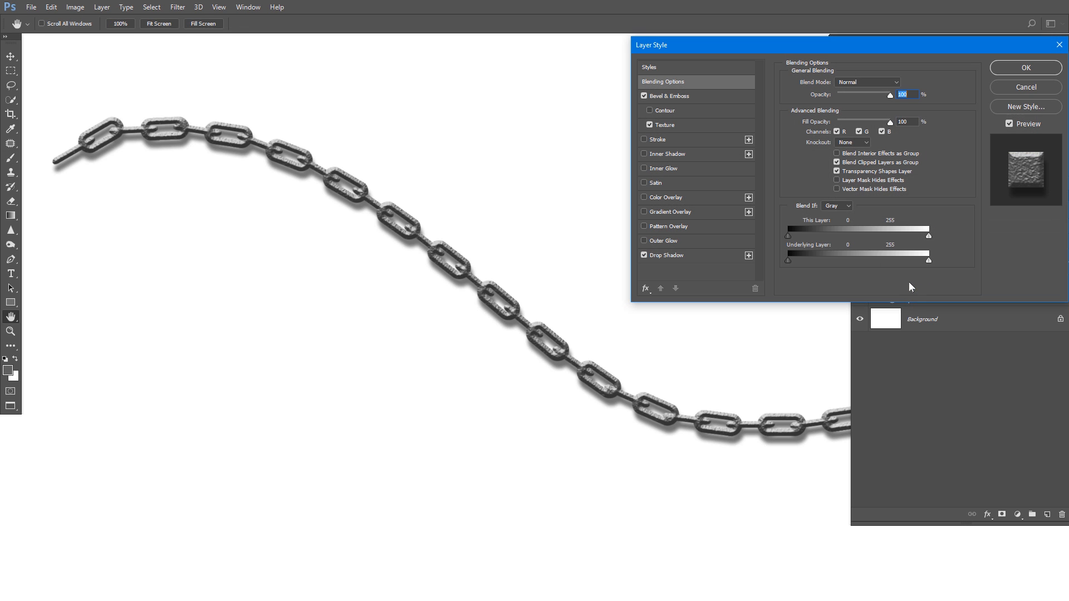
pyautogui.moveTo(655, 190)
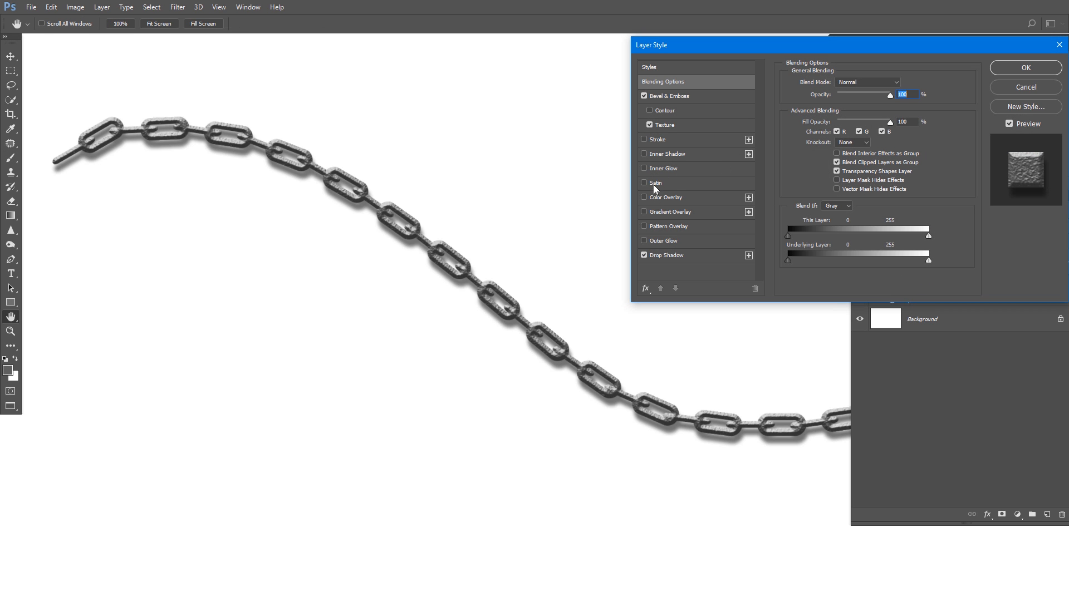
pyautogui.click(645, 183)
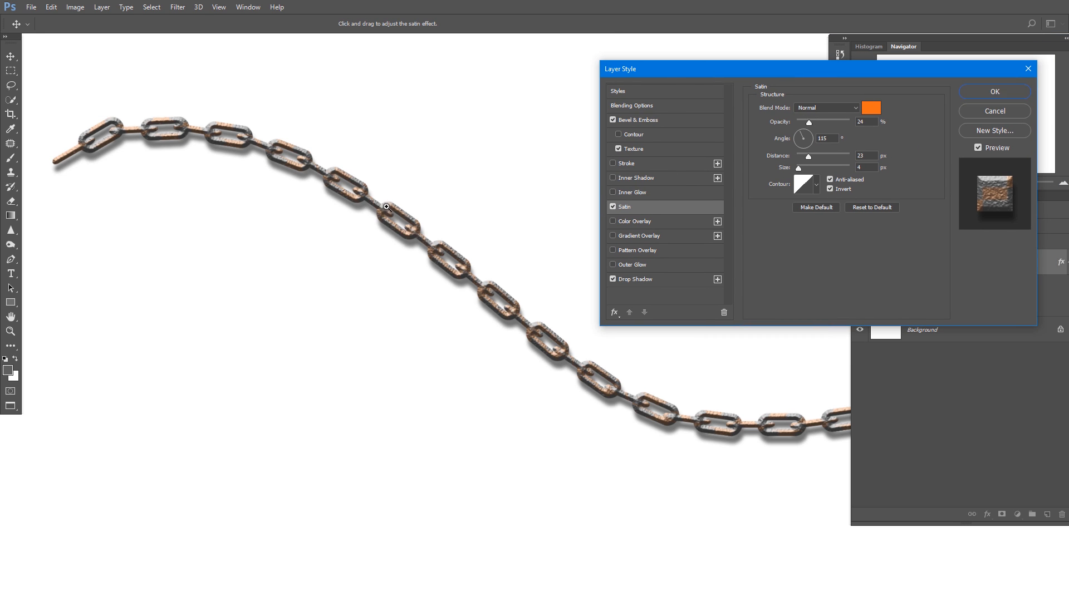
pyautogui.click(994, 91)
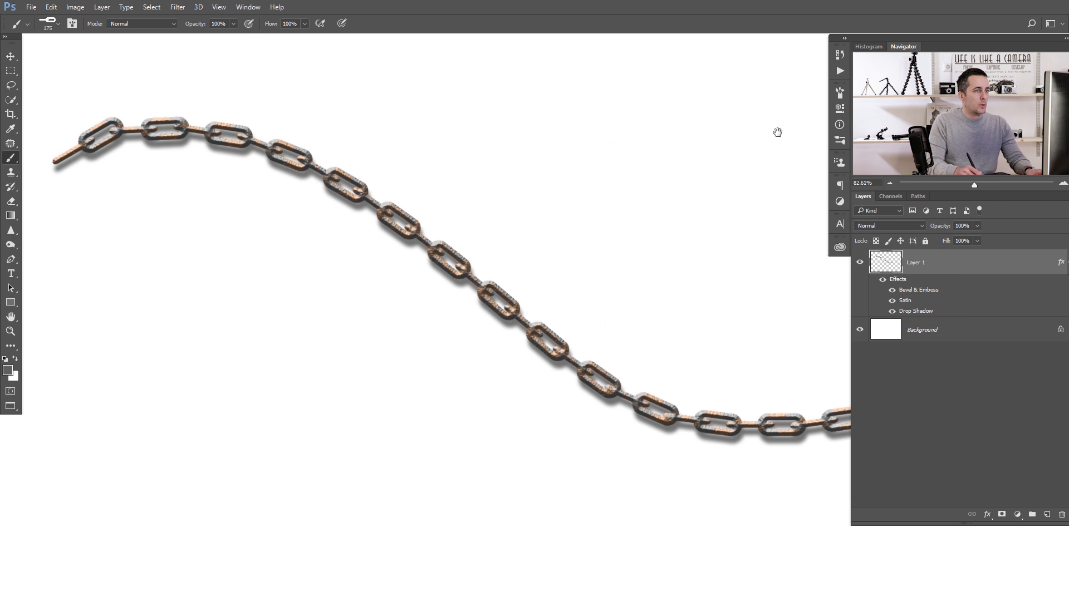
# Give the satin a rusty orange colour and Multiply blend mode
pyautogui.doubleClick(904, 301)
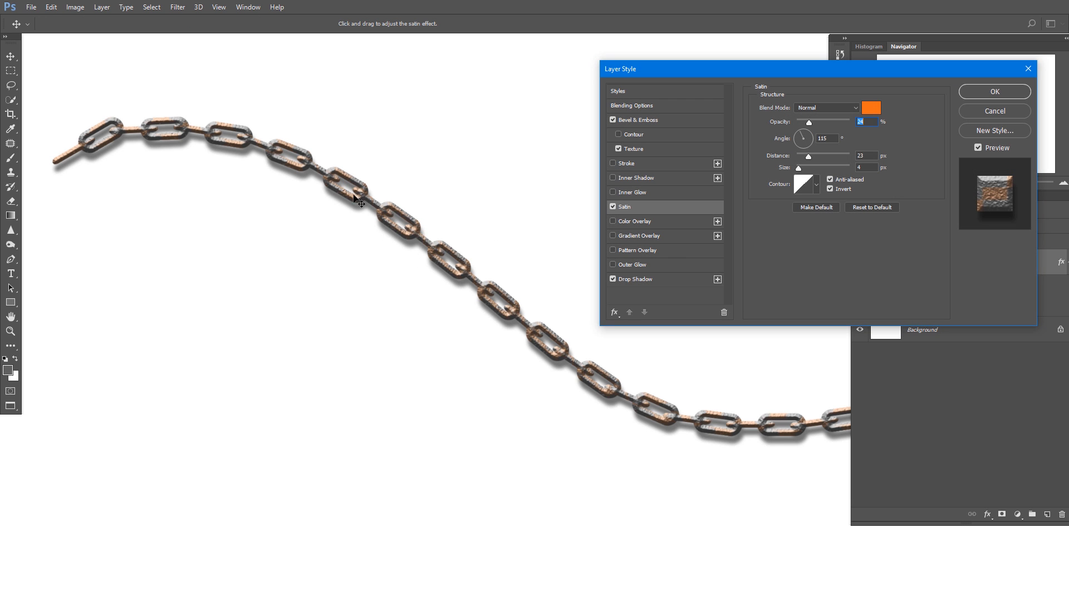
pyautogui.click(871, 107)
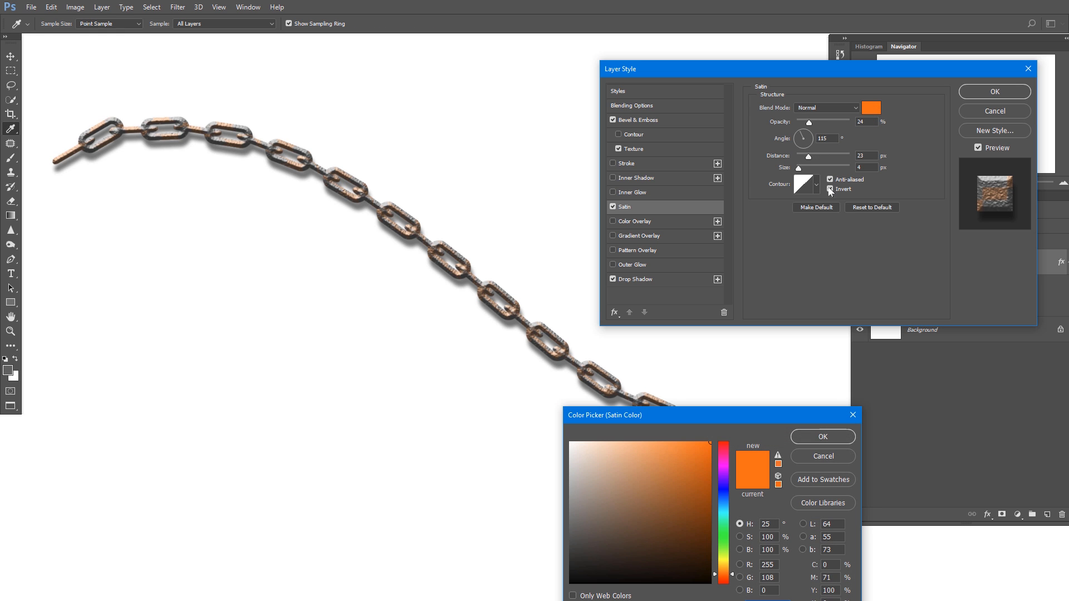
pyautogui.click(707, 467)
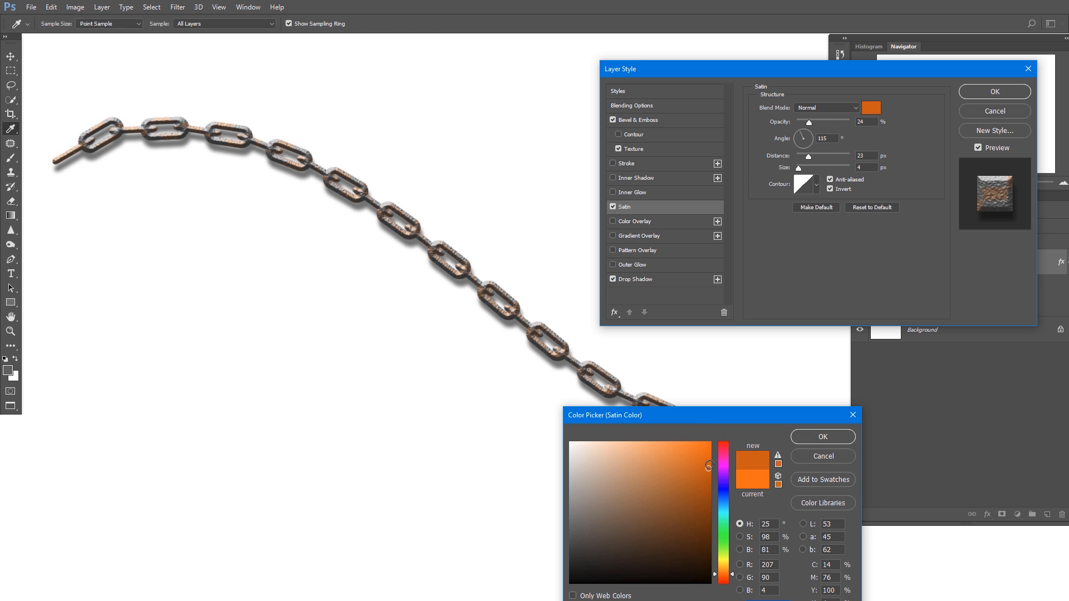
pyautogui.click(708, 455)
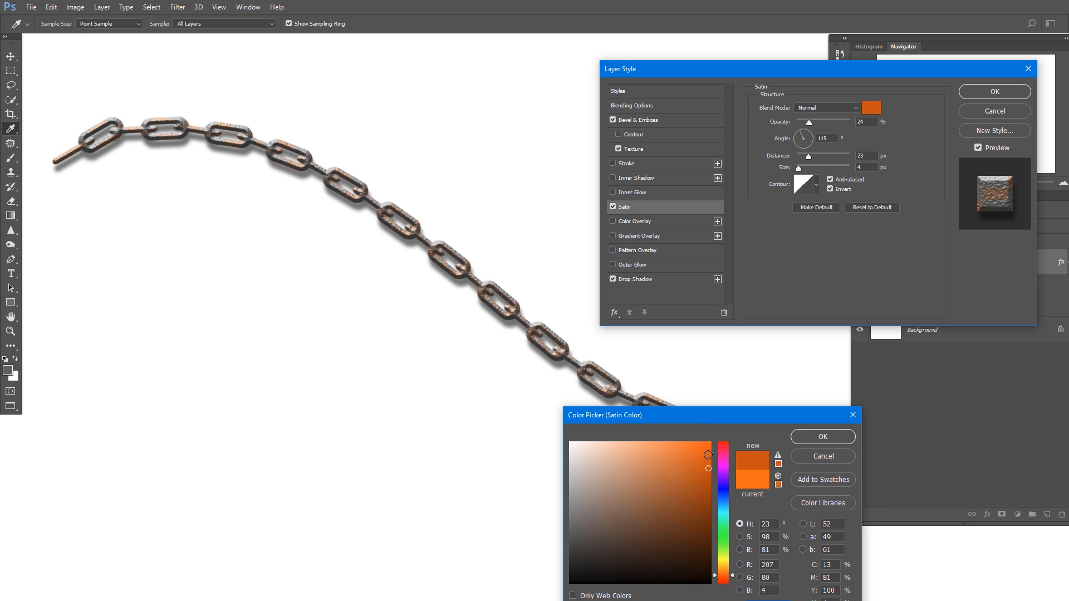
pyautogui.click(823, 436)
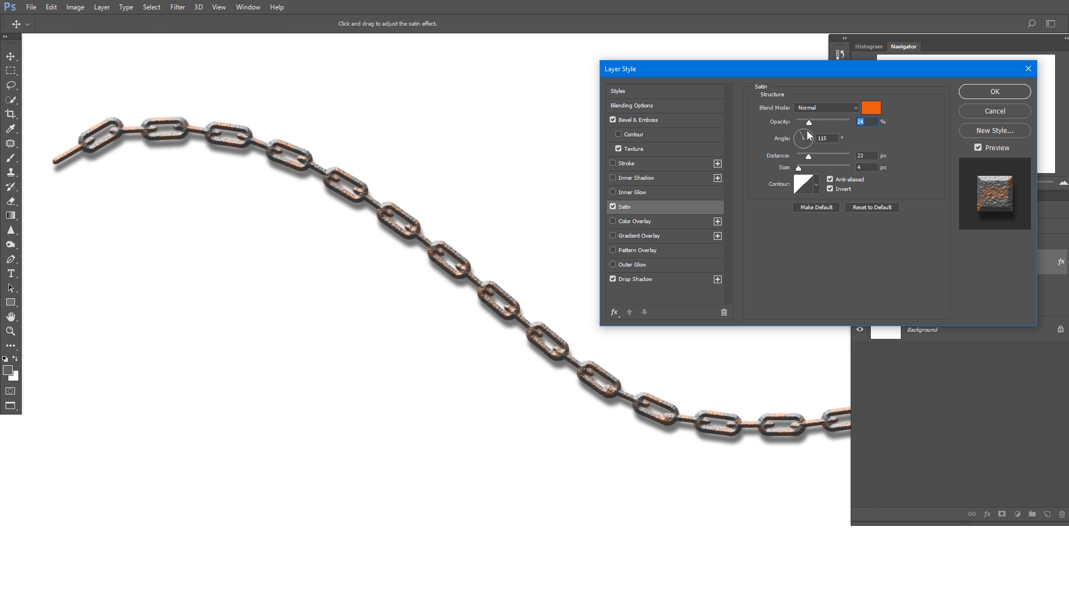
pyautogui.click(825, 108)
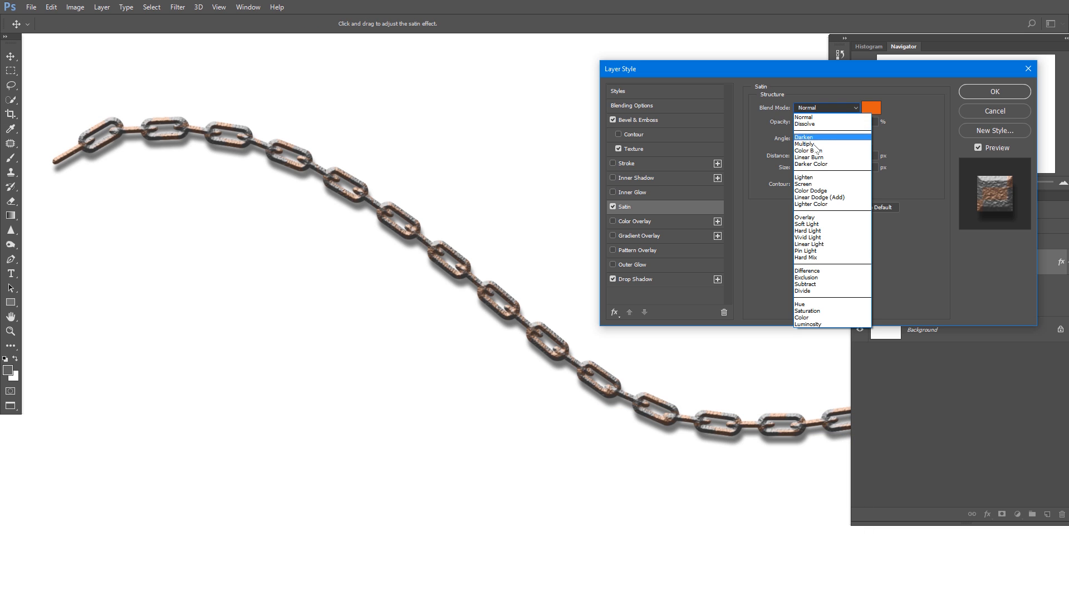
pyautogui.click(807, 144)
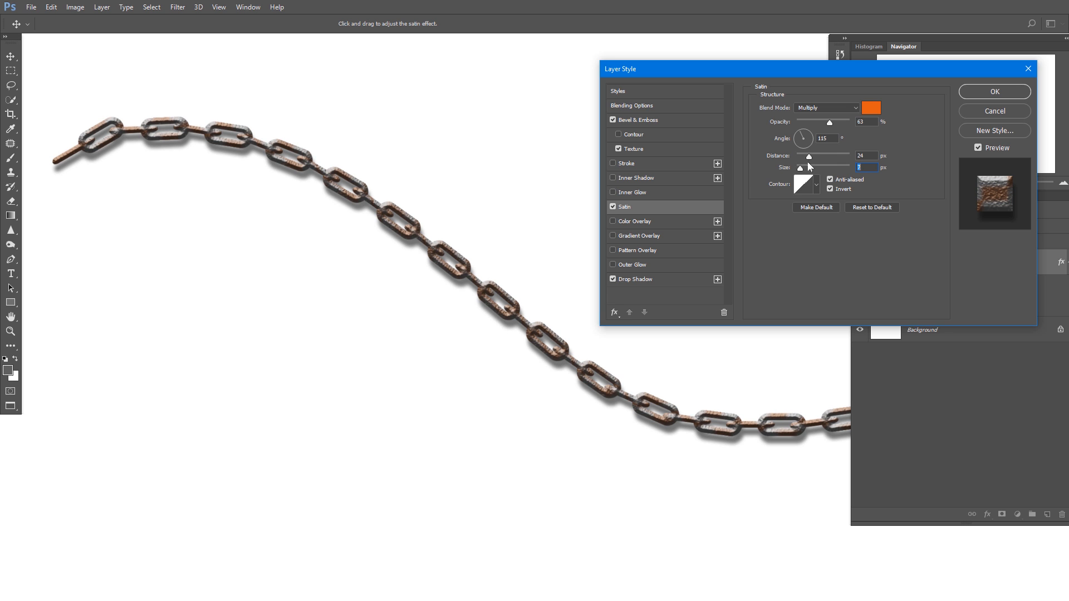
pyautogui.click(993, 92)
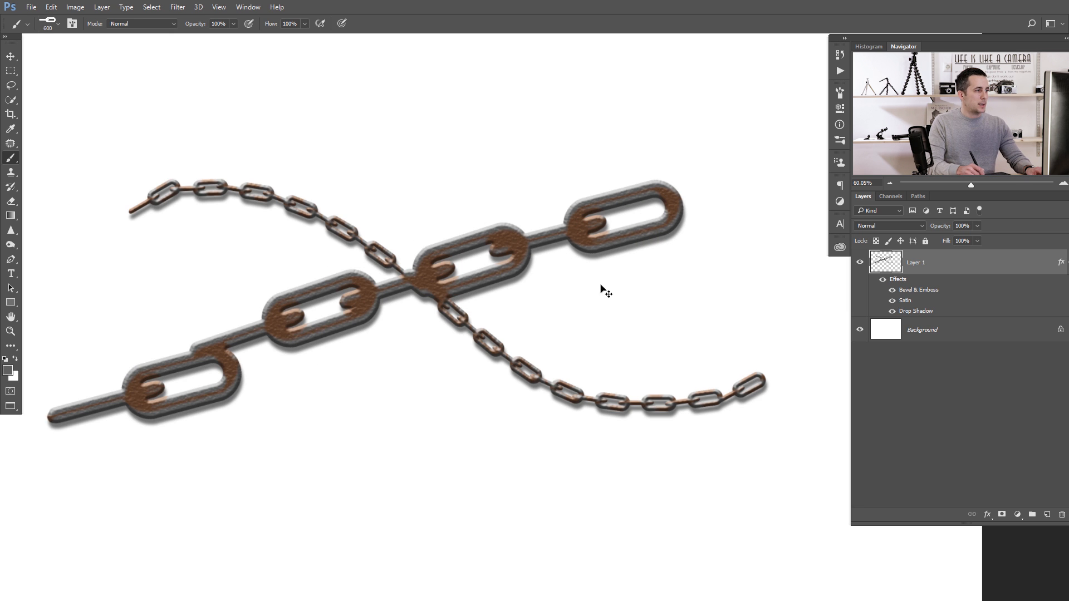
pyautogui.moveTo(350, 341)
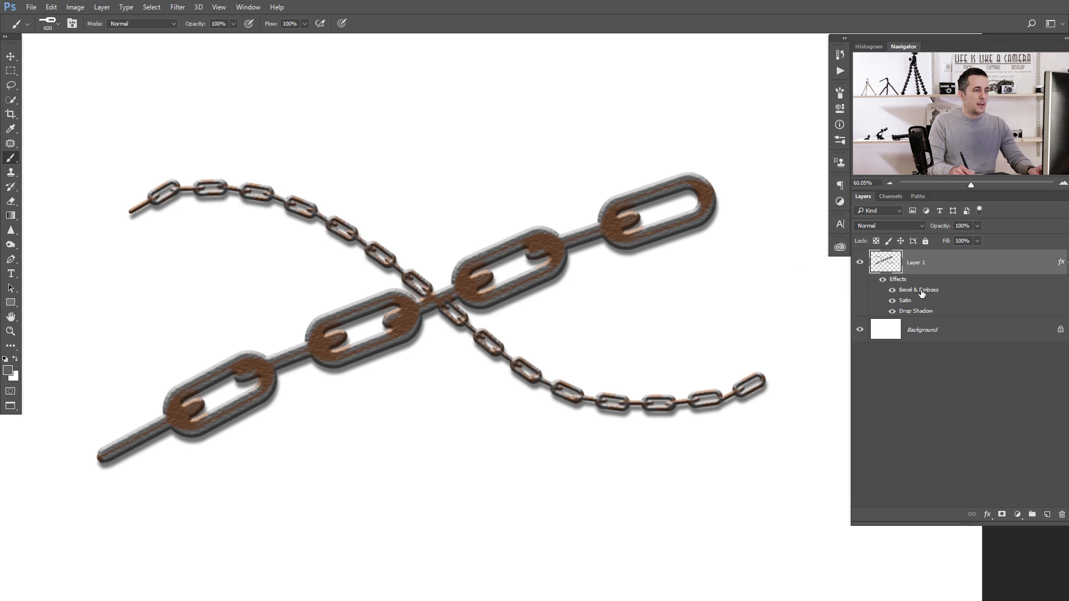
# Reopen the chain layer's Bevel & Emboss settings for a brighter metallic look
pyautogui.doubleClick(918, 290)
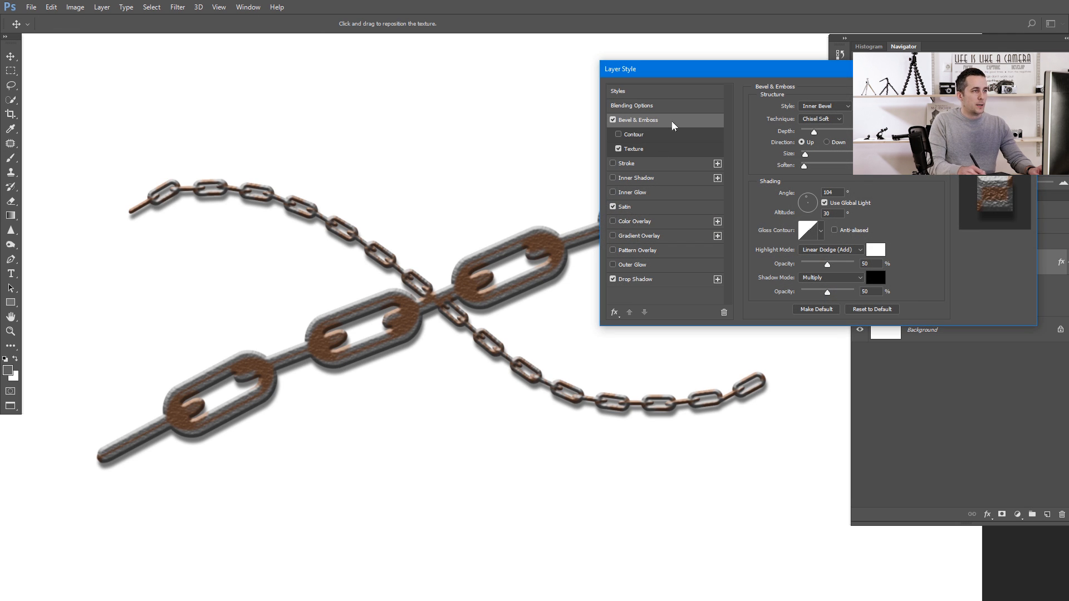
pyautogui.moveTo(813, 136)
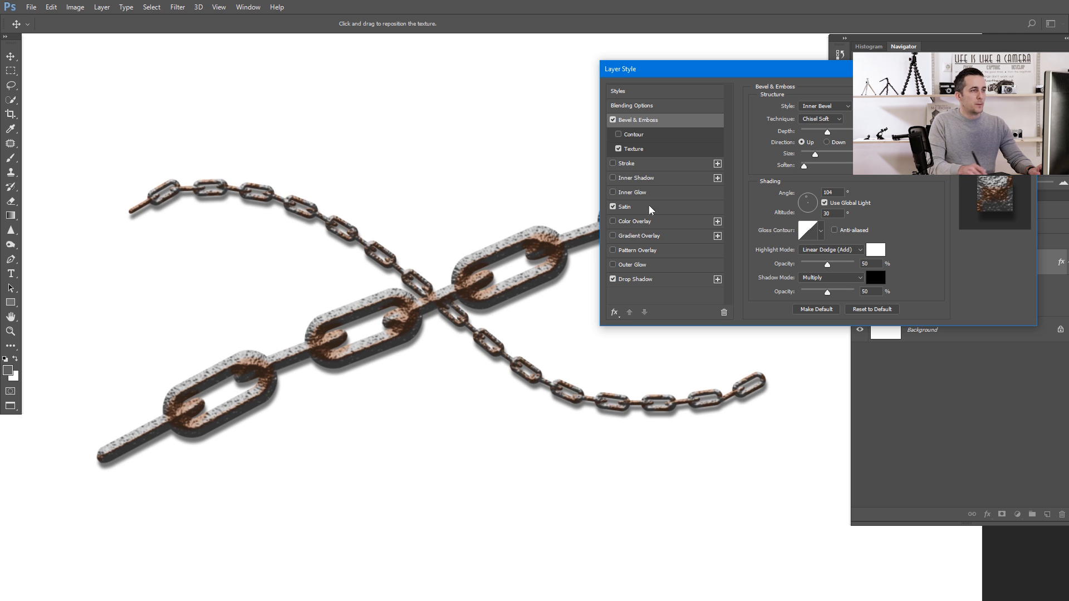
pyautogui.moveTo(644, 264)
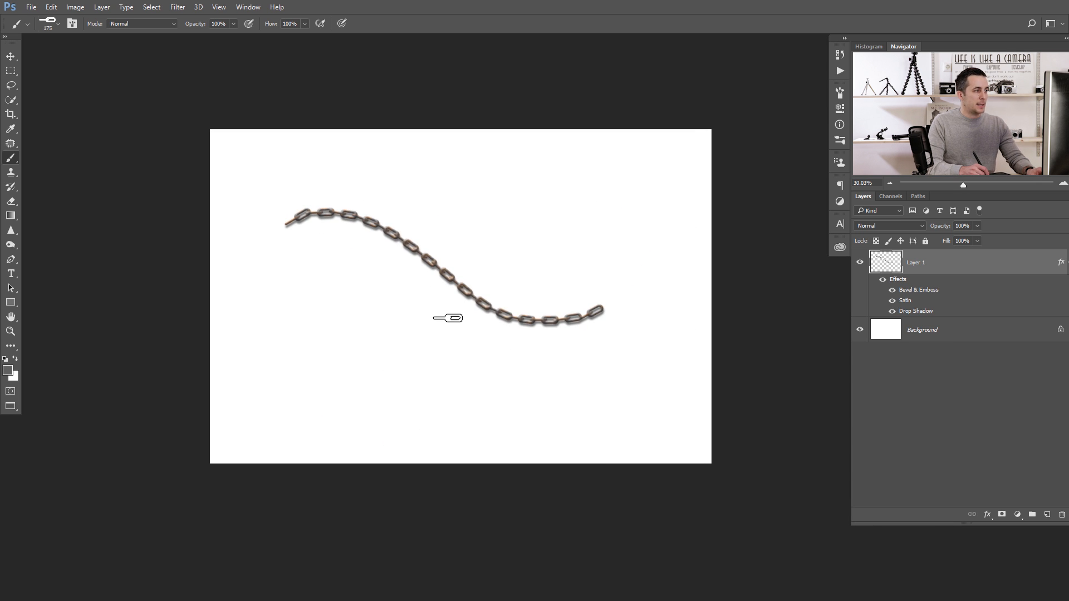
pyautogui.moveTo(462, 307)
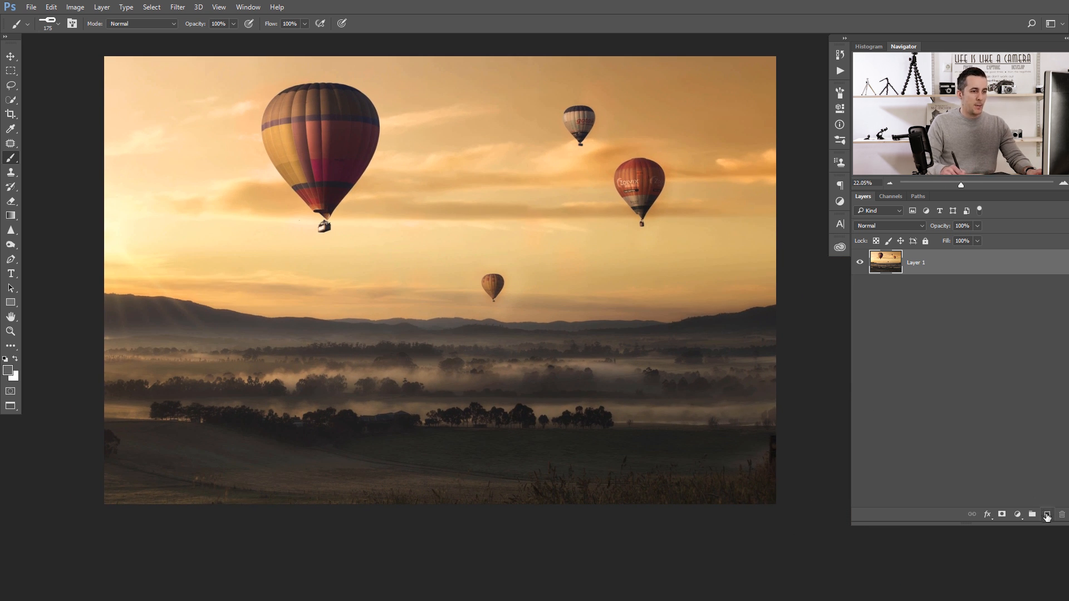
# Add a new layer named Chain and set the foreground colour to dark grey
pyautogui.click(1047, 514)
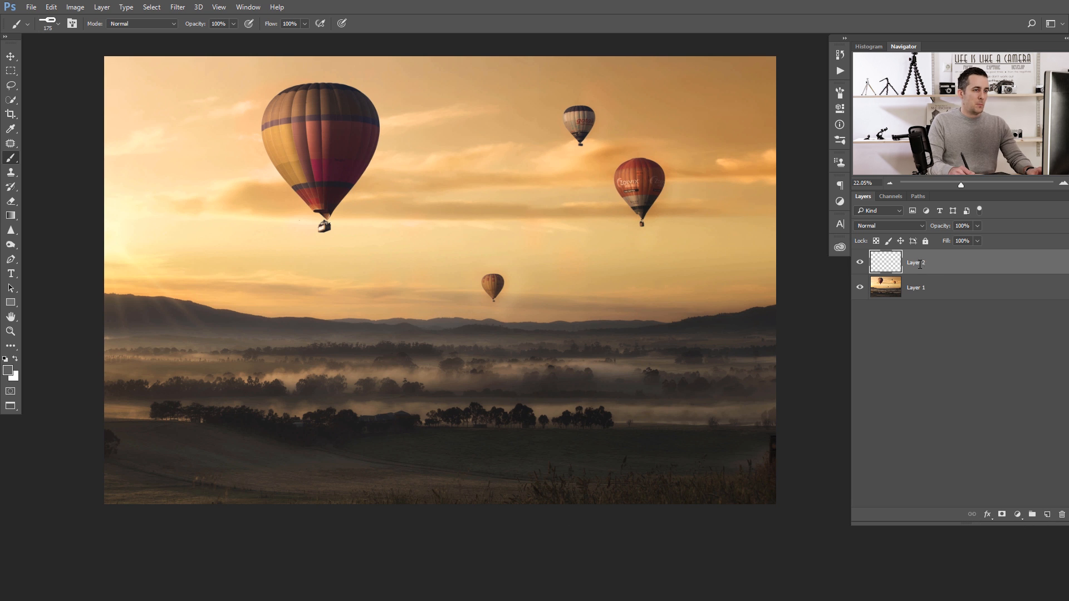
pyautogui.doubleClick(915, 262)
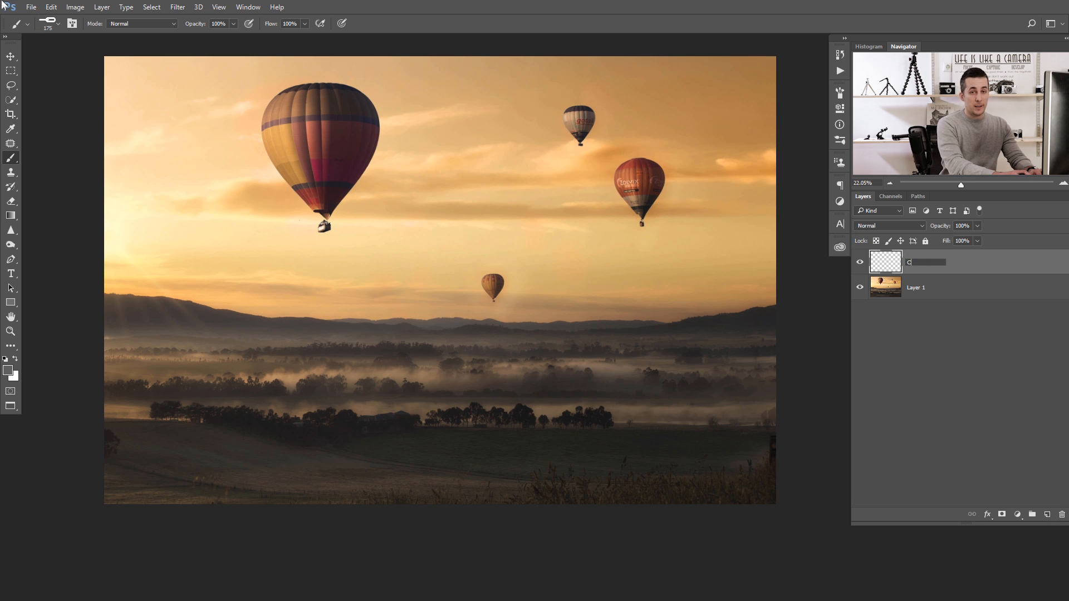
pyautogui.write('Chain')
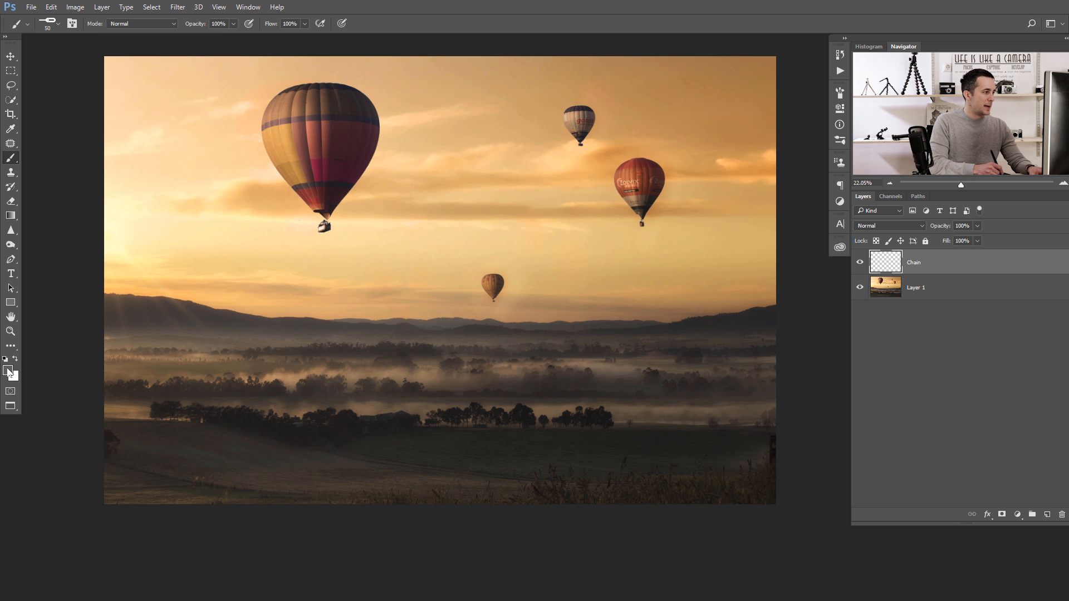
pyautogui.click(6, 370)
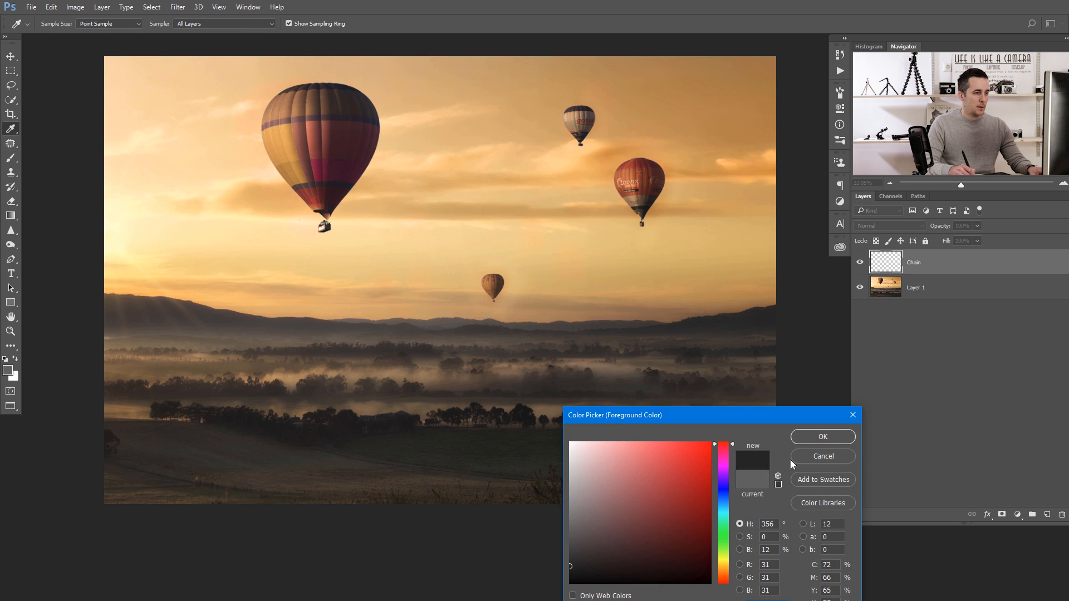
pyautogui.click(821, 437)
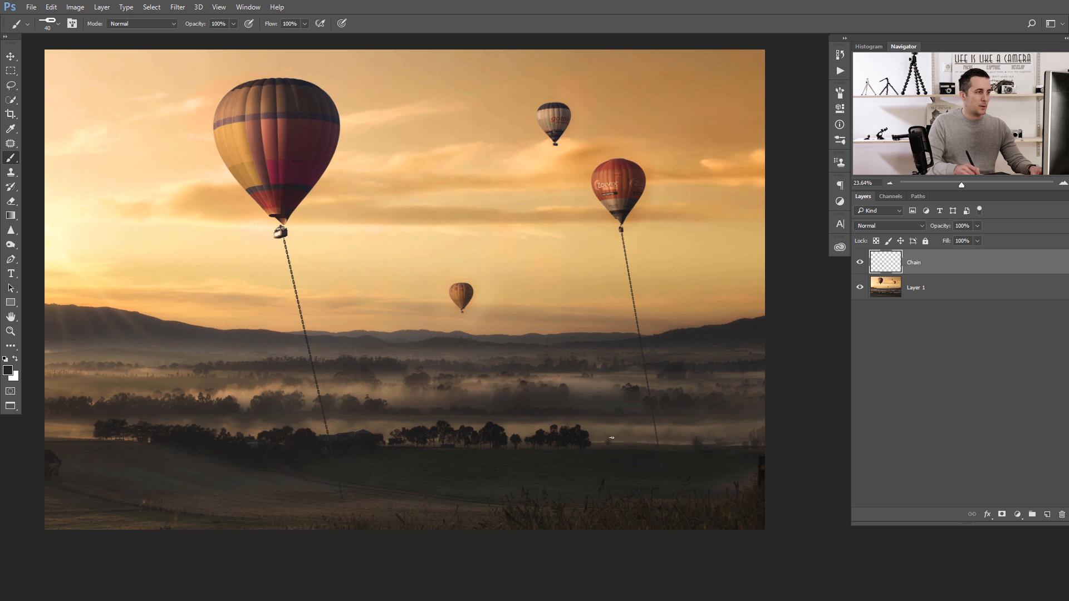
pyautogui.moveTo(455, 472)
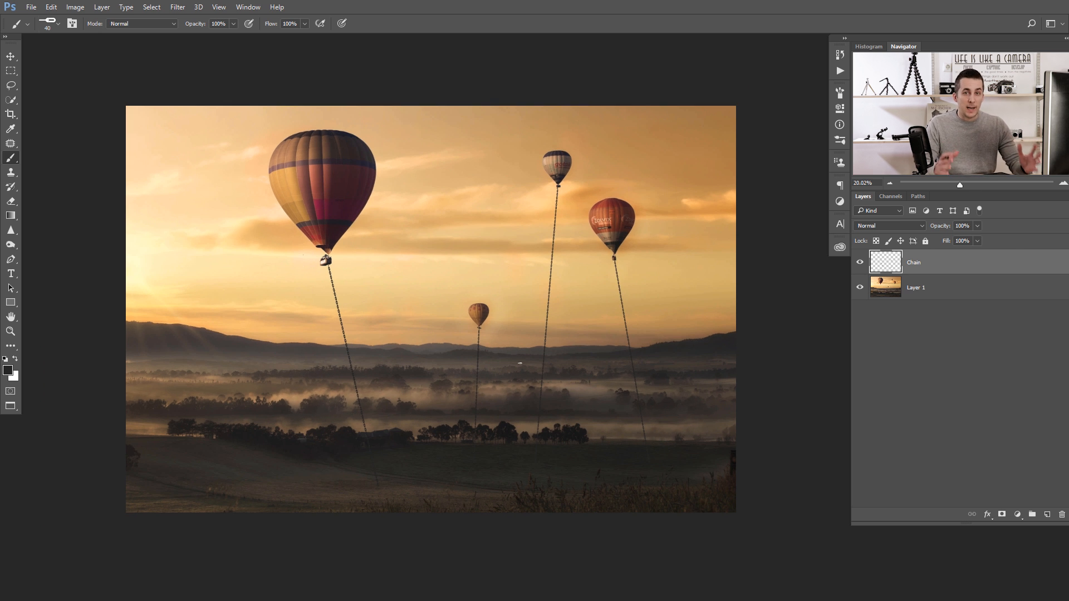
pyautogui.moveTo(304, 366)
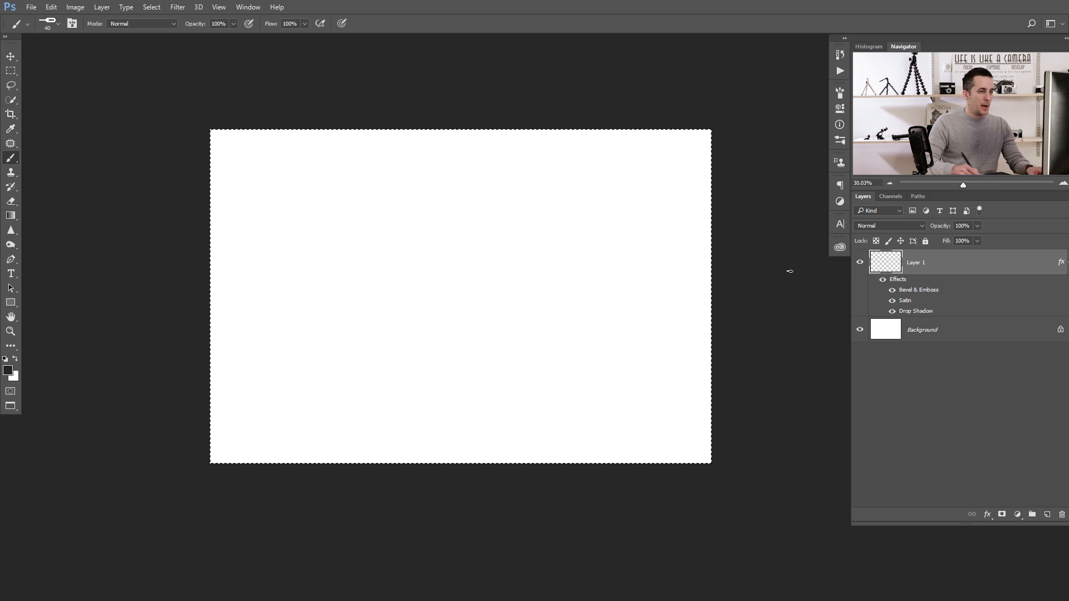
# Hide the Satin effect on the chain layer and zoom in on the blank canvas
pyautogui.click(891, 300)
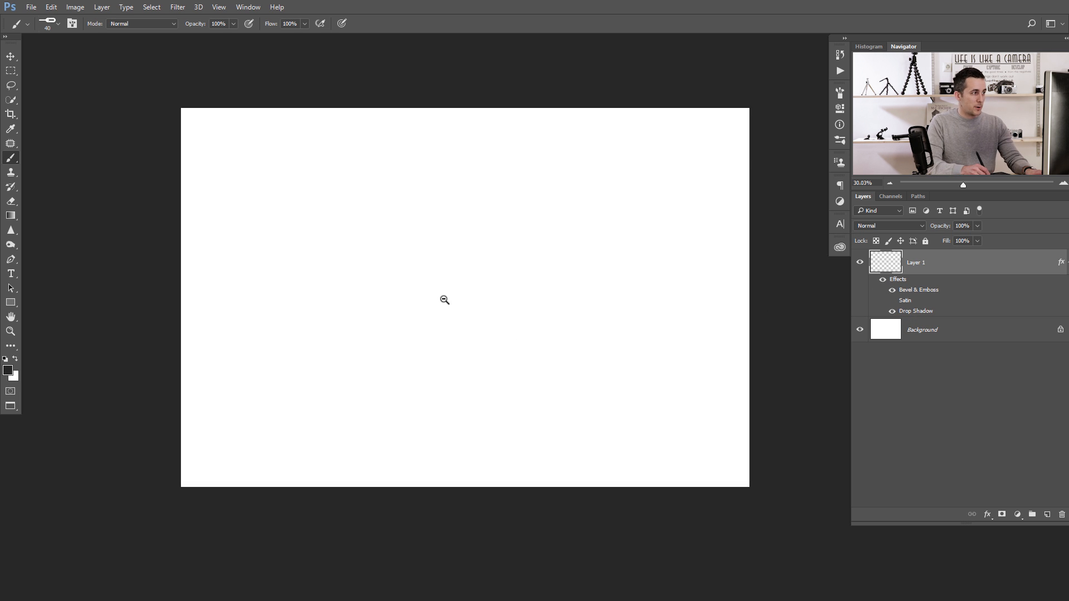
pyautogui.click(444, 299)
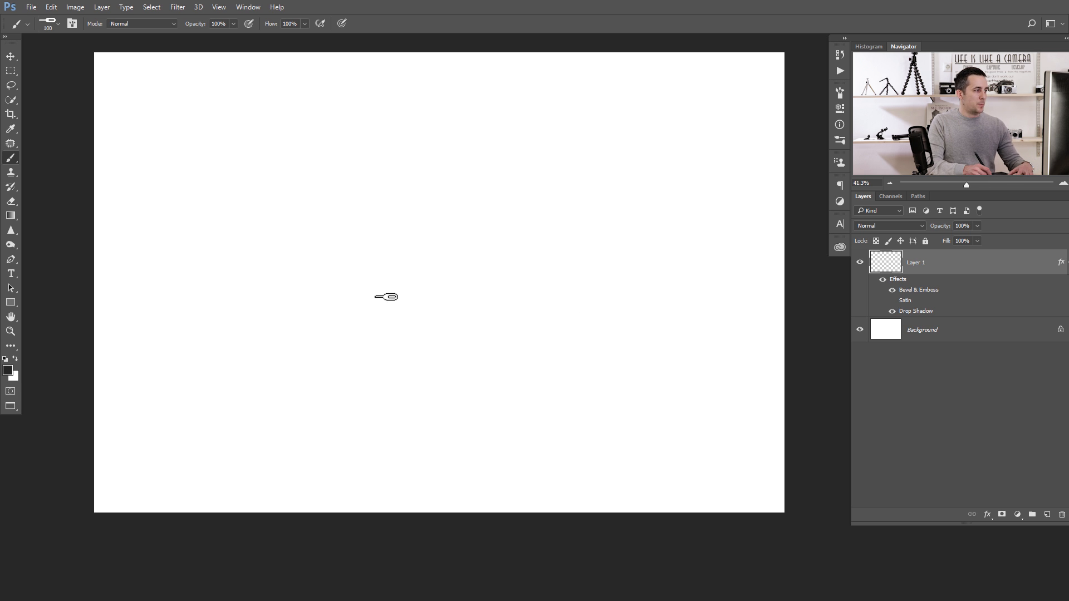
pyautogui.moveTo(198, 200)
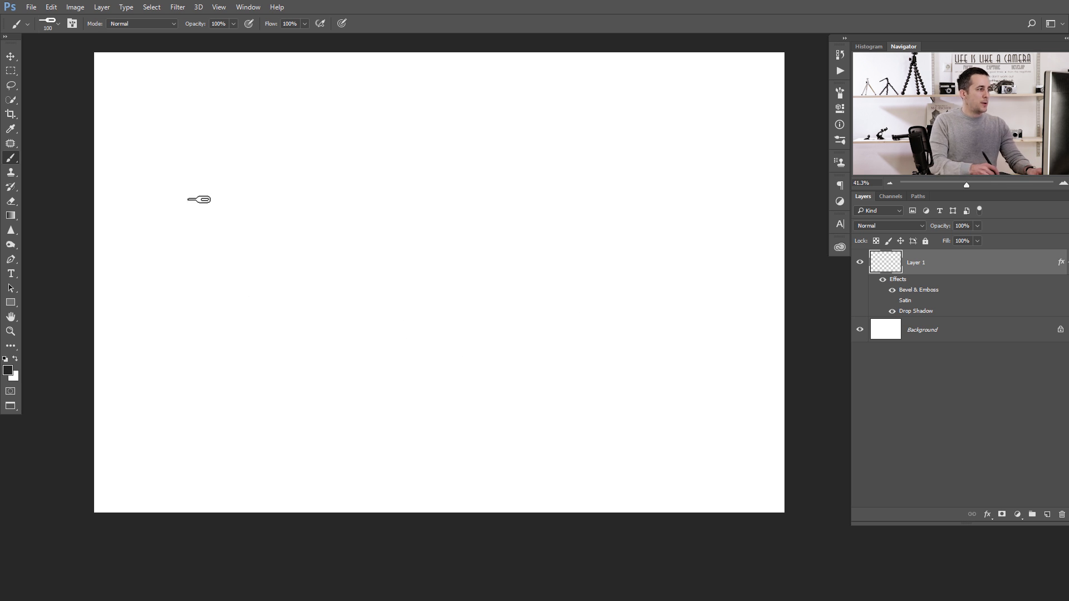
pyautogui.moveTo(168, 230)
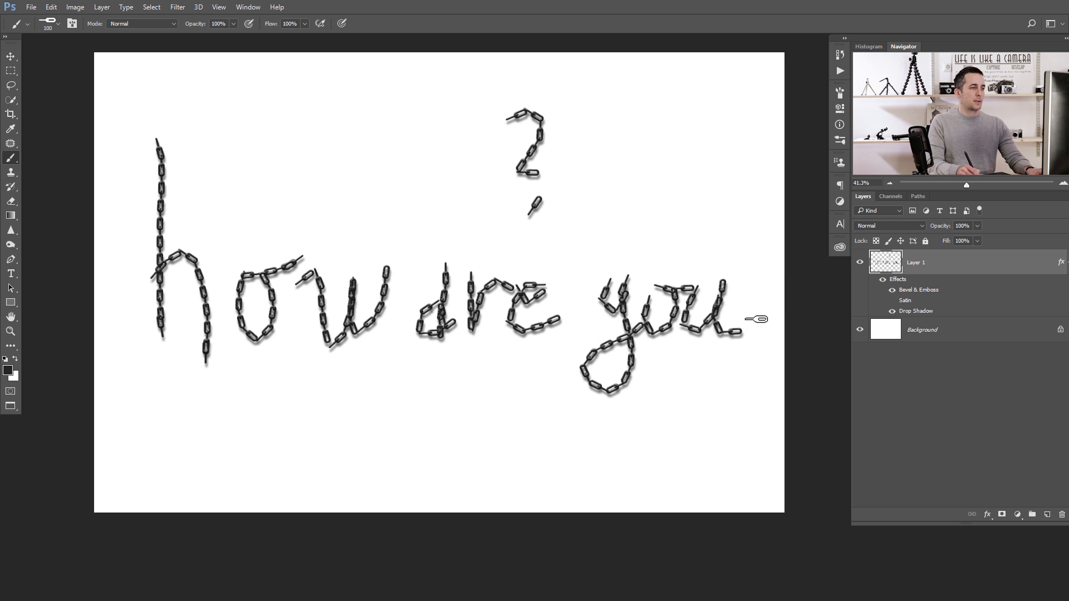
pyautogui.moveTo(540, 341)
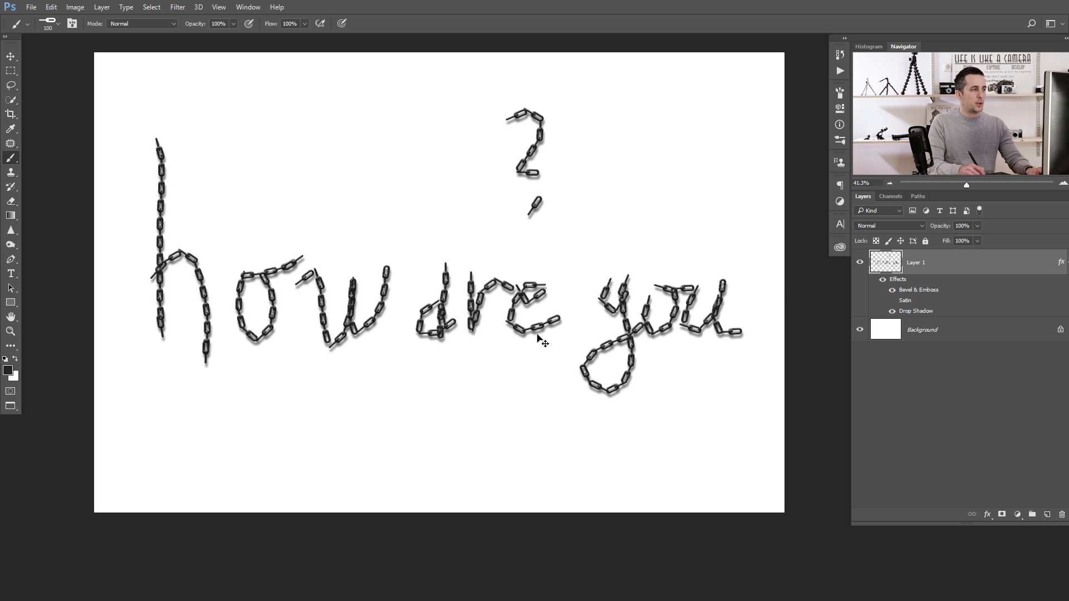
pyautogui.moveTo(539, 263)
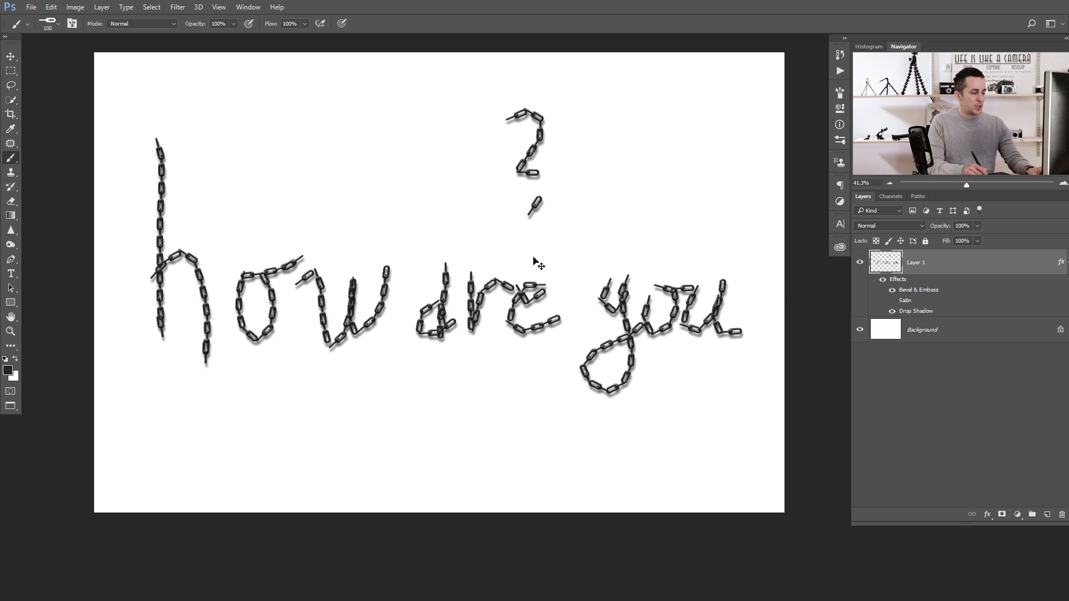
pyautogui.moveTo(313, 353)
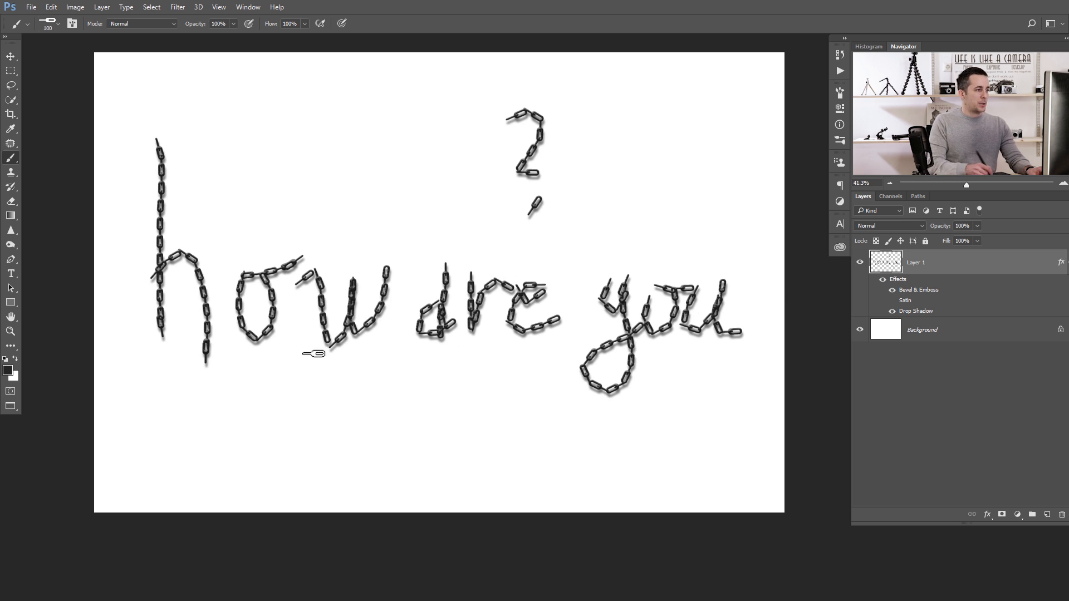
pyautogui.moveTo(531, 157)
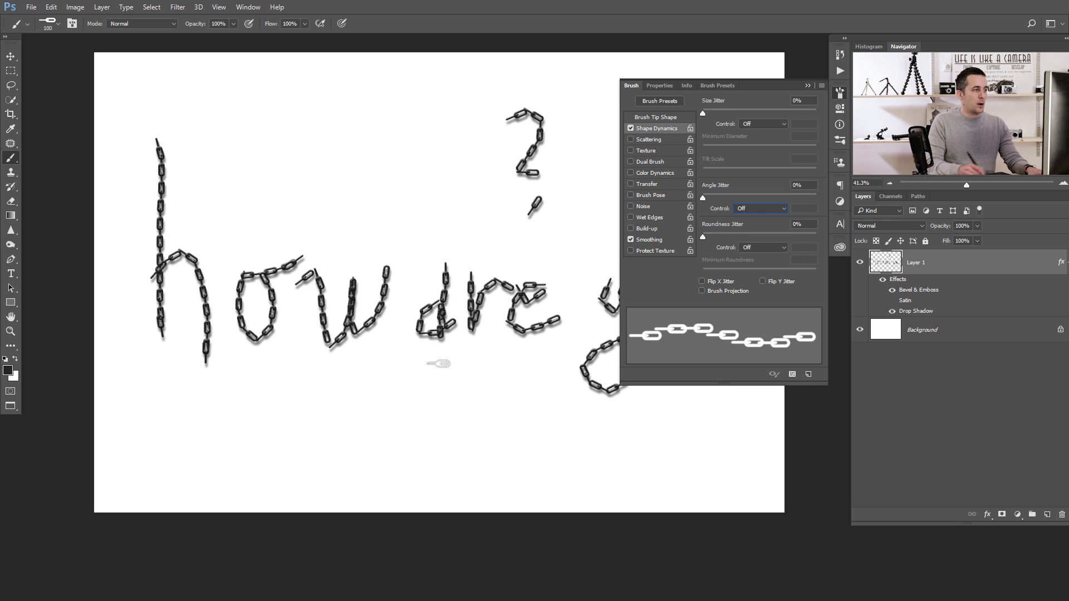
pyautogui.moveTo(543, 347)
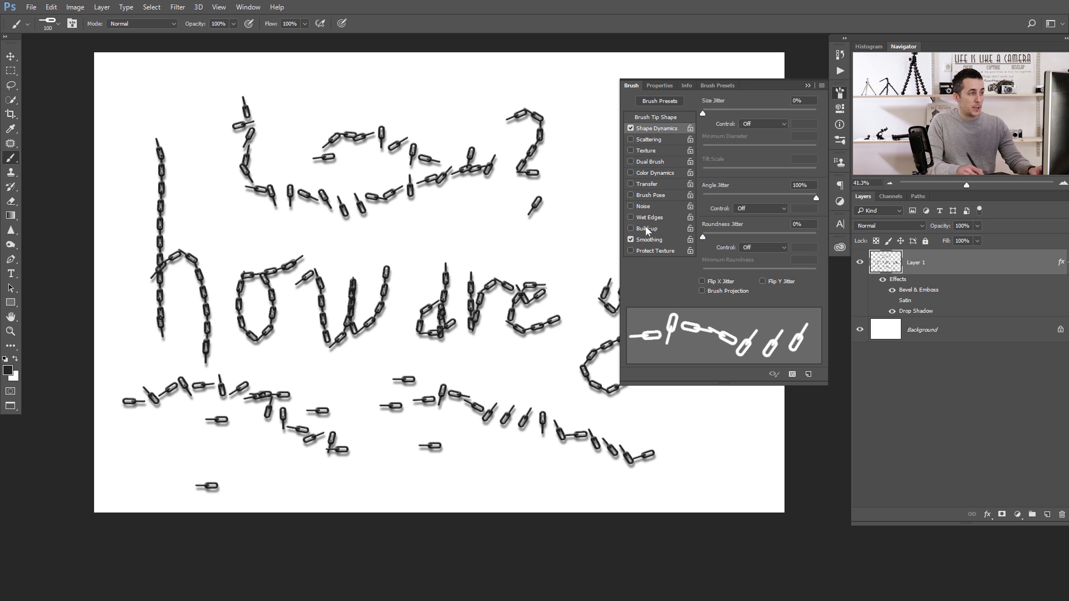
# Set the Shape Dynamics angle Control to Direction so links follow each stroke
pyautogui.click(782, 209)
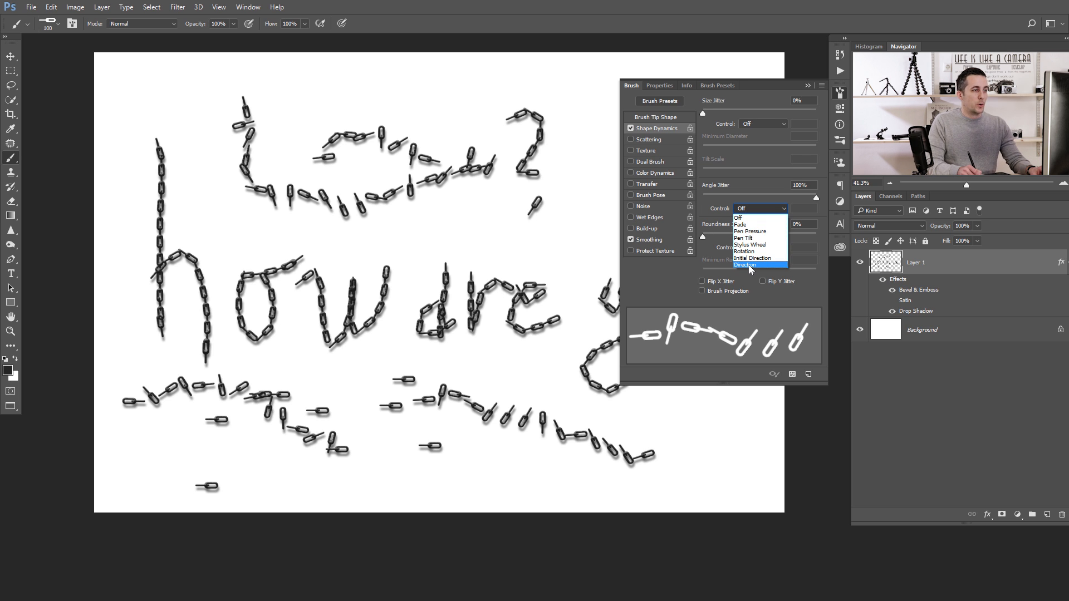
pyautogui.click(746, 265)
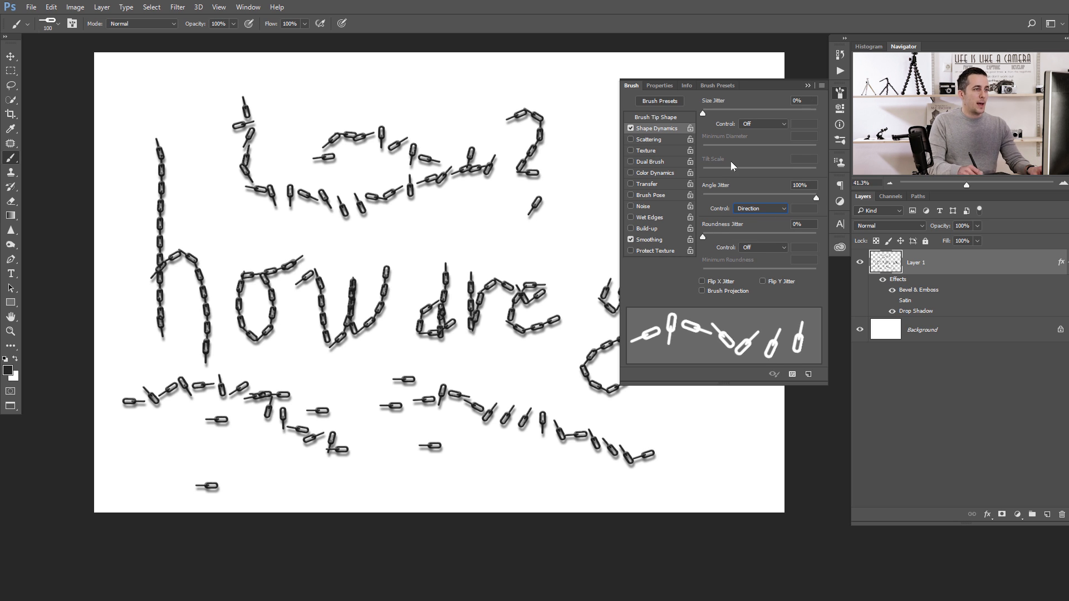